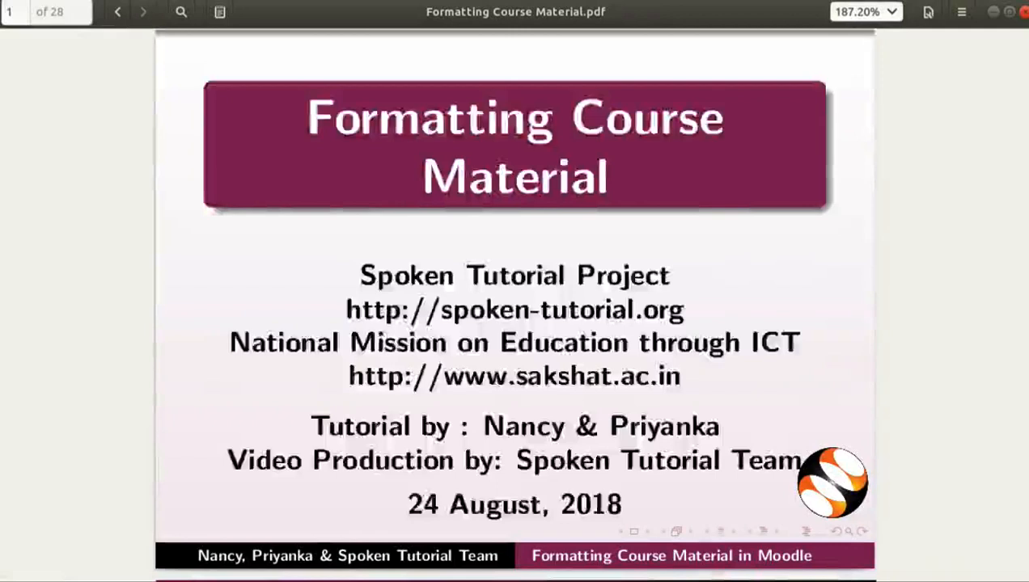
Advance the PDF from the title page to the OS, Web Server and Moodle Versions slide.
click(143, 11)
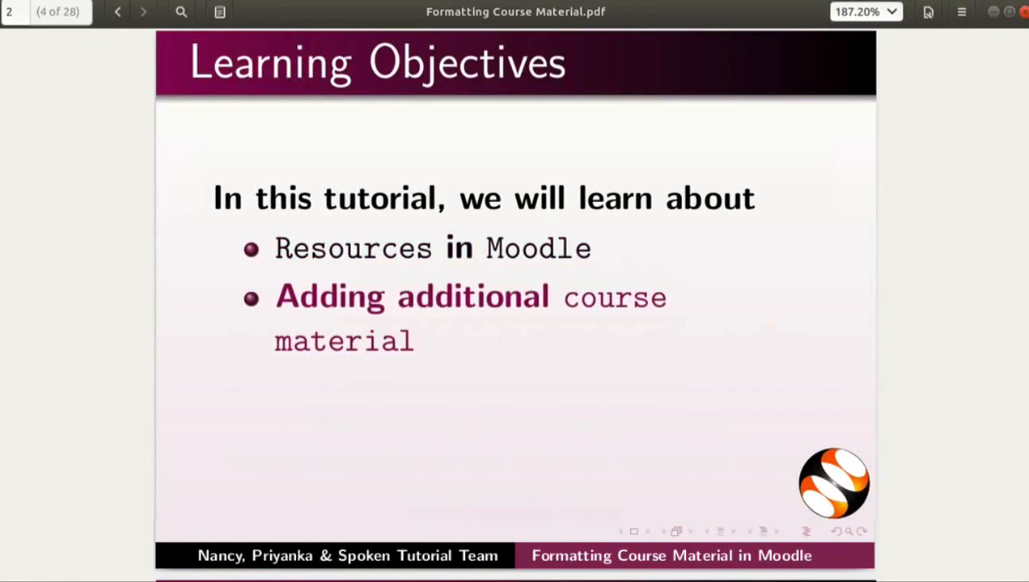
click(142, 11)
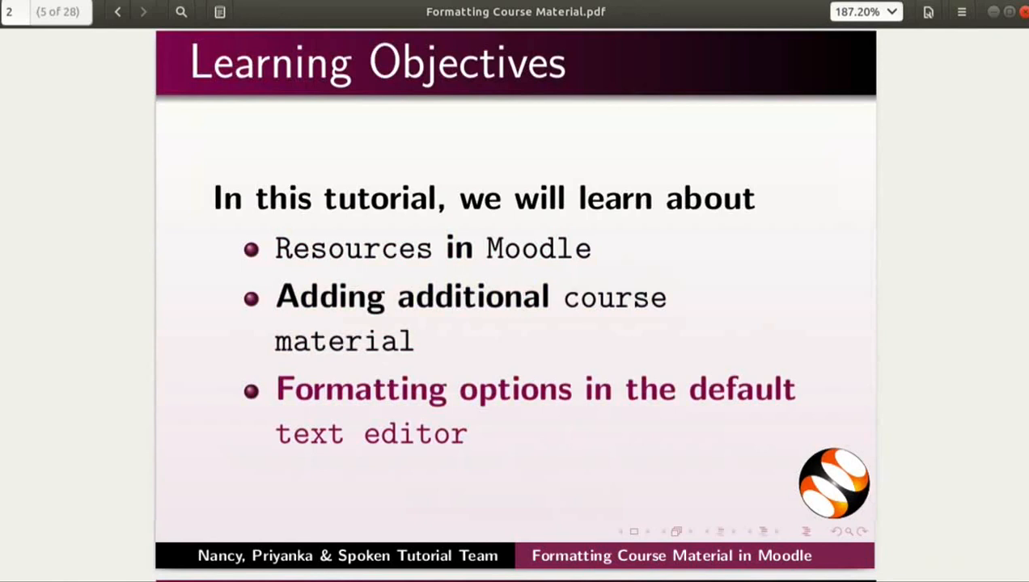
click(143, 12)
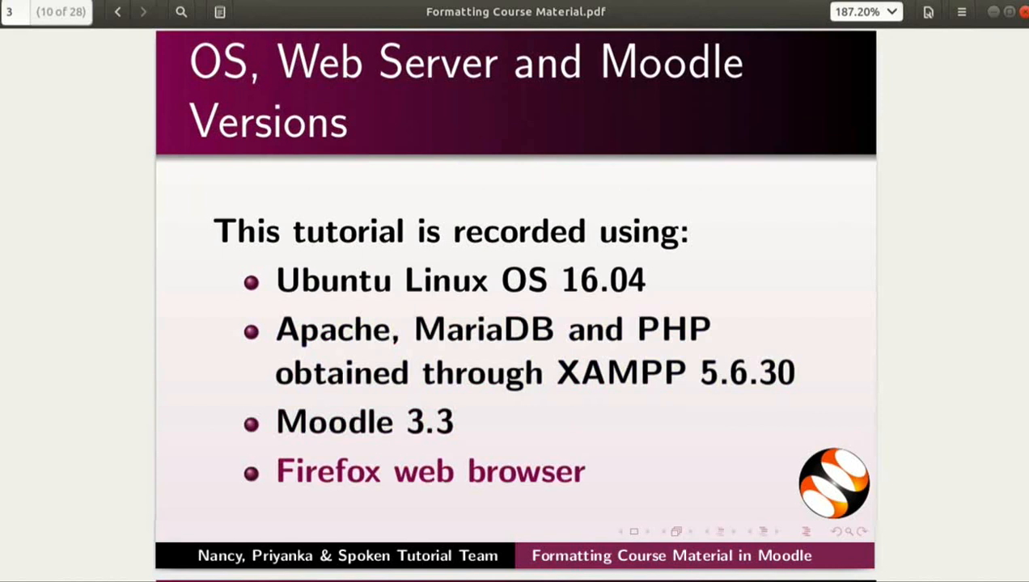
Step through the Assumptions and Prerequisites slides until the Moodle home page appears.
click(143, 12)
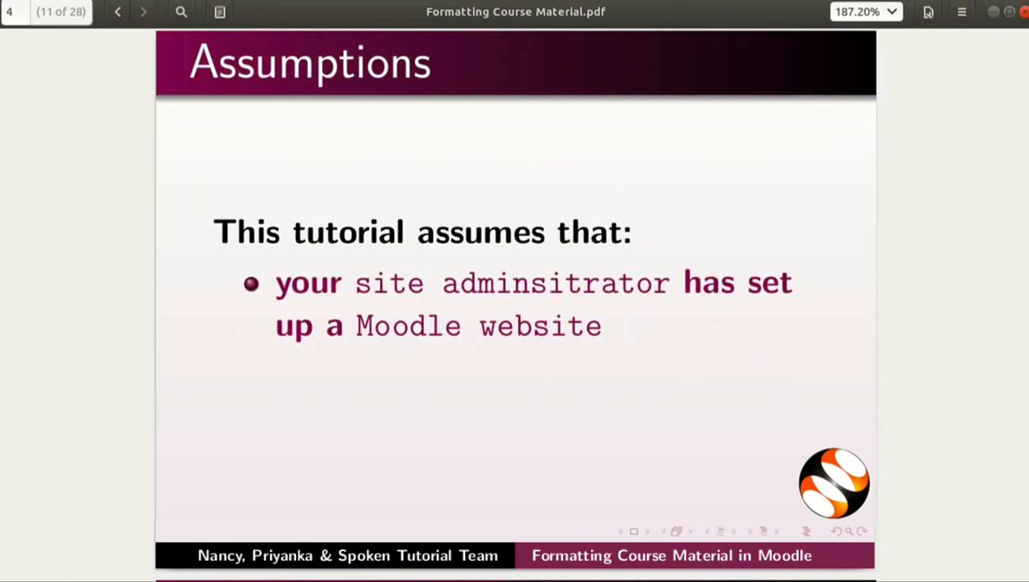
click(143, 12)
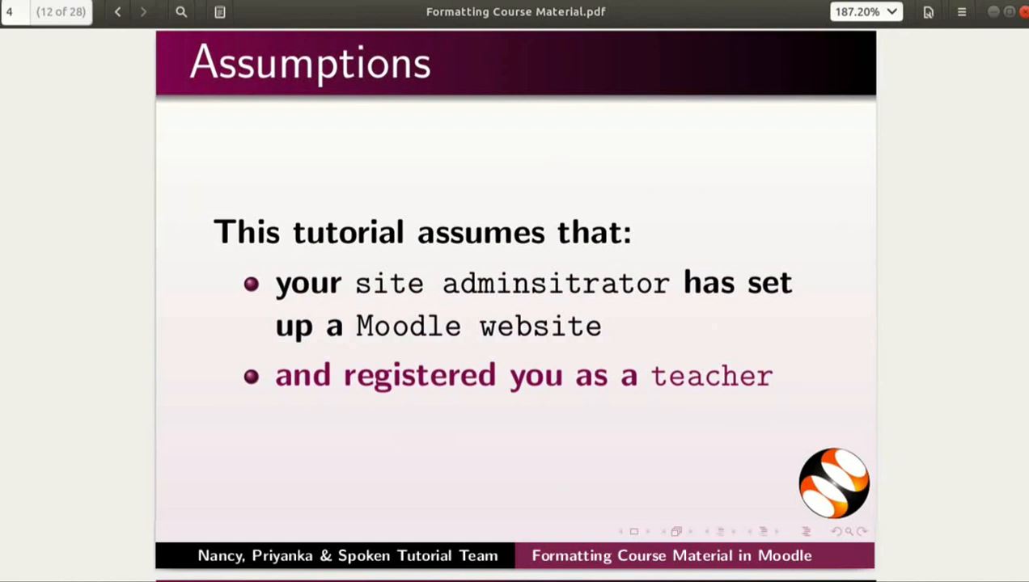
click(143, 11)
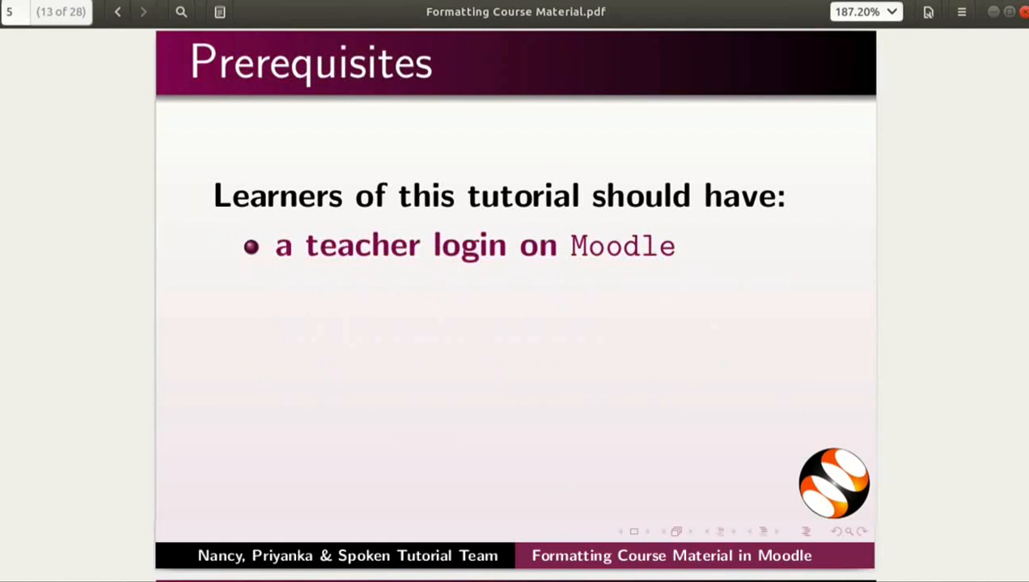
click(143, 11)
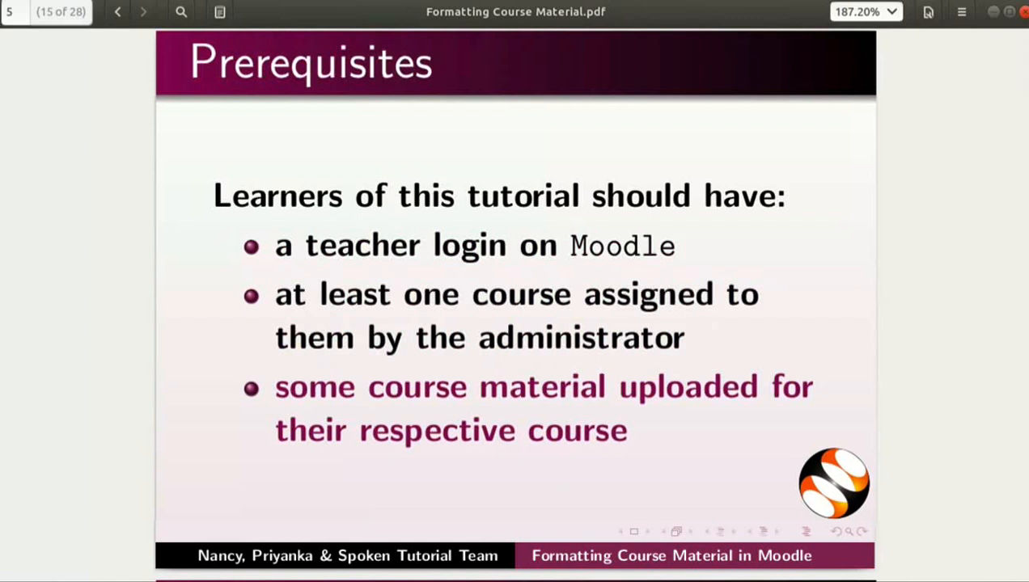
click(144, 11)
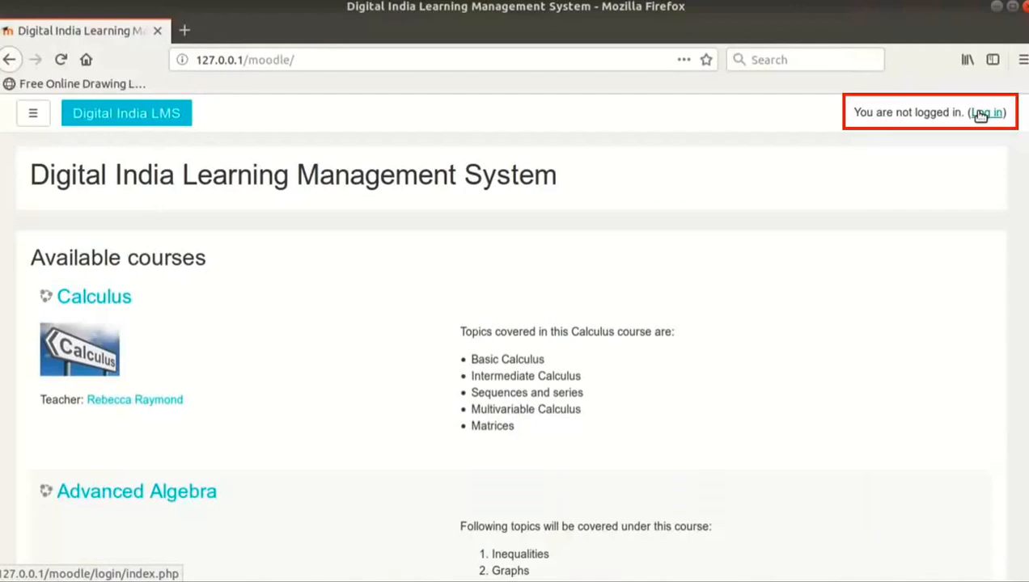
Log into Moodle with the teacher credentials and open the Calculus course.
click(985, 111)
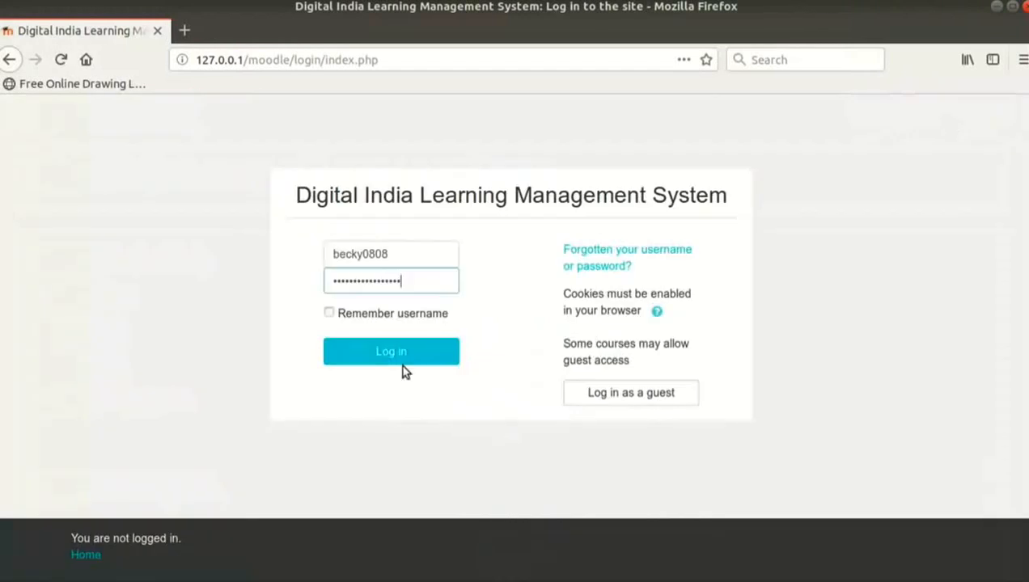
click(391, 351)
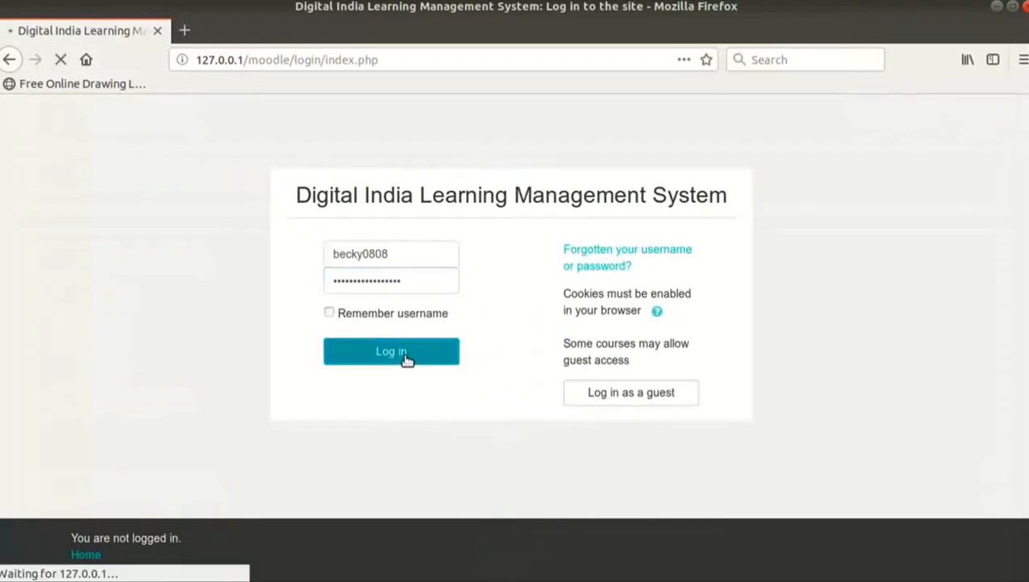
click(390, 351)
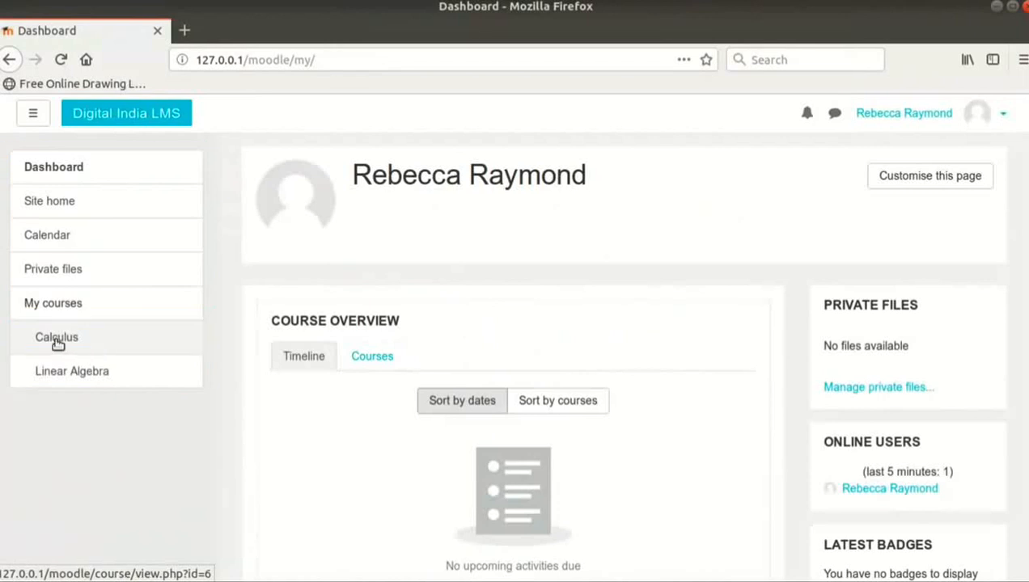
click(57, 337)
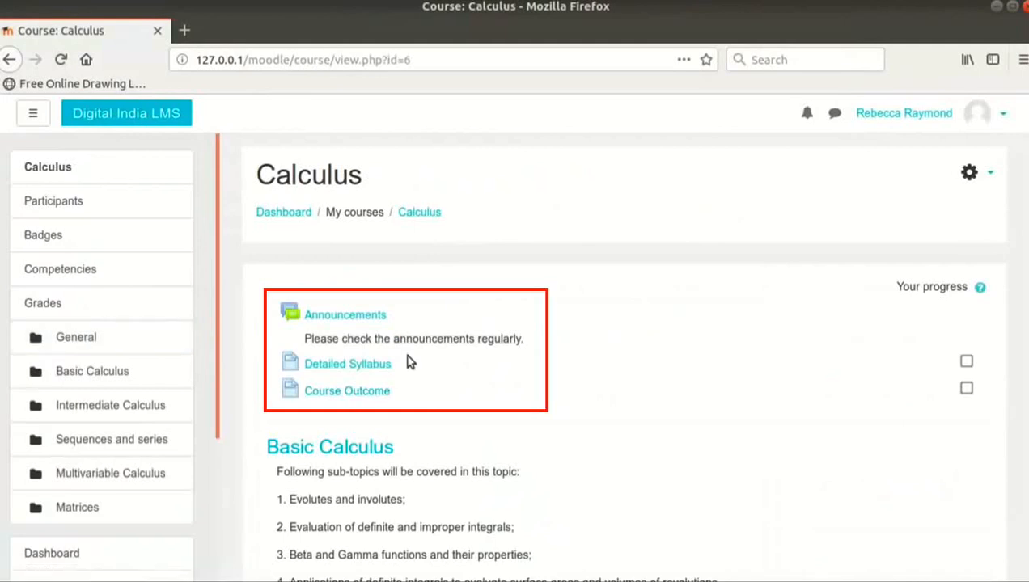
mouse_move(420, 395)
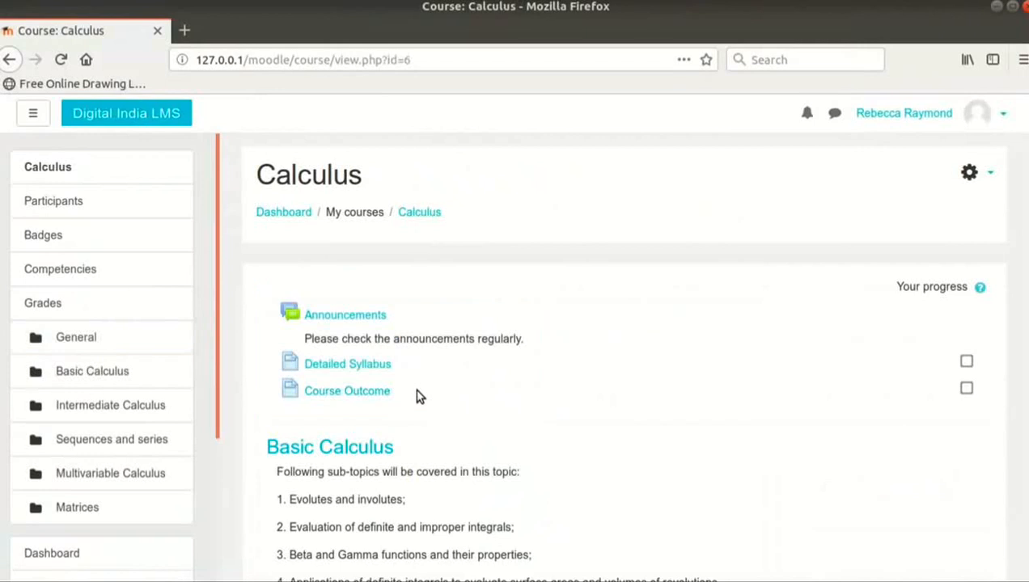
mouse_move(417, 397)
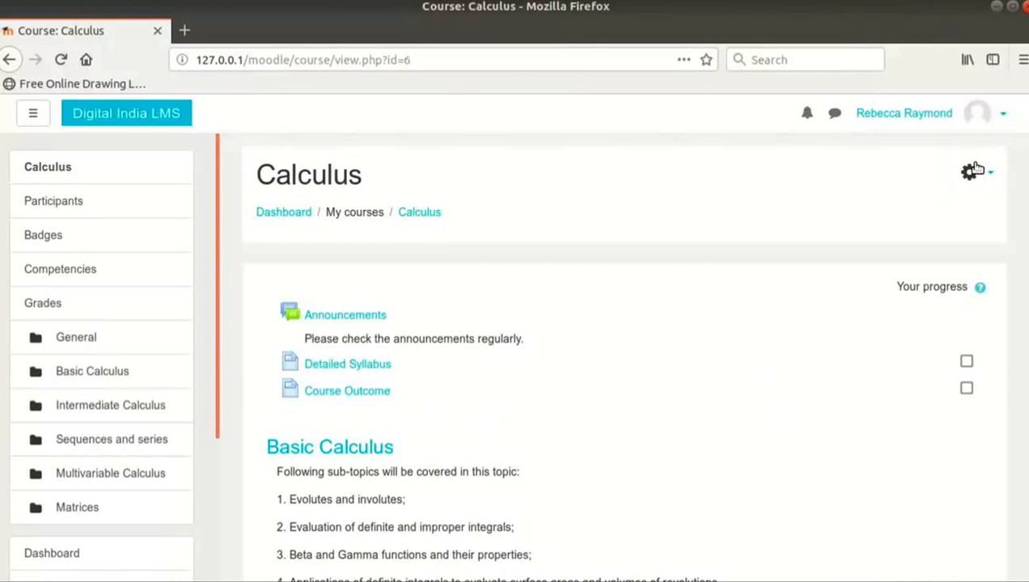
Turn editing on and select Page in the Basic Calculus resource chooser.
click(969, 172)
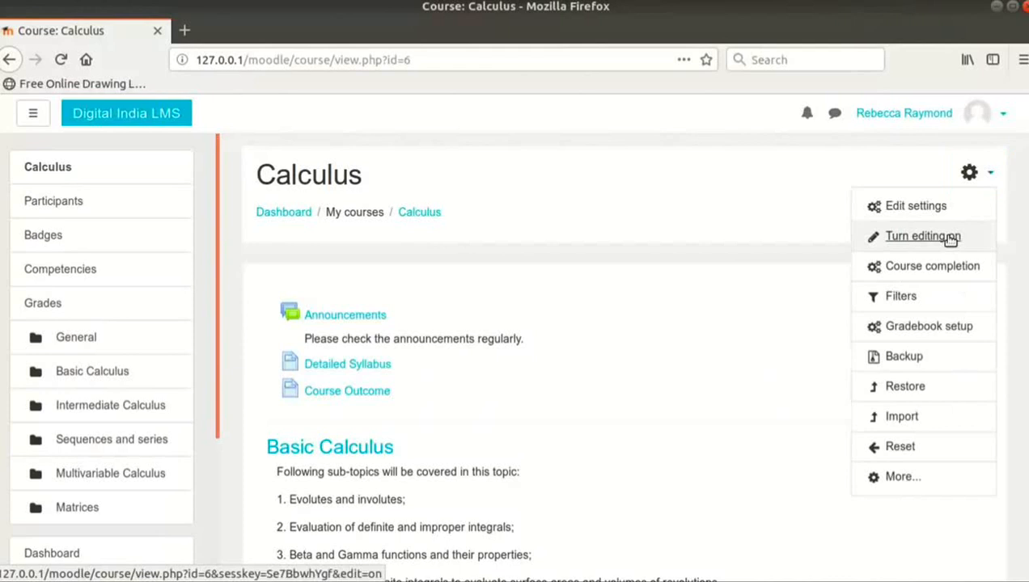
click(923, 235)
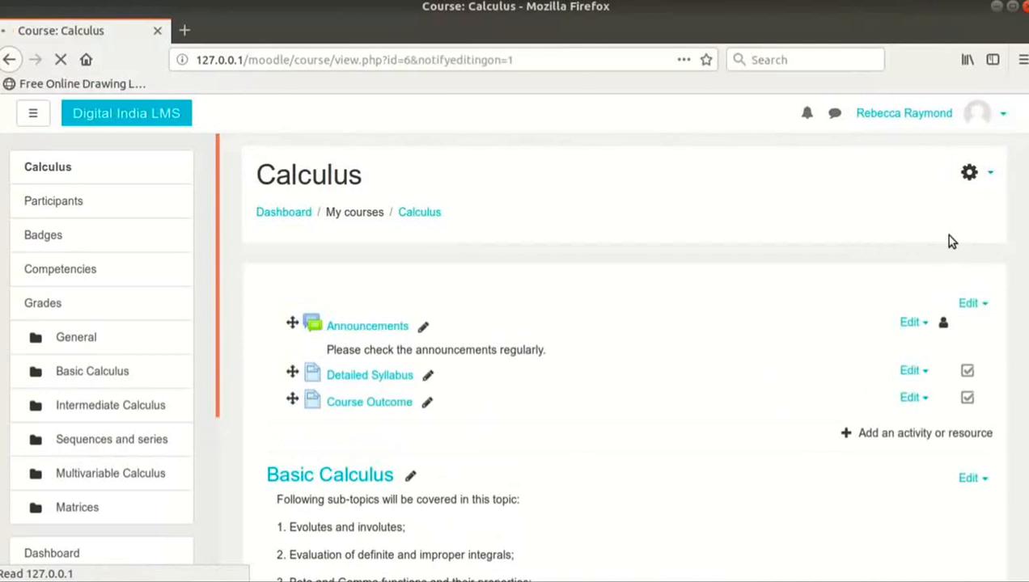
scroll(down, 3)
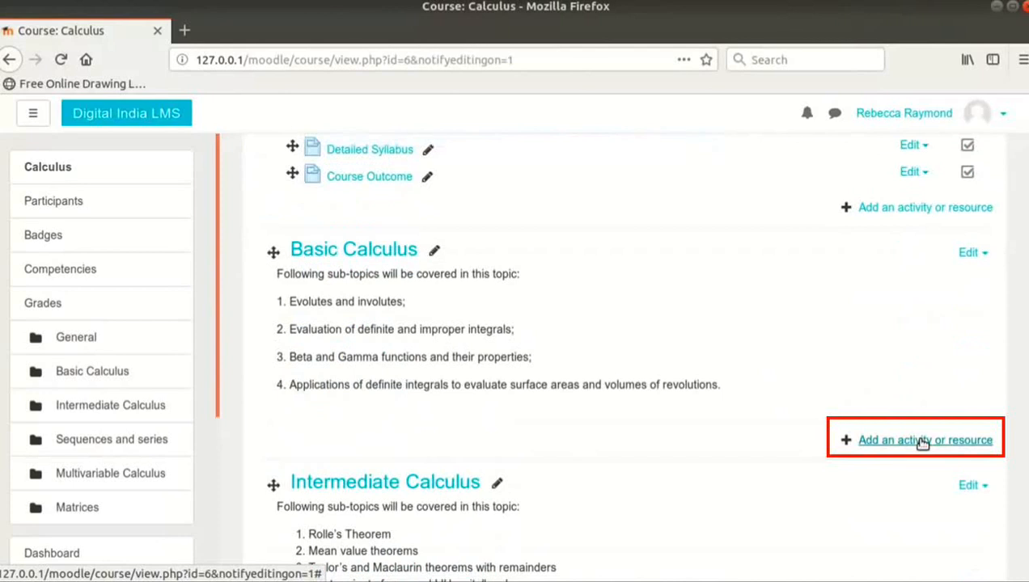
click(915, 440)
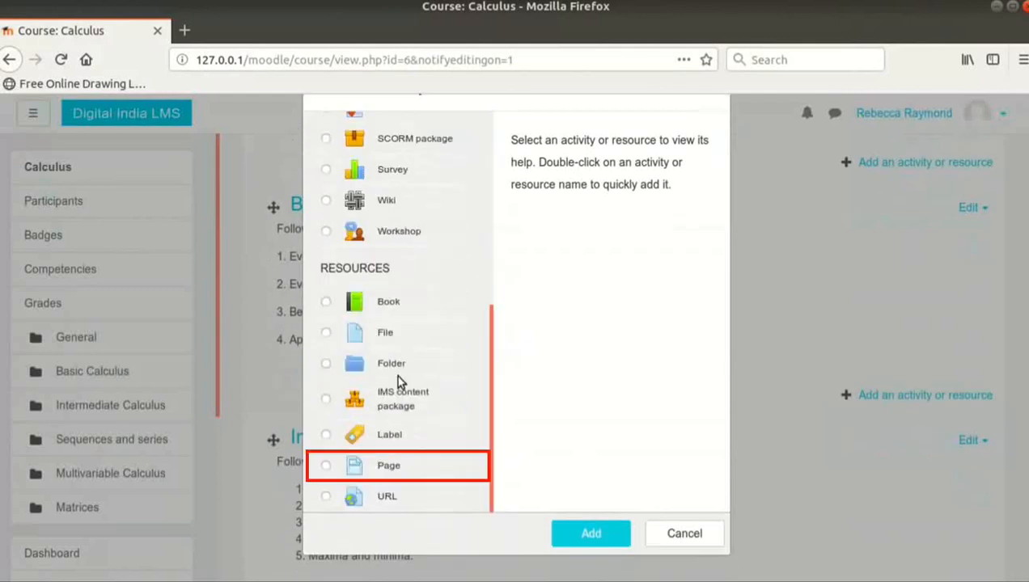
click(326, 466)
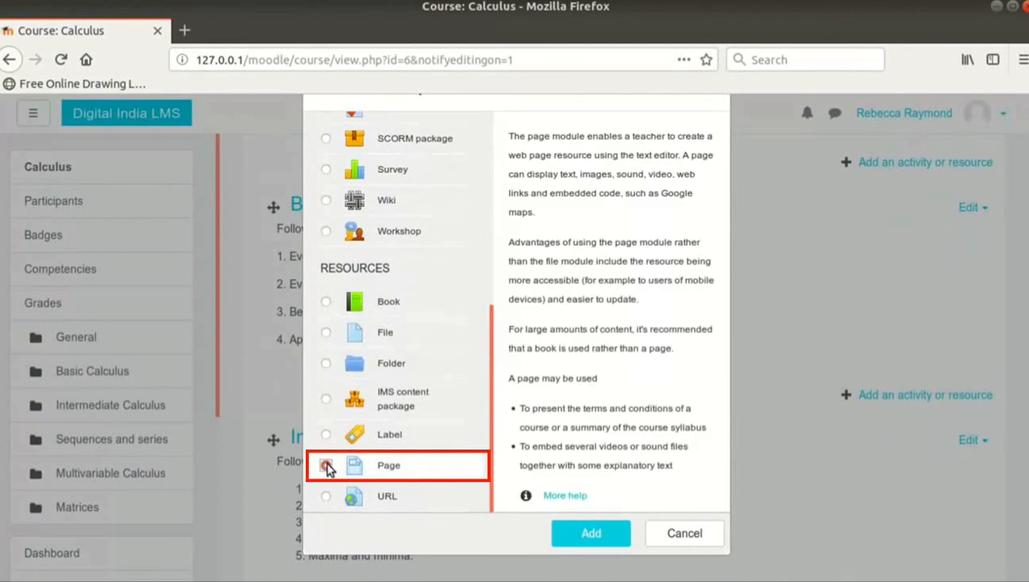
click(326, 465)
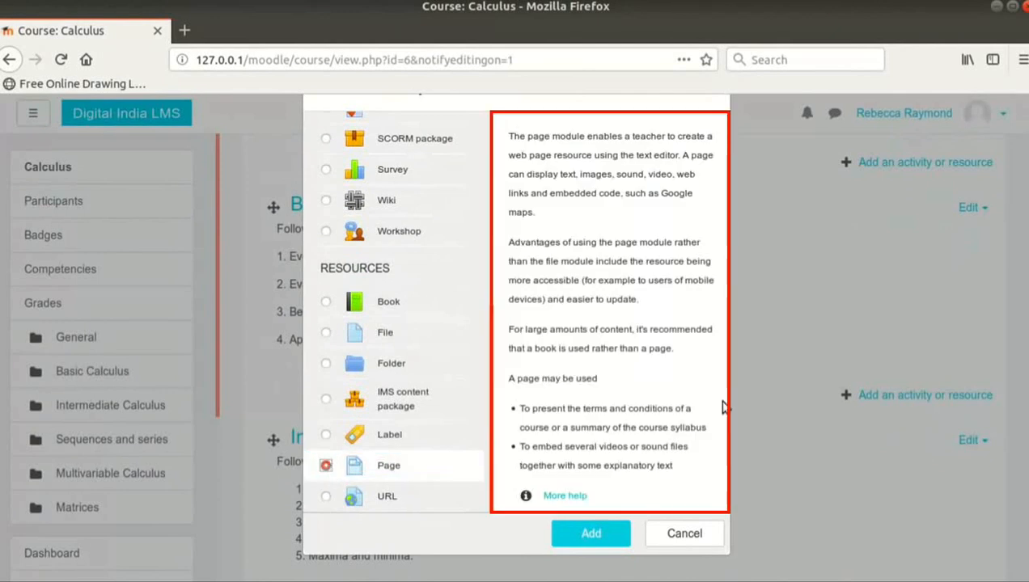
mouse_move(651, 365)
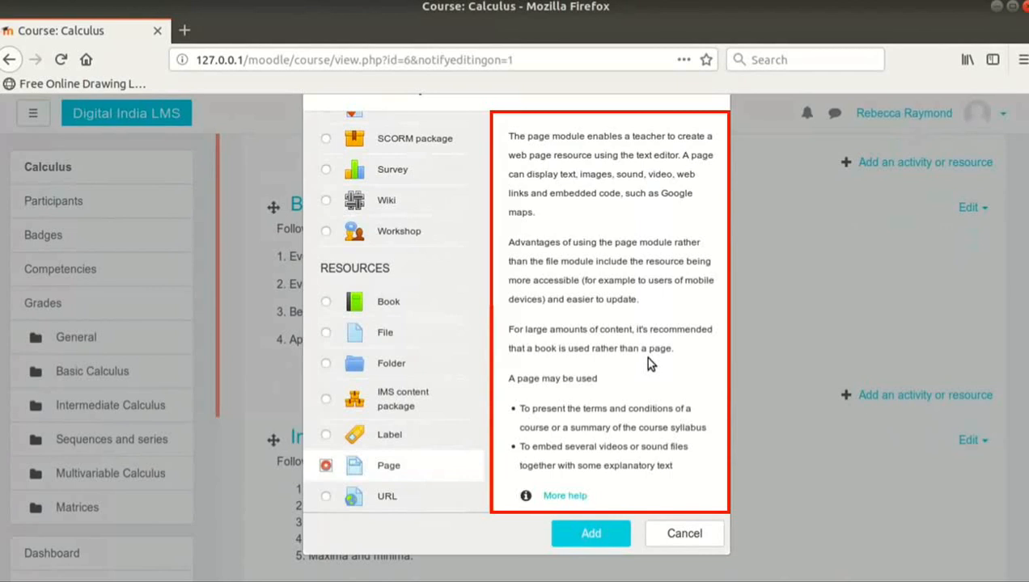
mouse_move(623, 533)
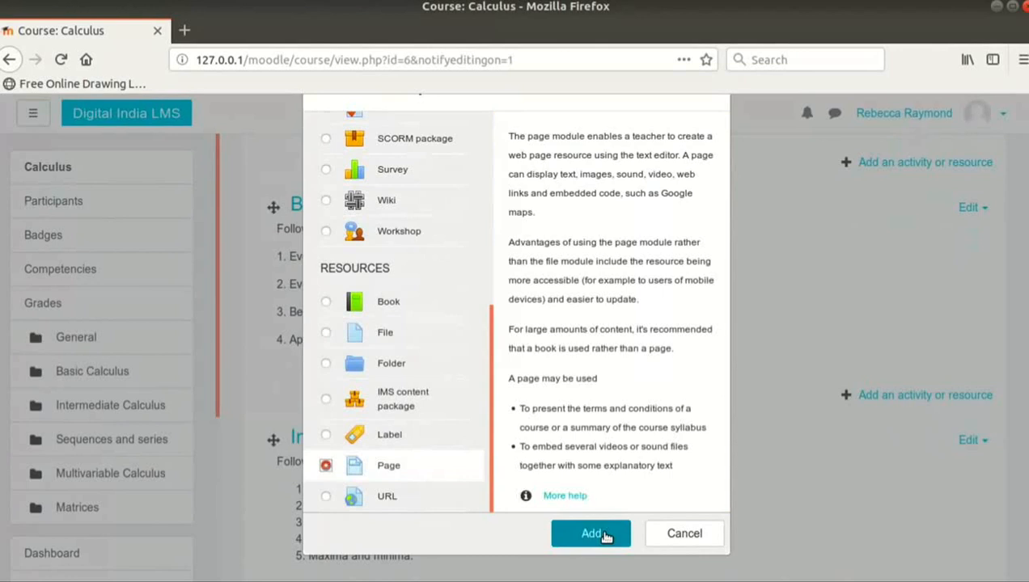
Name the page 'Lecture 1 Notes', describe it as involutes and their construction, shown on course page.
click(590, 533)
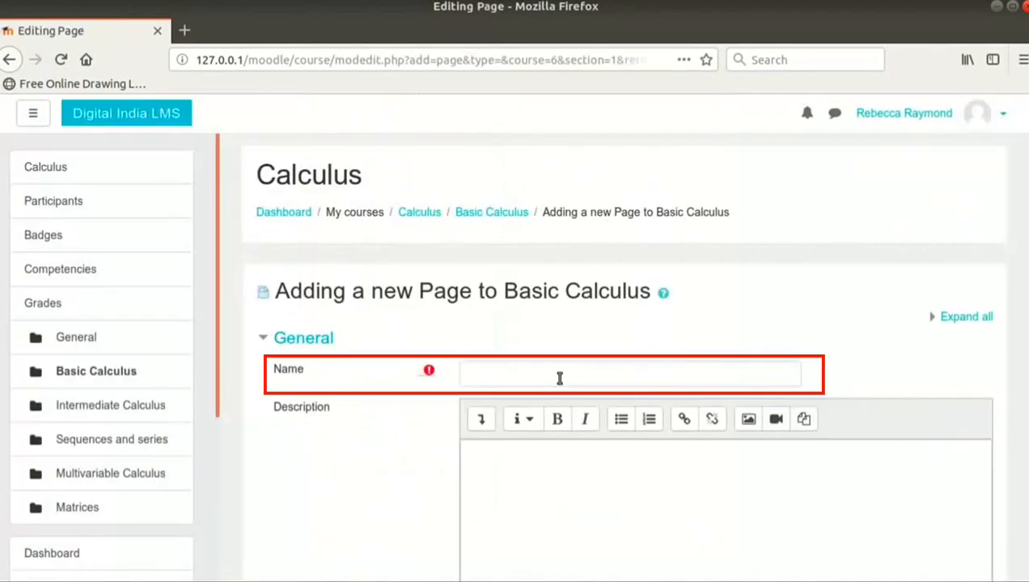
click(559, 374)
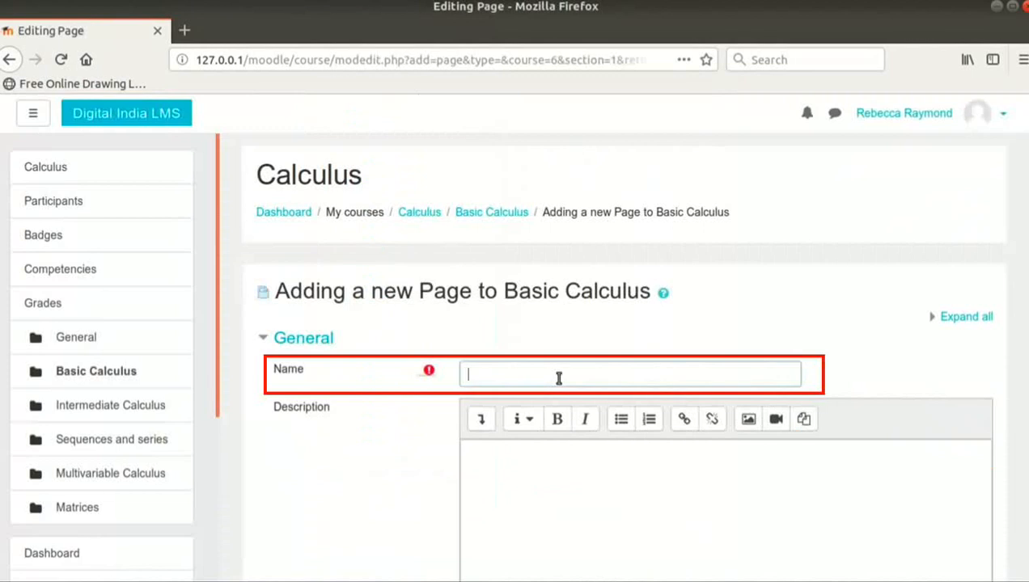
text(Lecture 1 Notes)
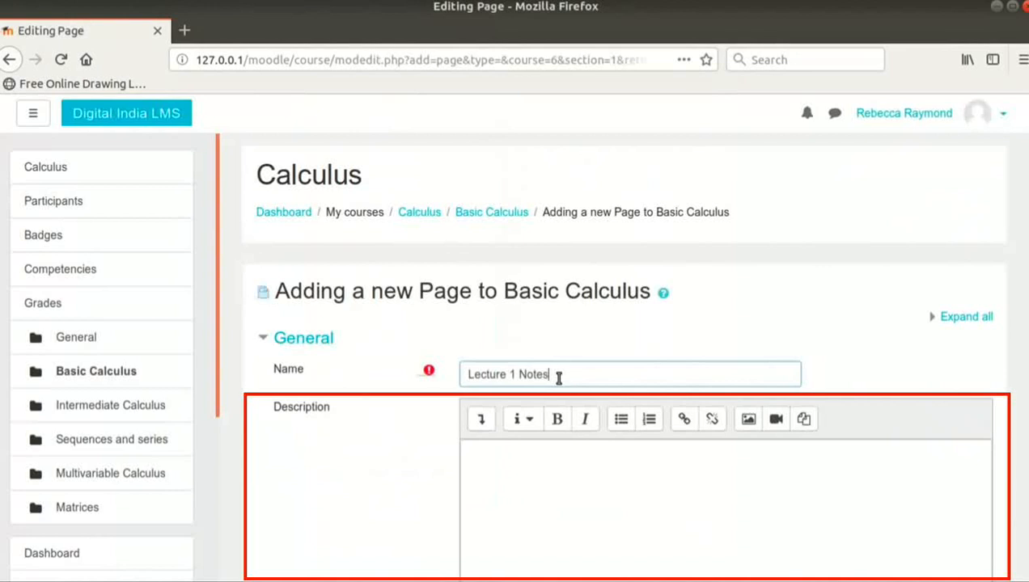
mouse_move(578, 467)
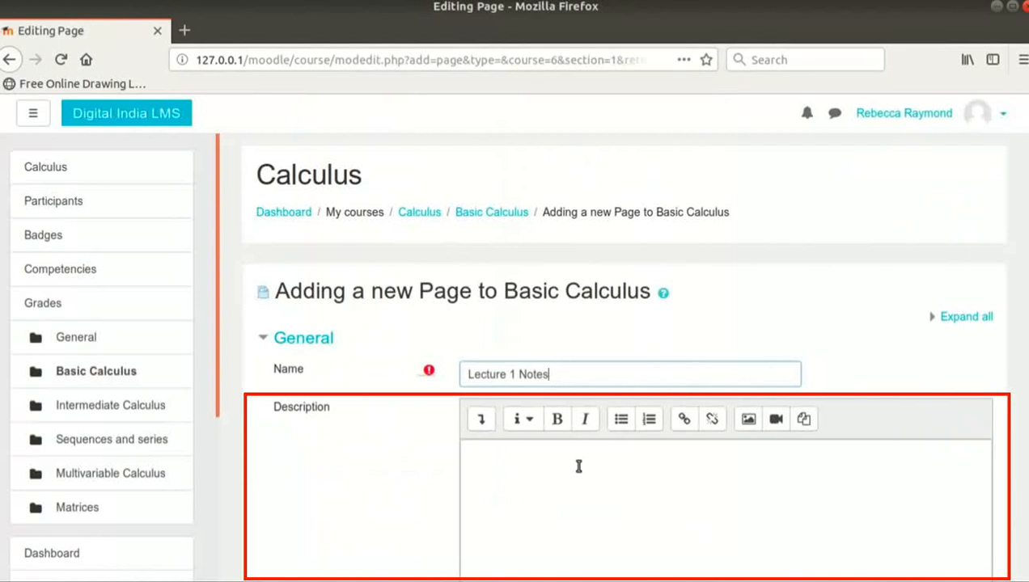
text(Involutes and construction of Involute of circle)
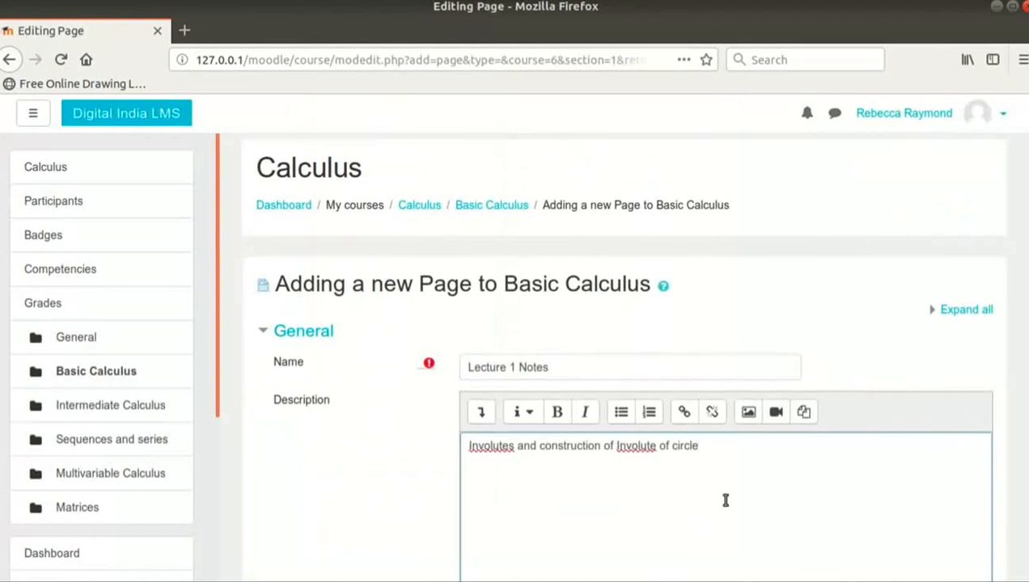
scroll(down, 3)
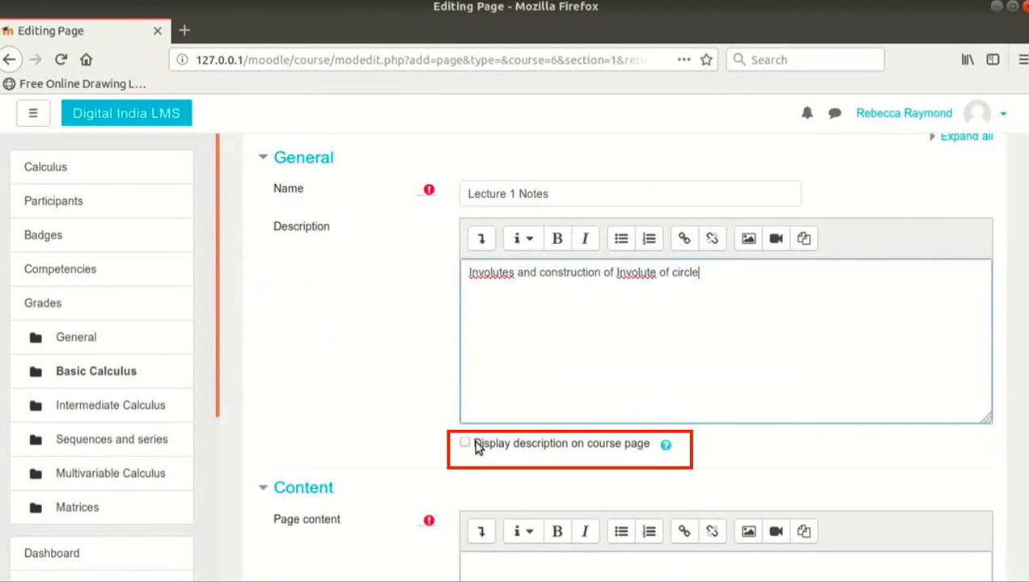
click(465, 443)
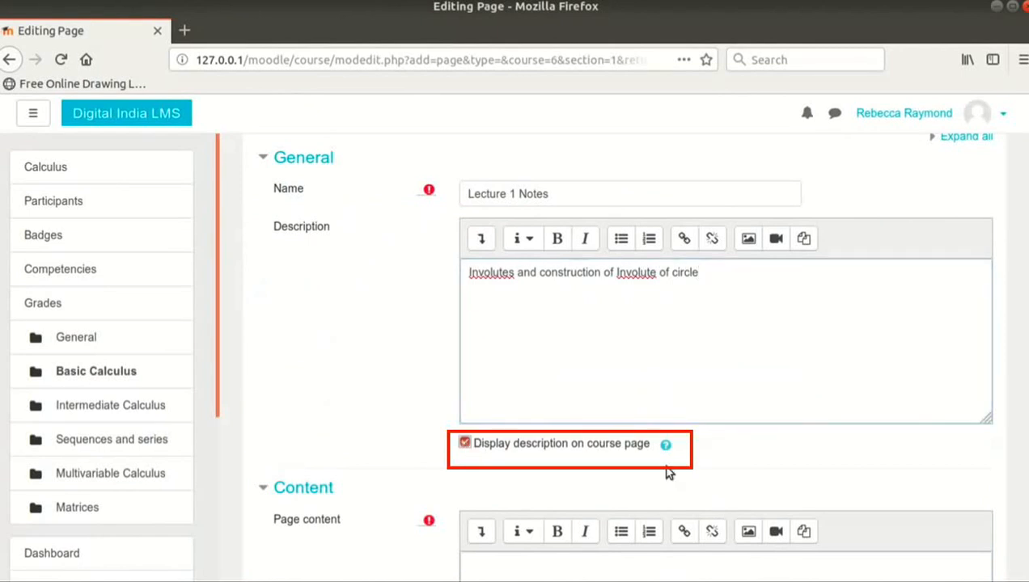
Scroll to the Page content editor holding the involute notes and construction steps.
scroll(down, 3)
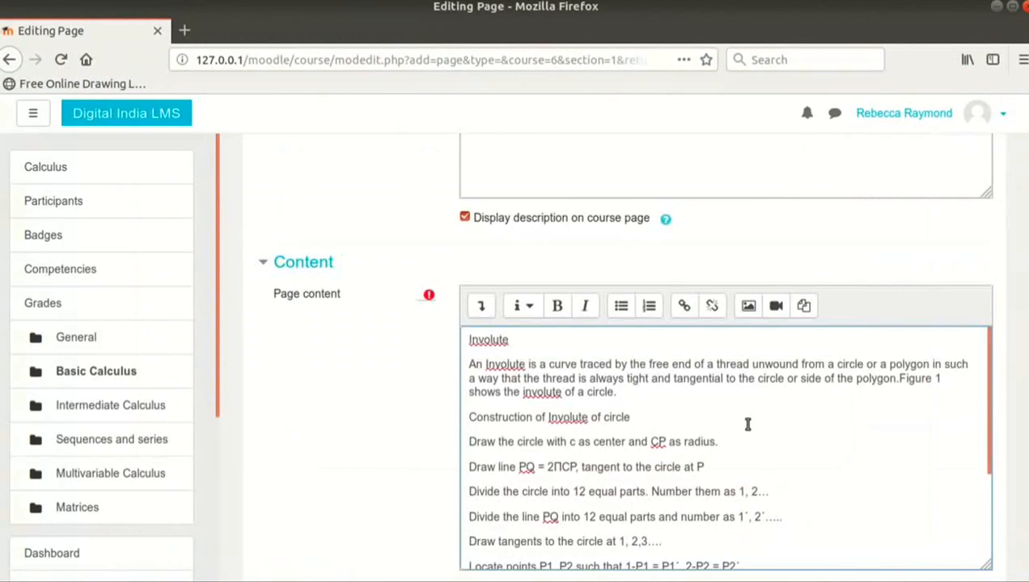
Format 'Involute' and 'Construction of Involute of circle' as Heading (medium).
click(480, 306)
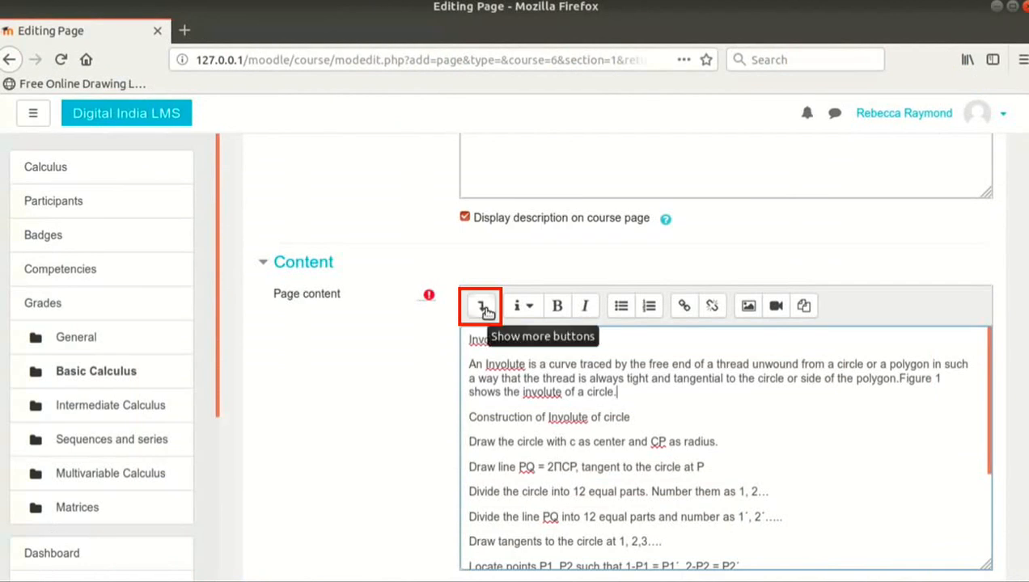
click(480, 306)
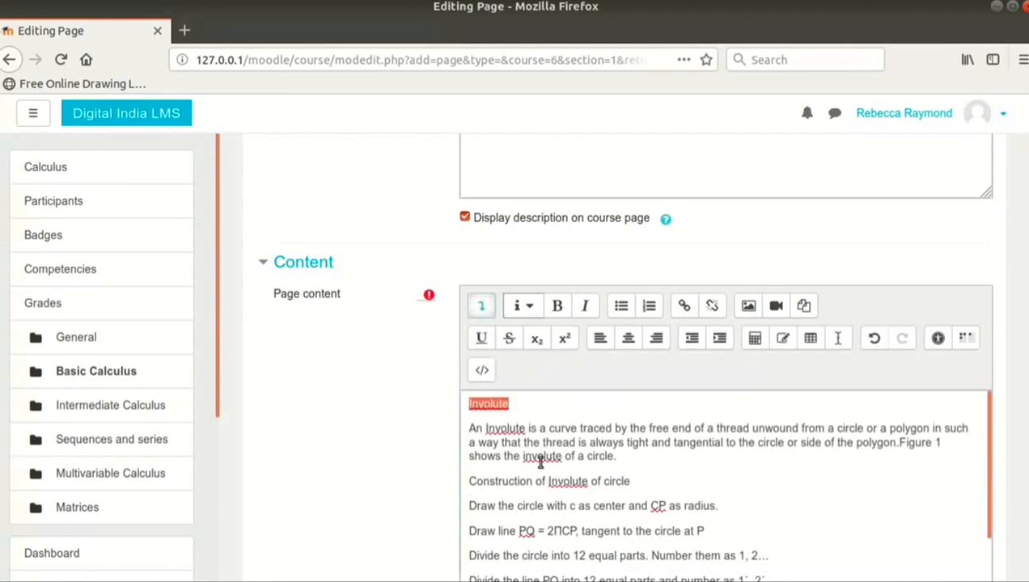
click(516, 305)
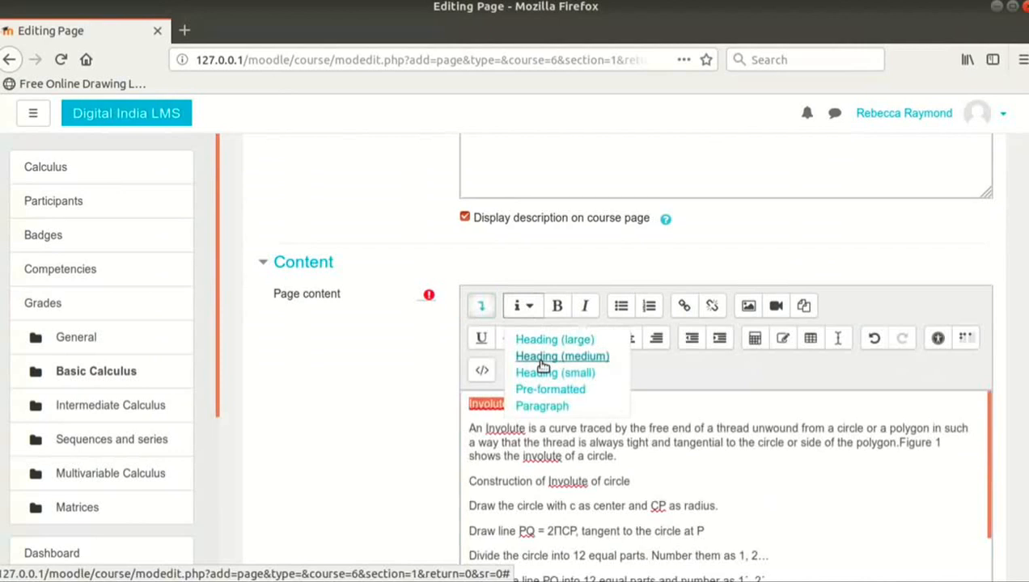
click(554, 339)
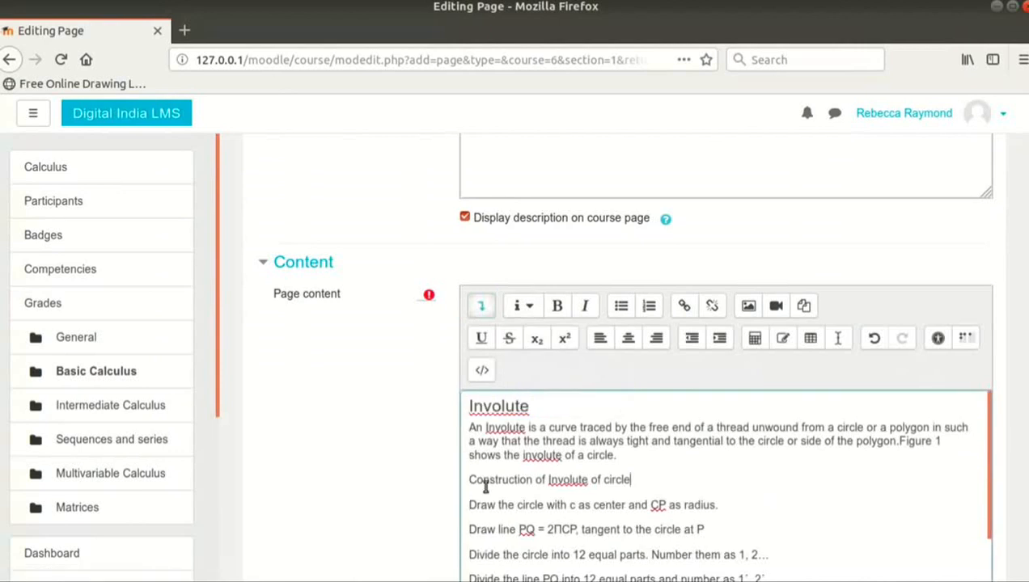
click(518, 306)
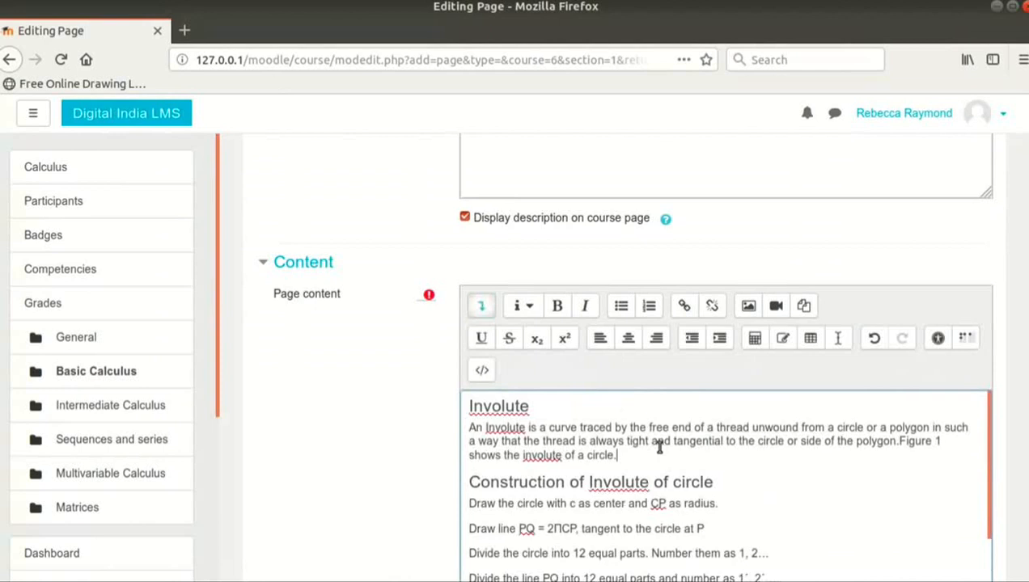
mouse_move(584, 311)
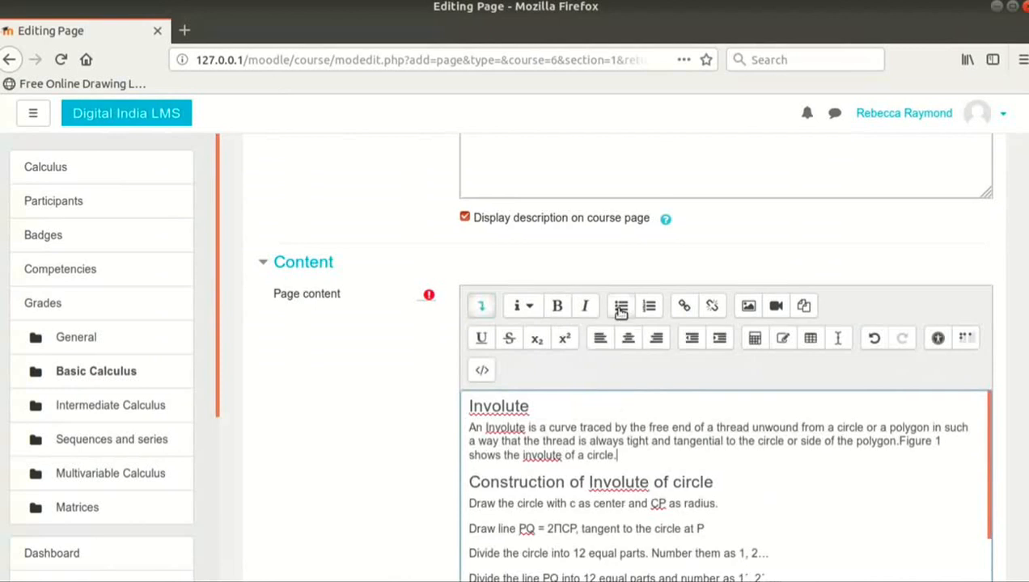
mouse_move(649, 305)
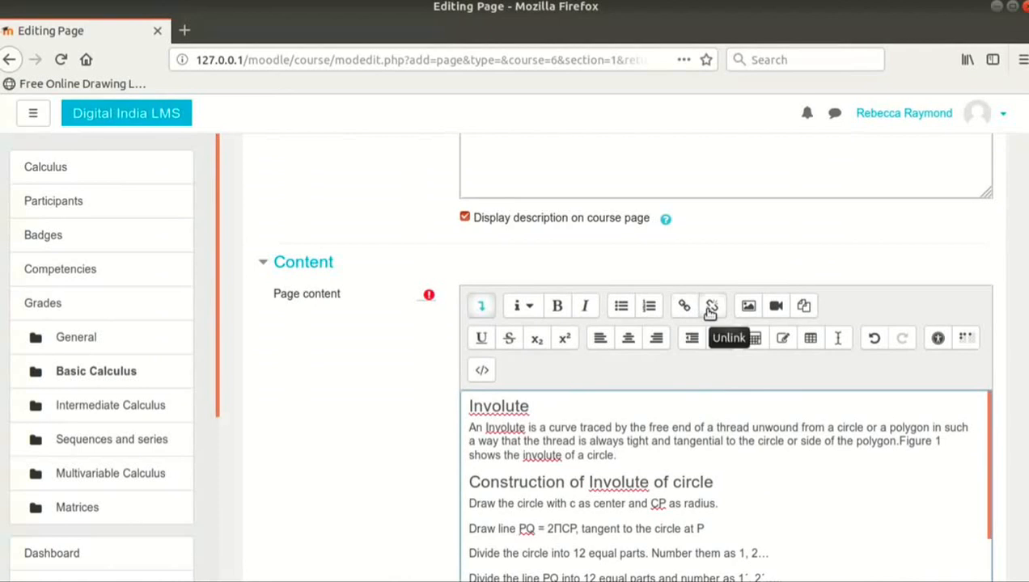
mouse_move(747, 306)
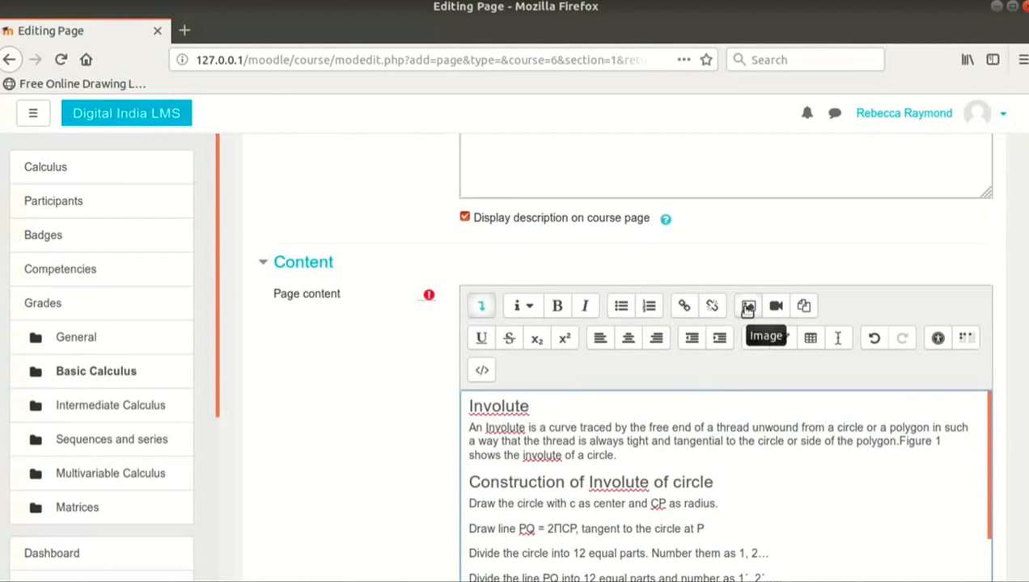
click(616, 455)
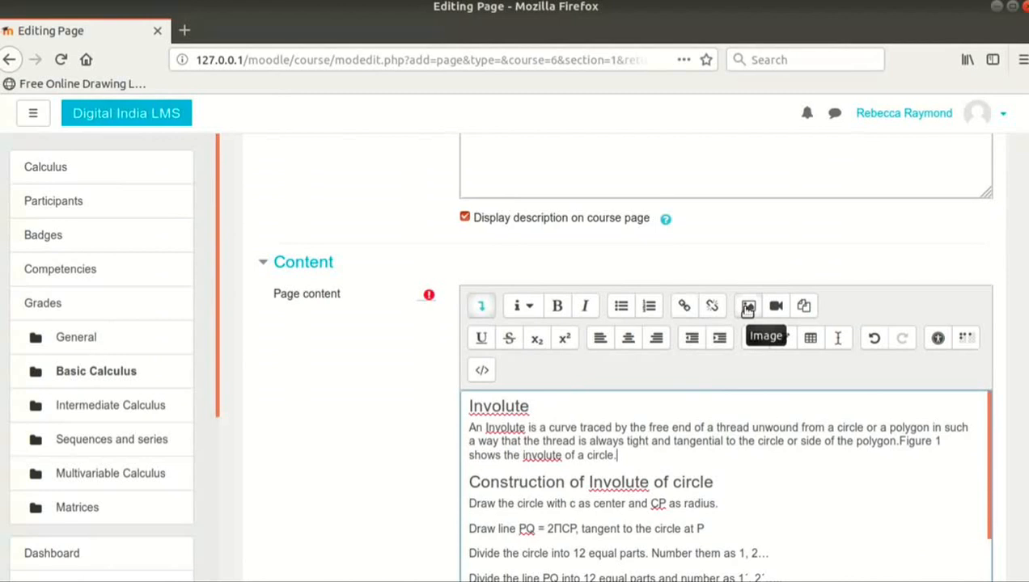
mouse_move(714, 421)
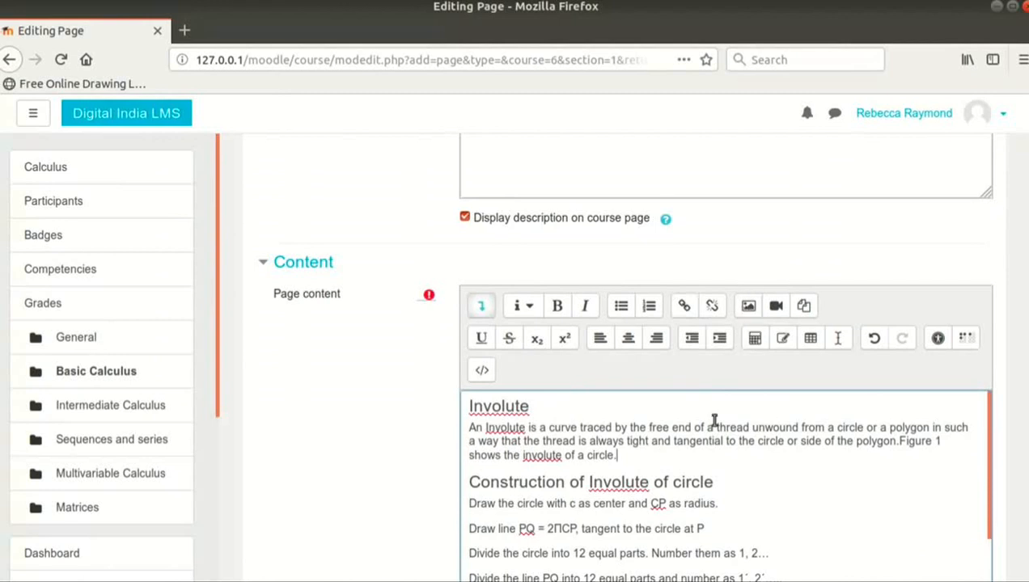
mouse_move(679, 468)
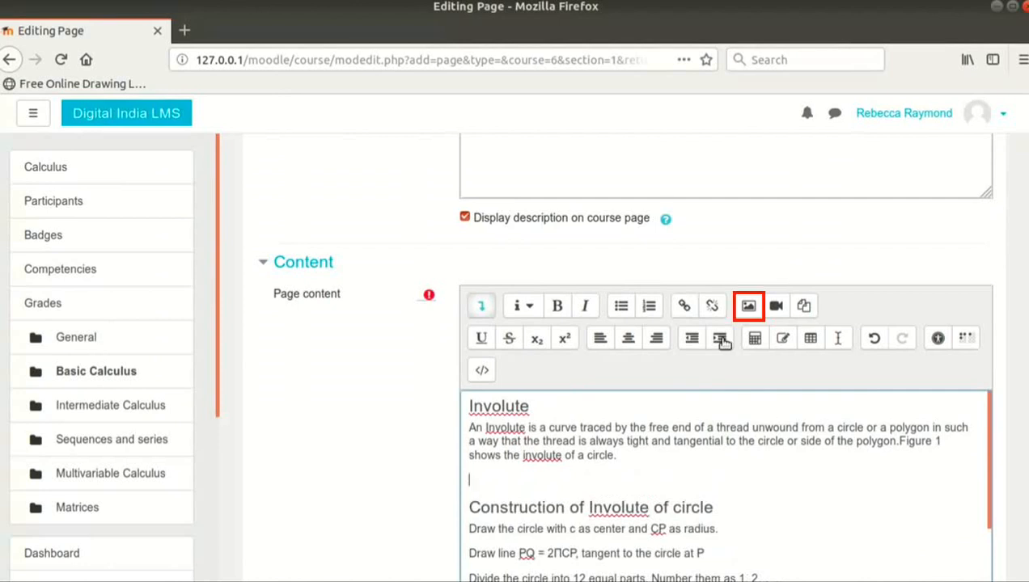
Open Image properties to insert a picture below the first paragraph.
click(748, 306)
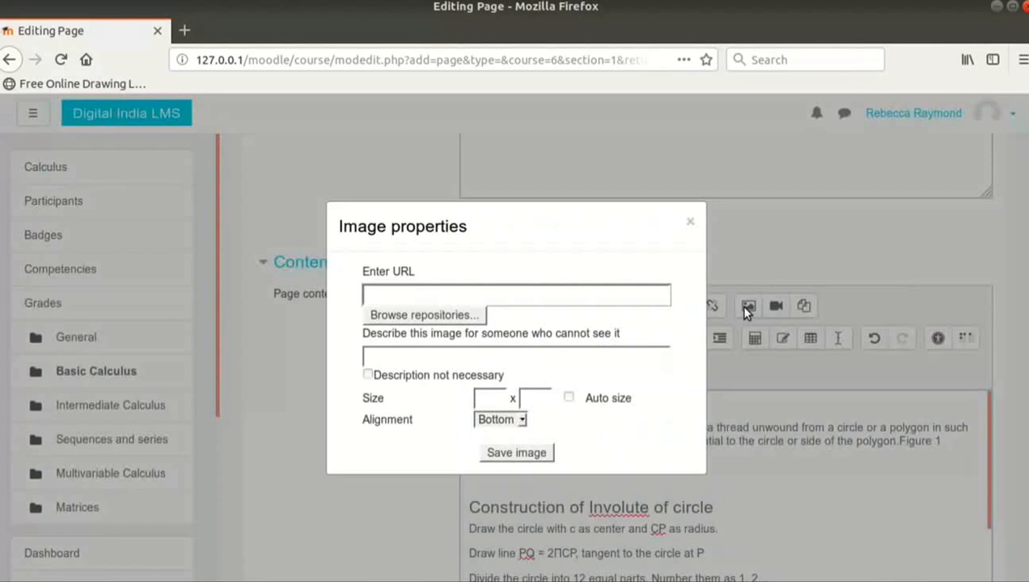
mouse_move(626, 449)
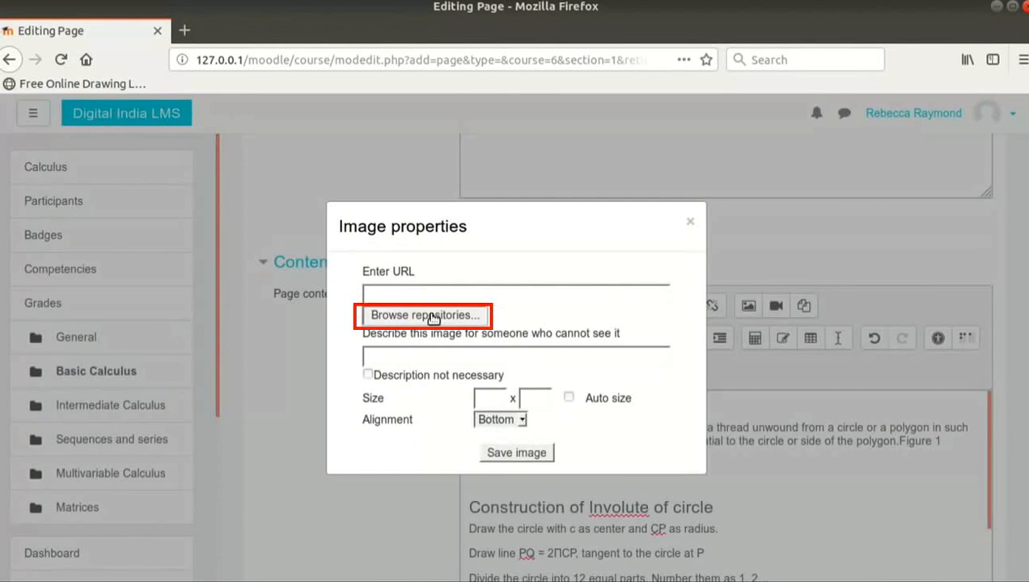
Upload involutes-img1.png from the Course Material folder through the file picker.
click(424, 315)
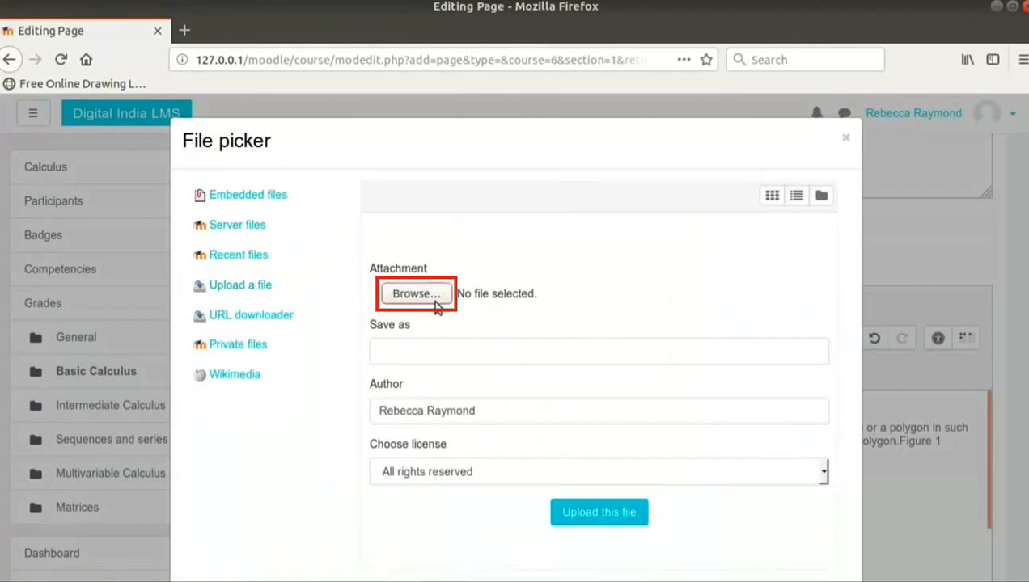
click(415, 294)
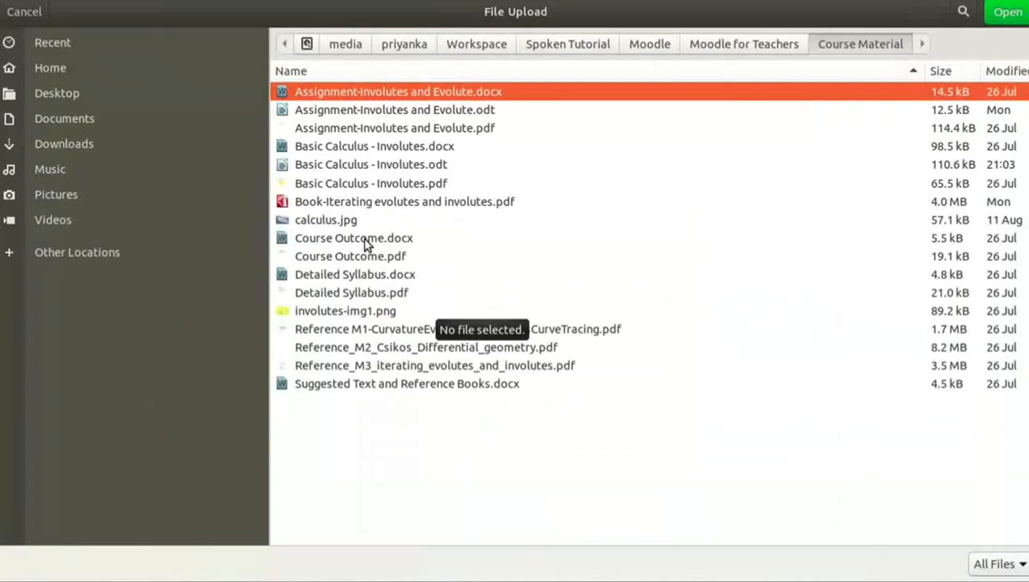
click(346, 311)
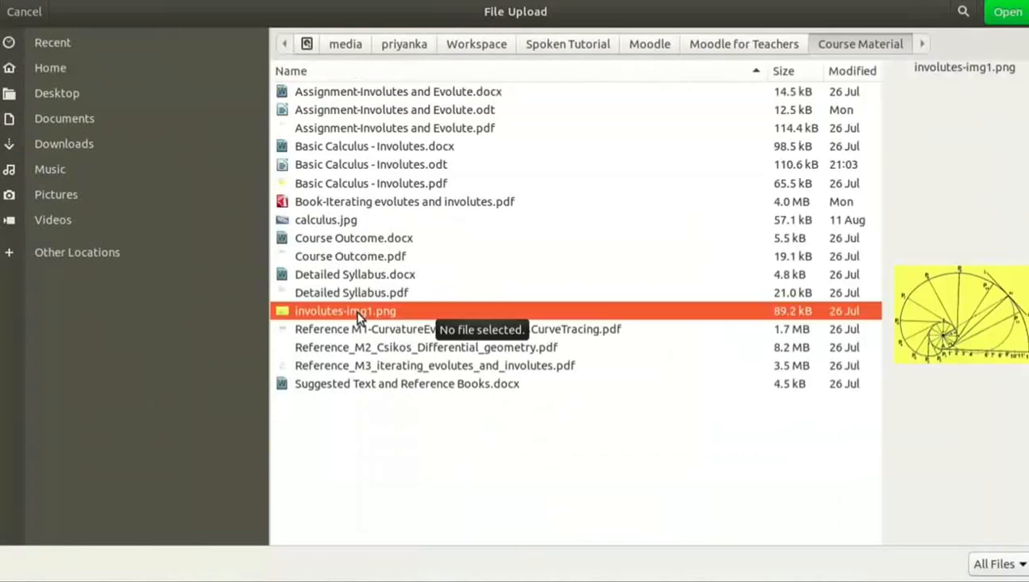
click(1007, 11)
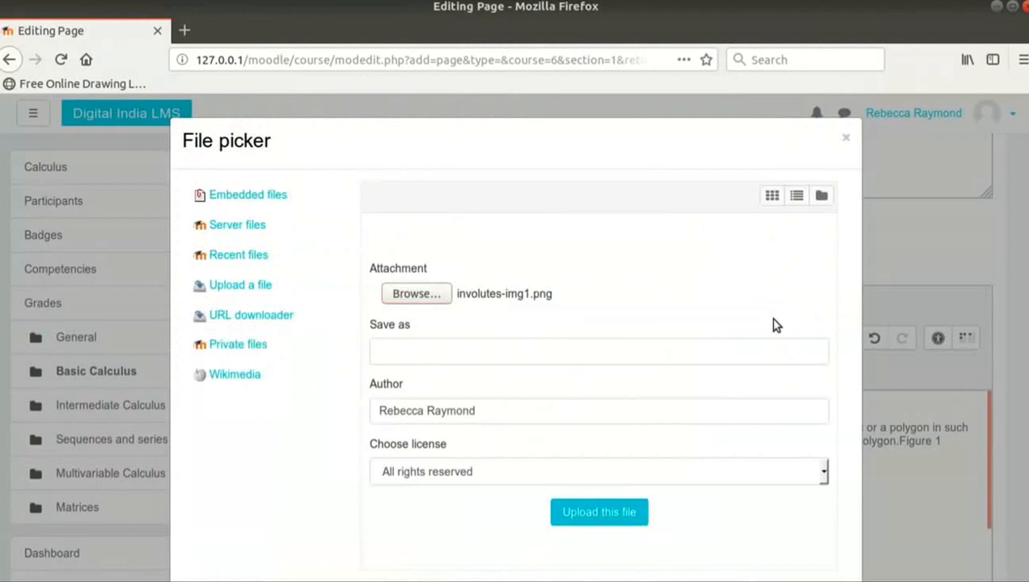
mouse_move(771, 325)
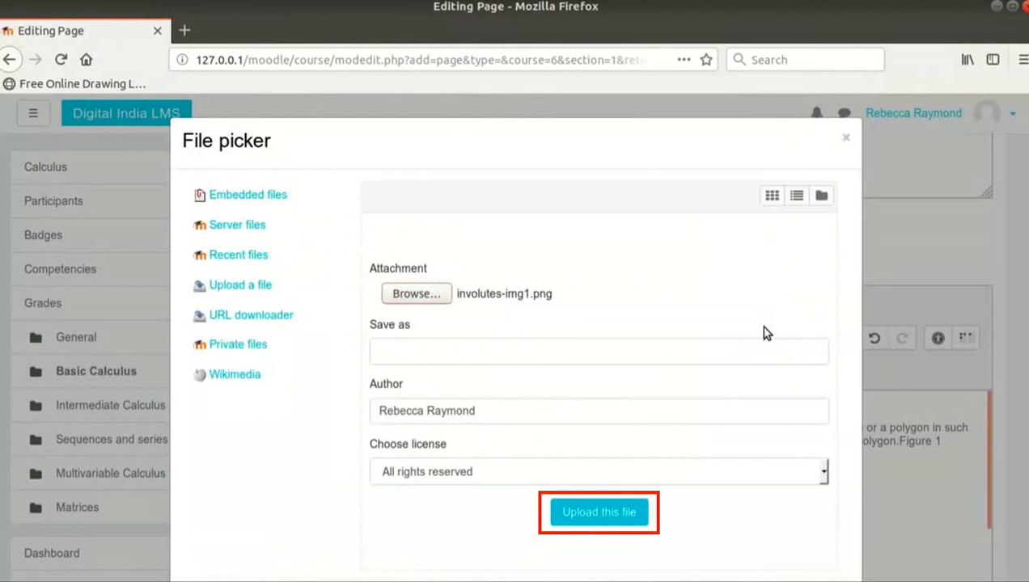
click(599, 512)
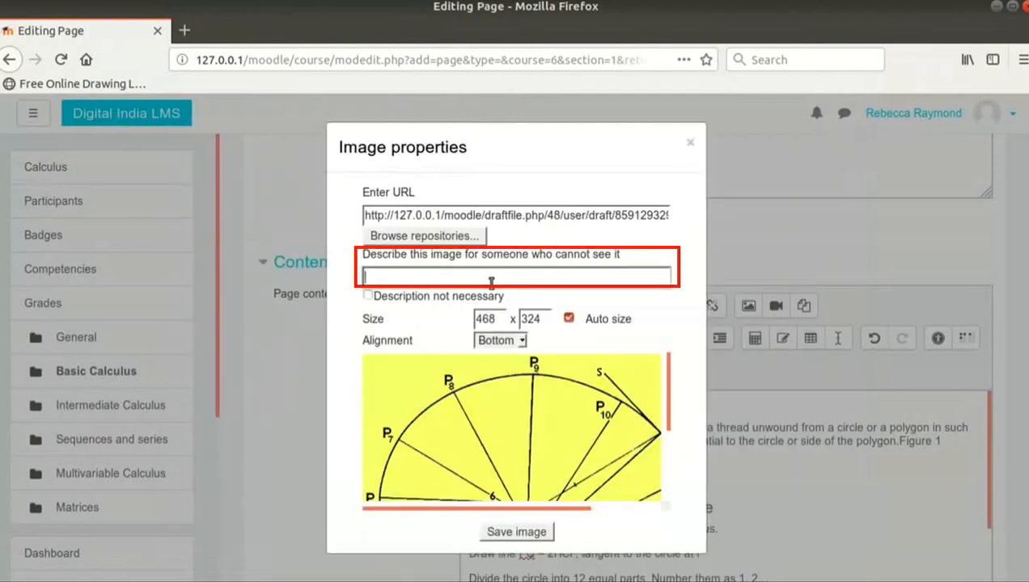
Save the picture into the page with description 'This is the involute of a circle'.
text(This is the involute of a circle)
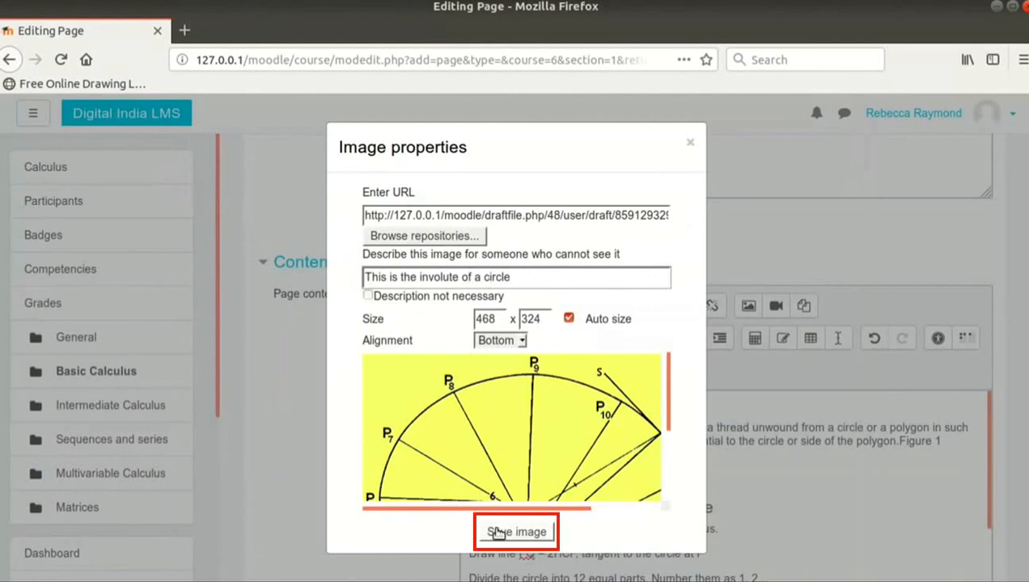
click(516, 532)
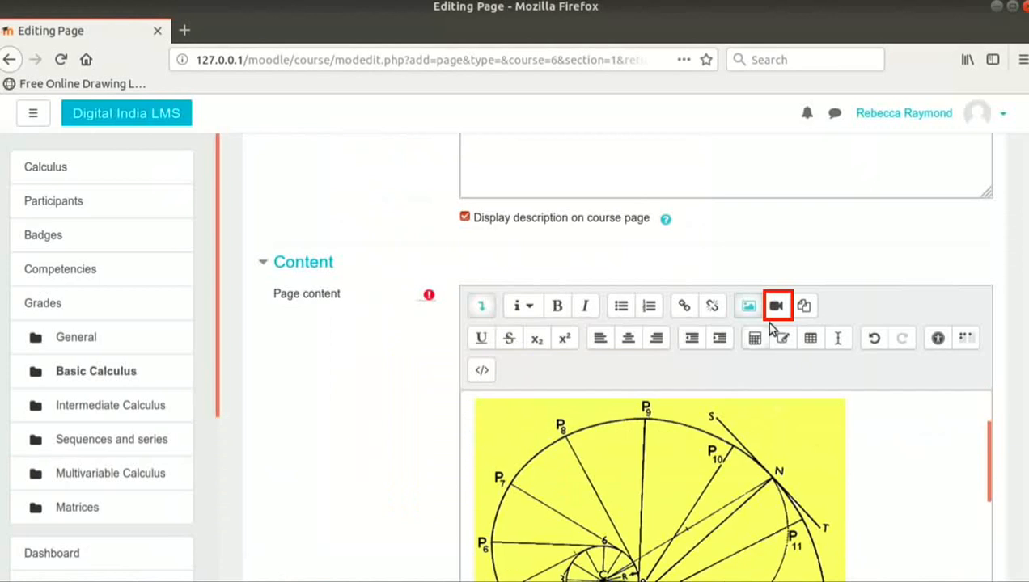
mouse_move(776, 305)
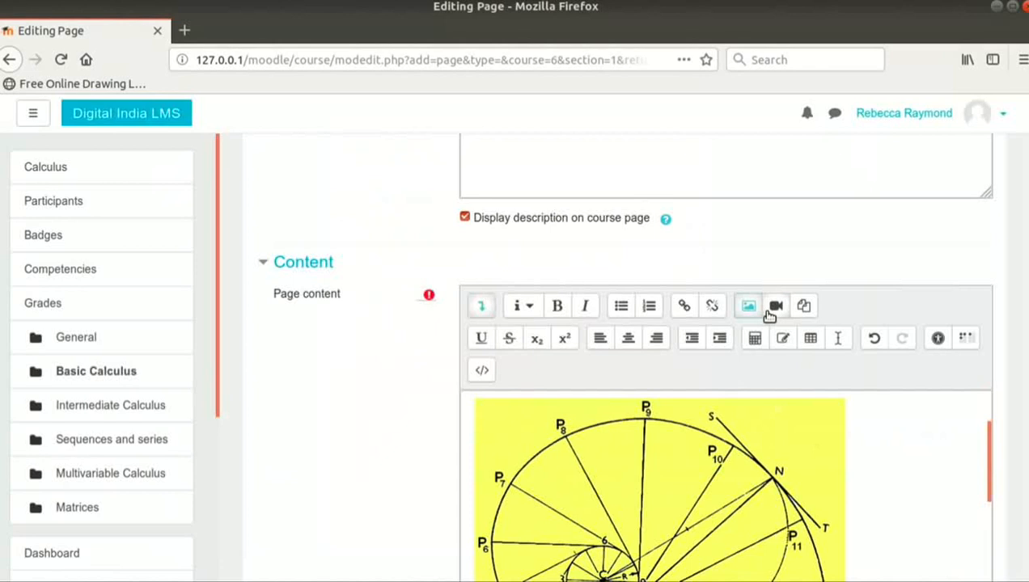
click(747, 306)
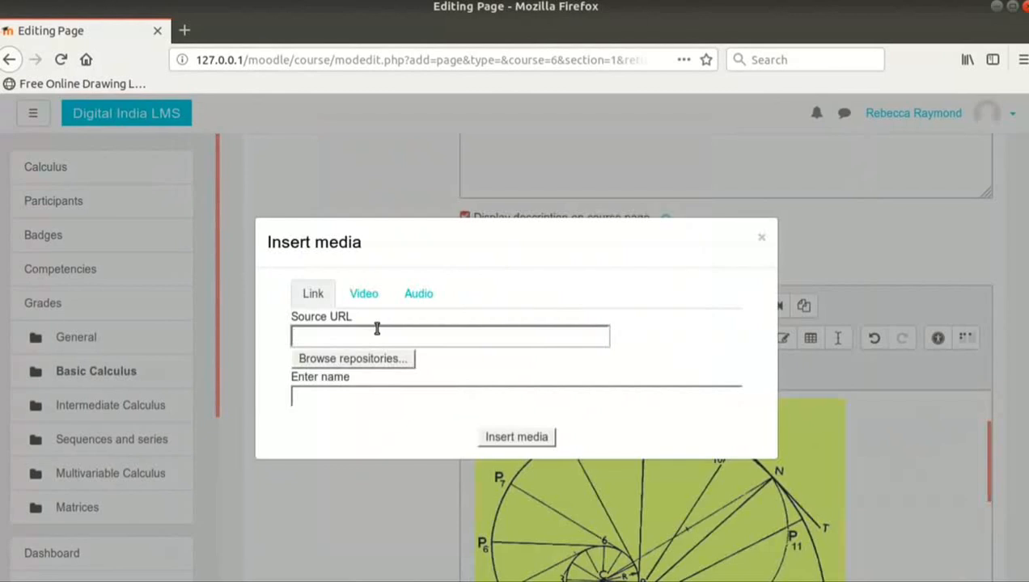
click(761, 237)
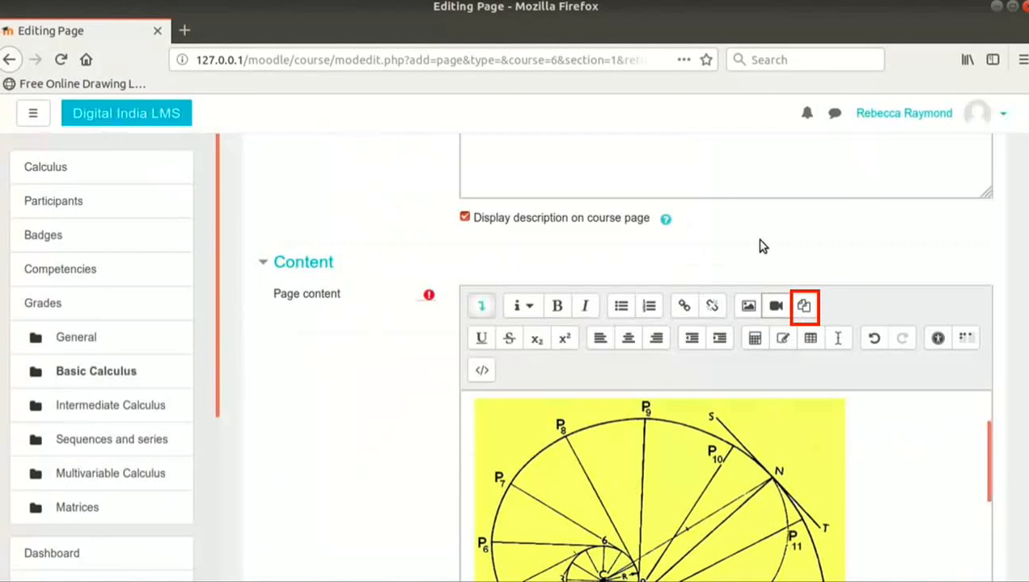
mouse_move(804, 311)
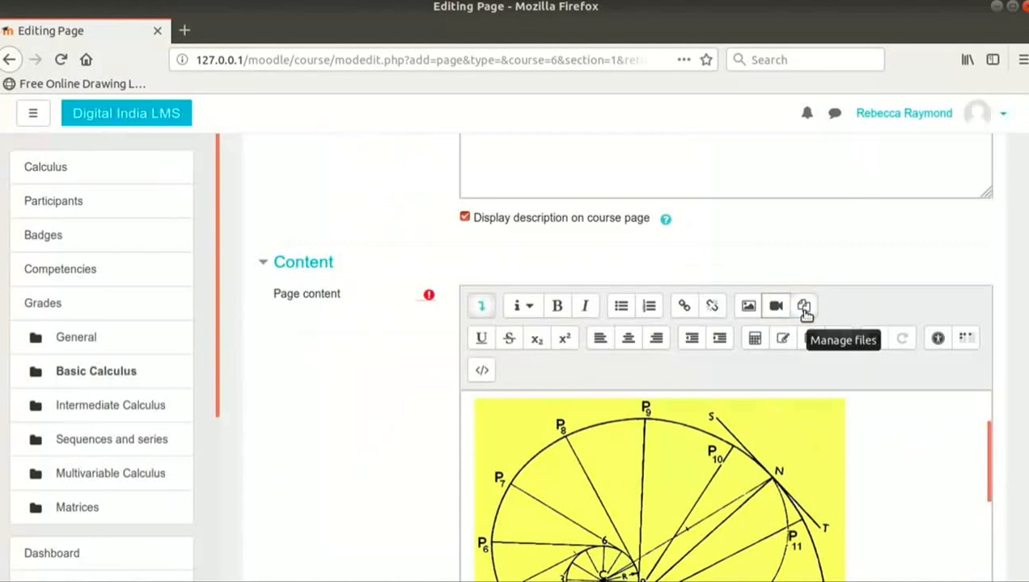
Open Manage files from the Atto toolbar to list the page's involutes image.
click(804, 306)
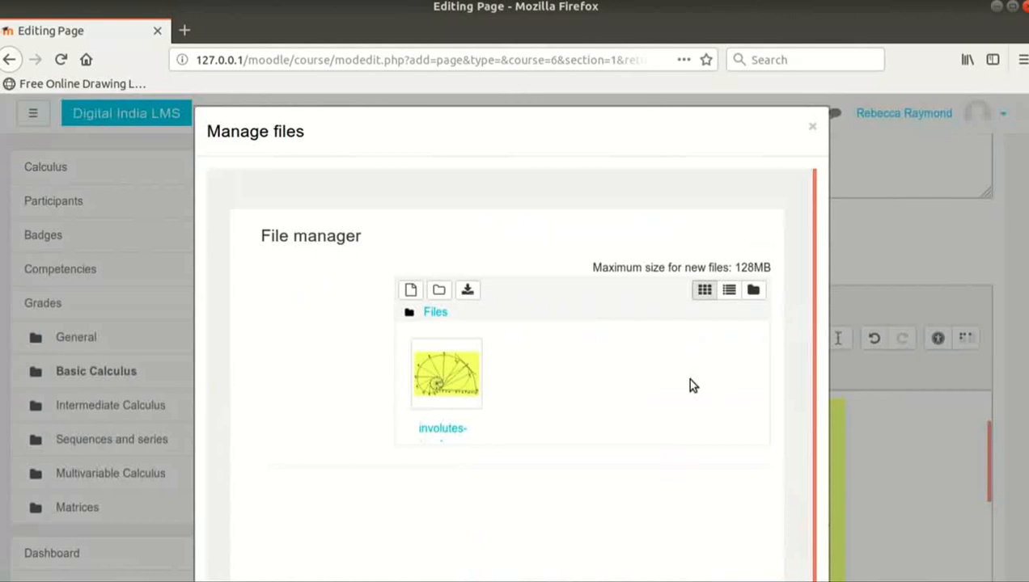
mouse_move(601, 413)
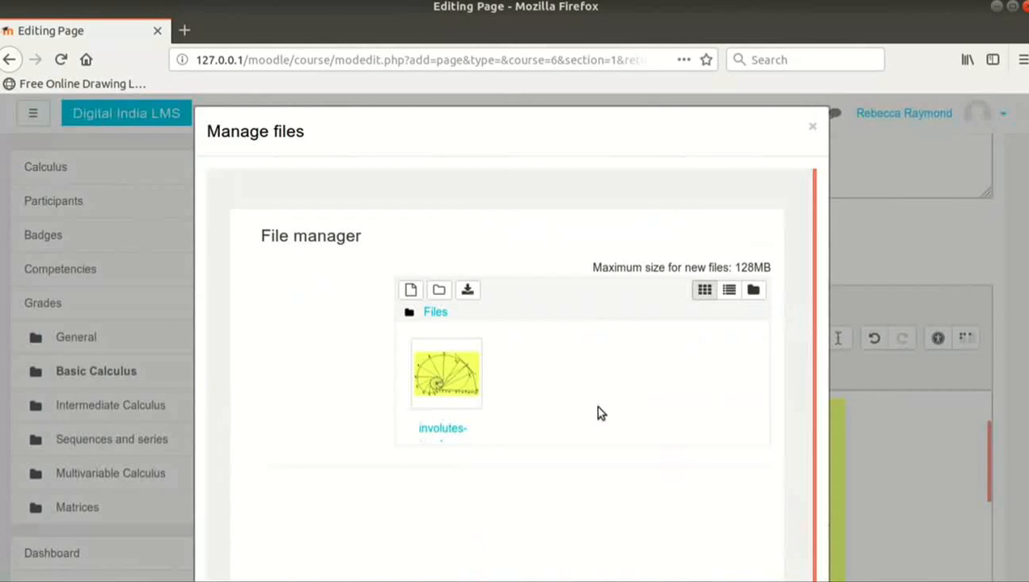
mouse_move(595, 414)
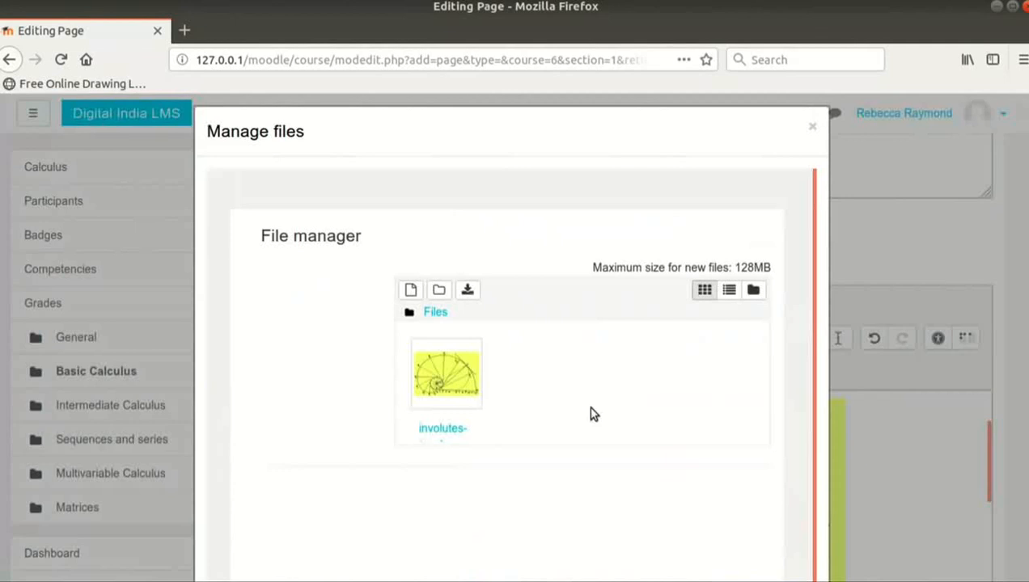
mouse_move(577, 437)
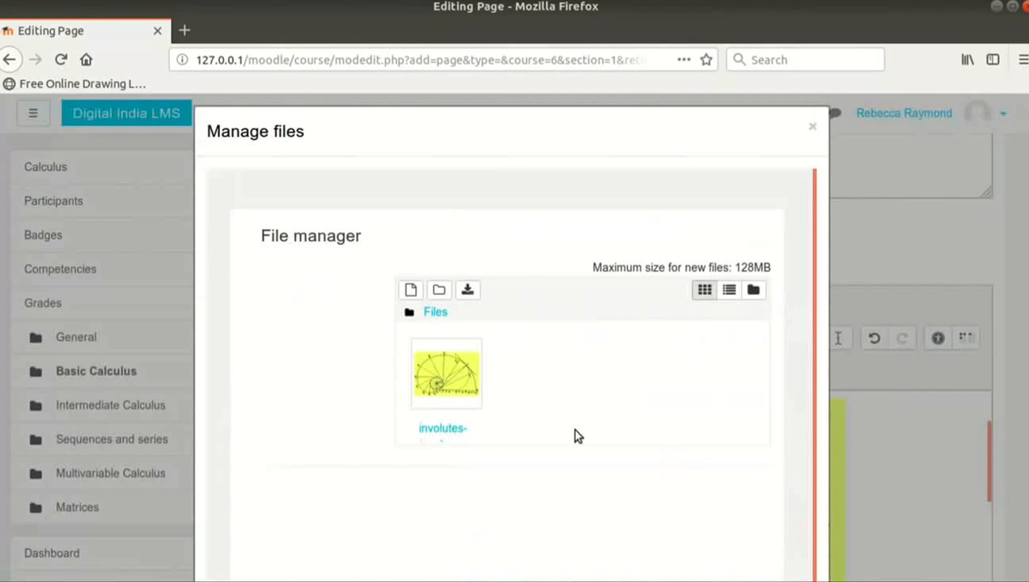
click(446, 373)
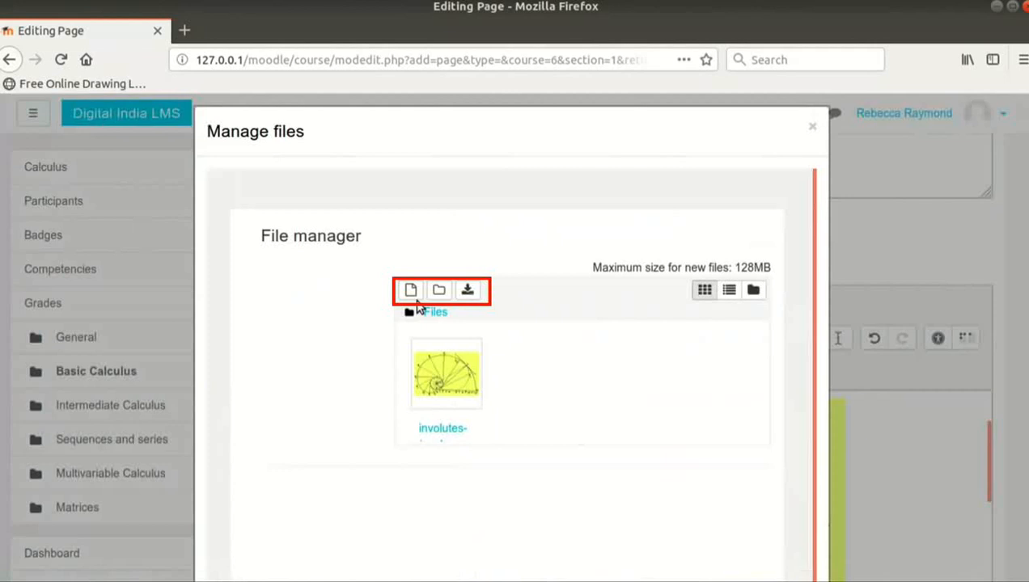
mouse_move(416, 303)
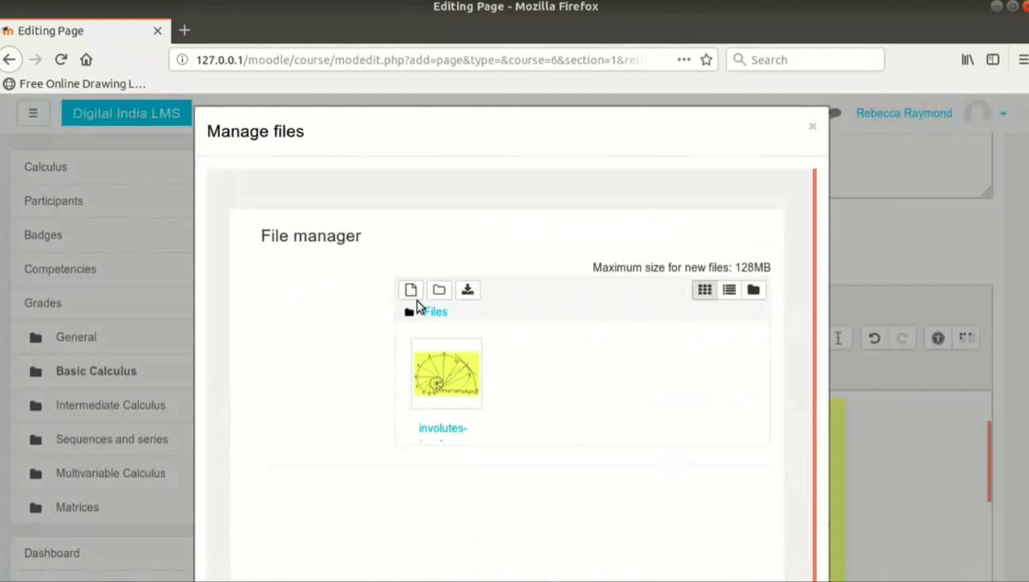
mouse_move(410, 290)
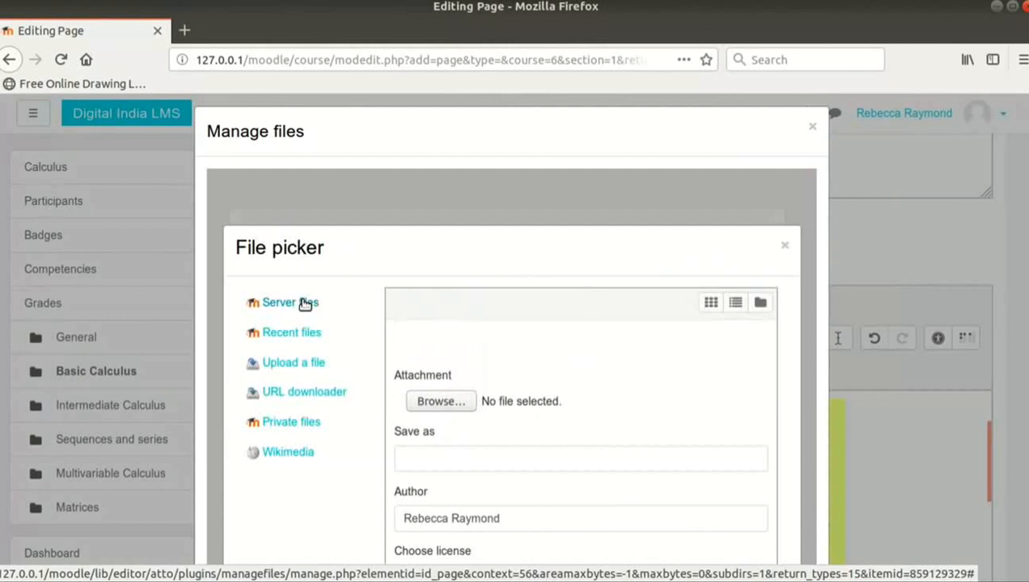
mouse_move(301, 331)
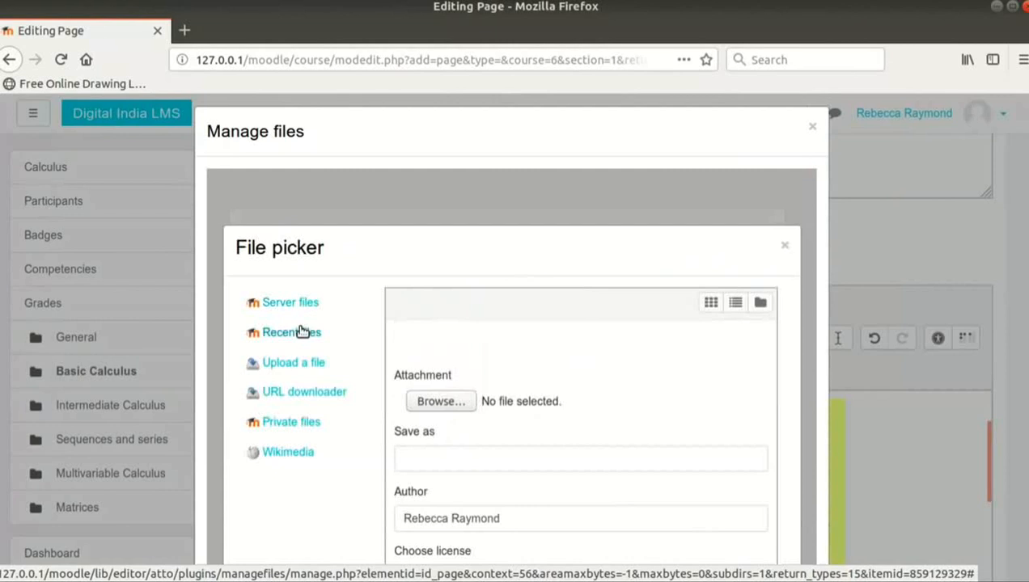
mouse_move(306, 307)
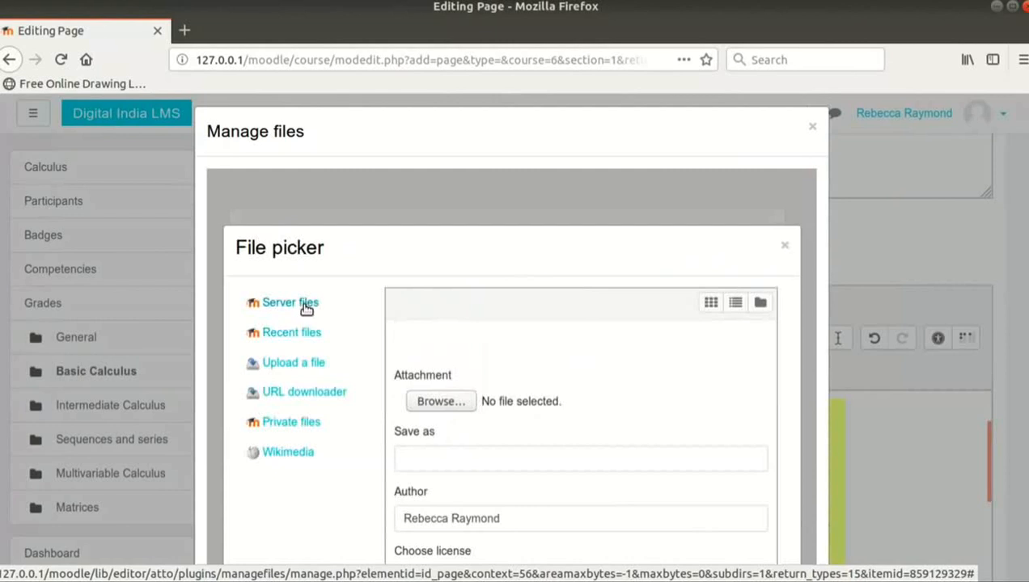
click(290, 302)
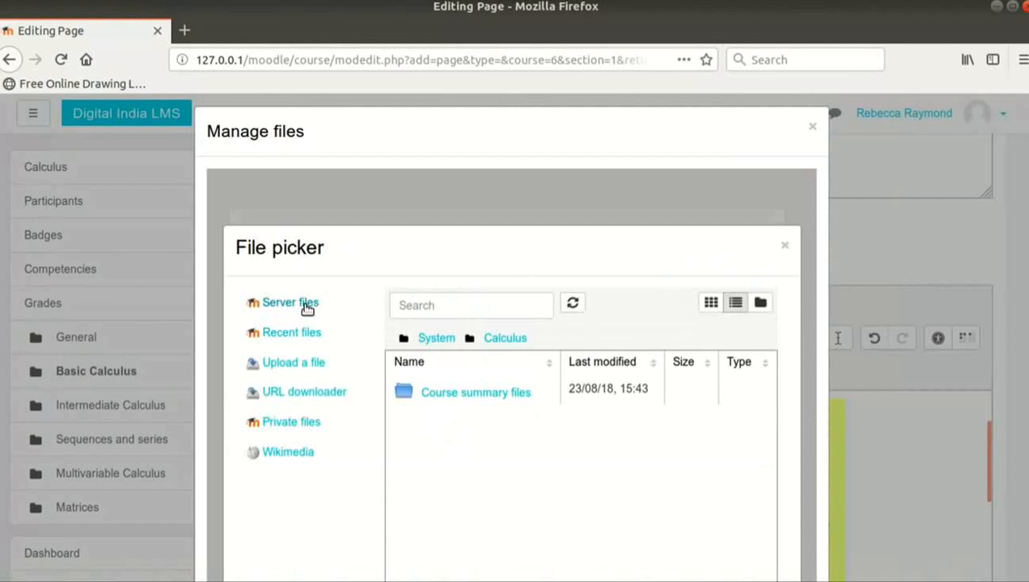
mouse_move(419, 305)
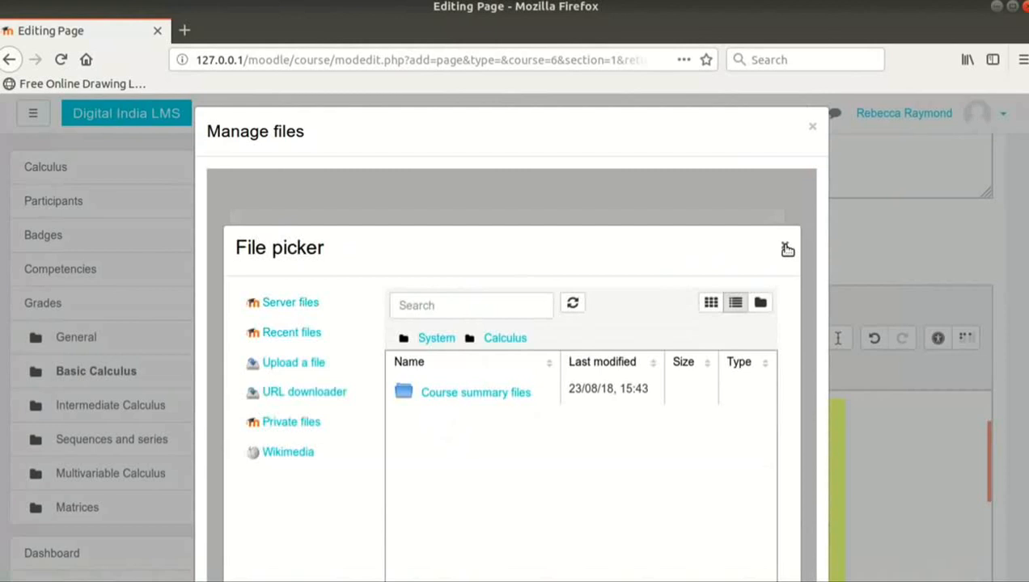
click(786, 249)
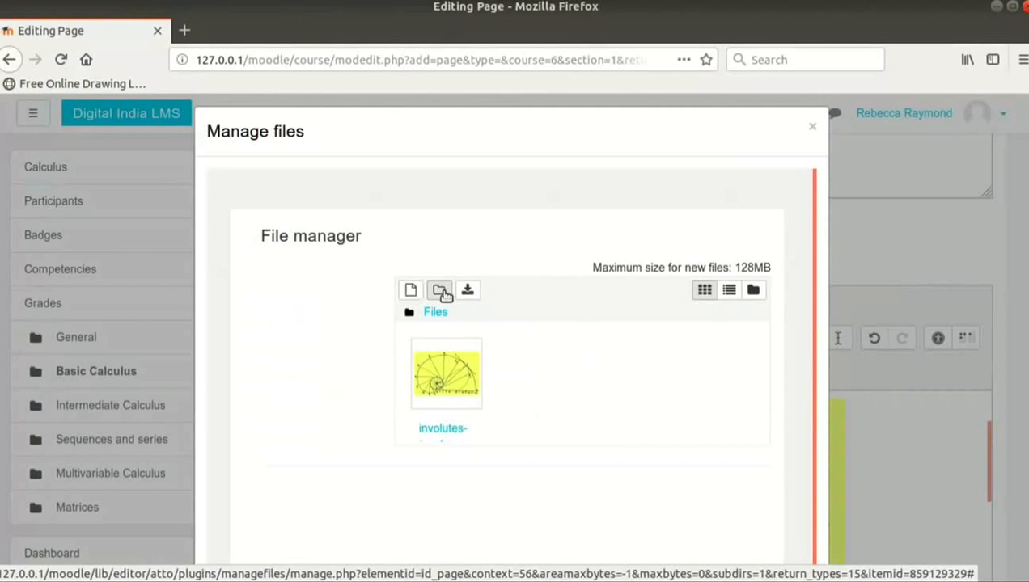
Add a folder named 'Assignments' next to the involutes image.
click(439, 290)
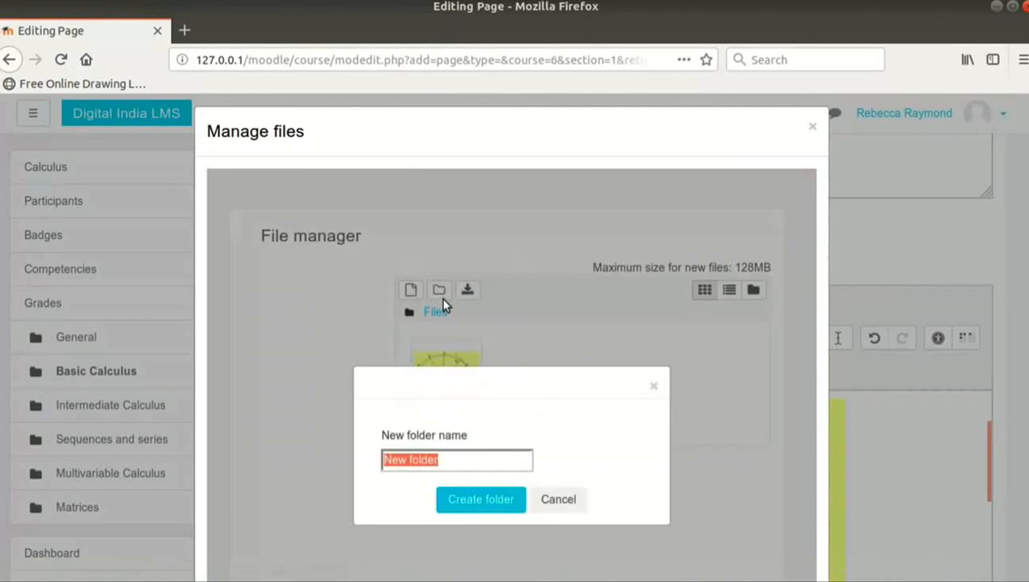
mouse_move(486, 472)
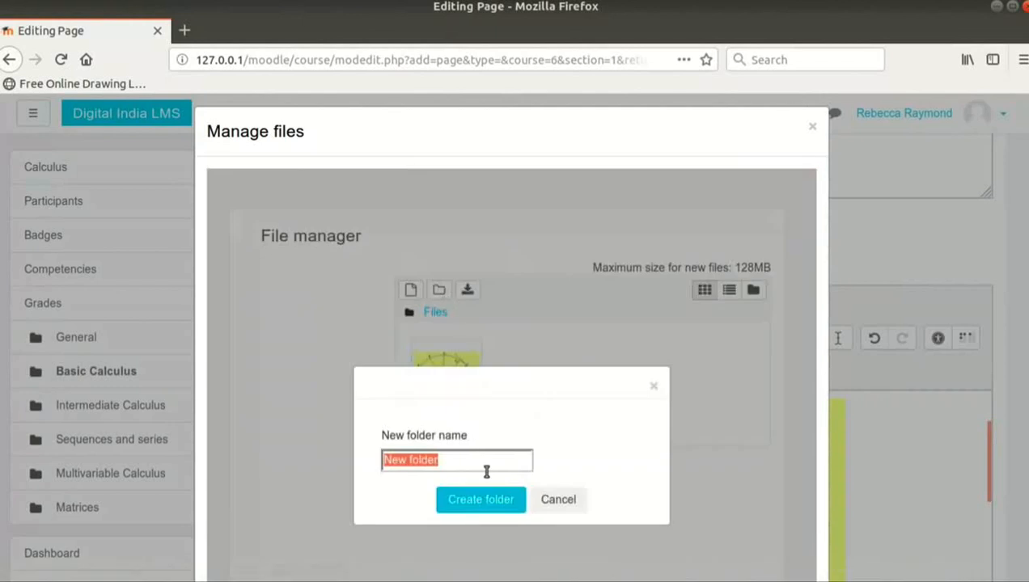
text(Assignments)
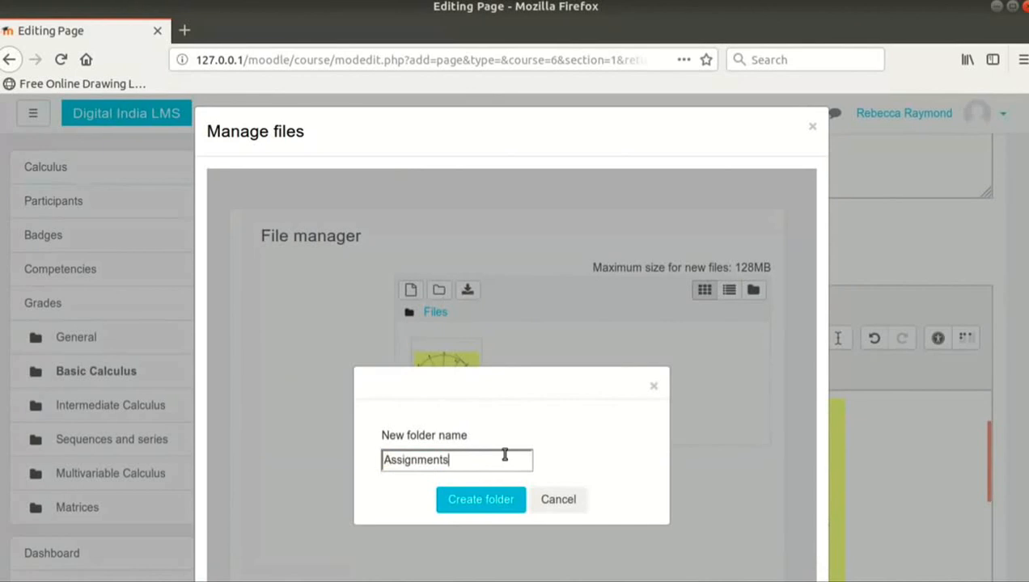
click(480, 499)
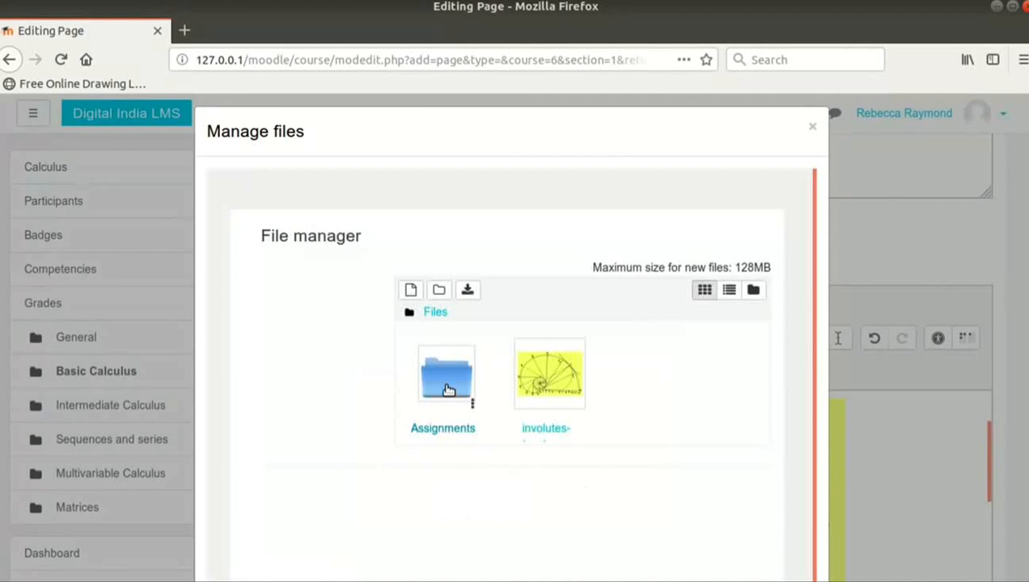
Put 'Assignment-Involutes and Evolute.odt' into the Assignments folder and close its details unchanged.
click(446, 374)
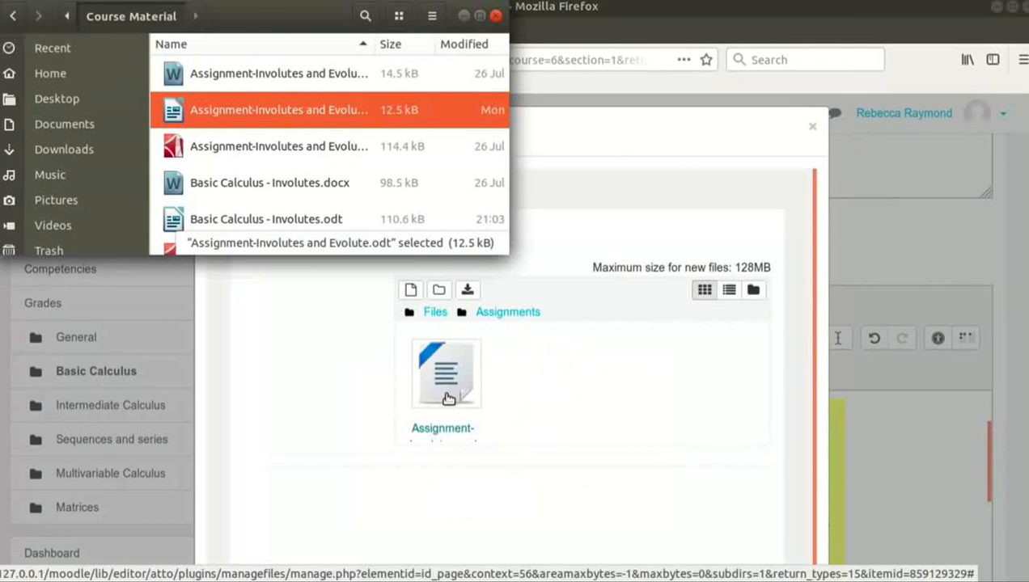
click(446, 373)
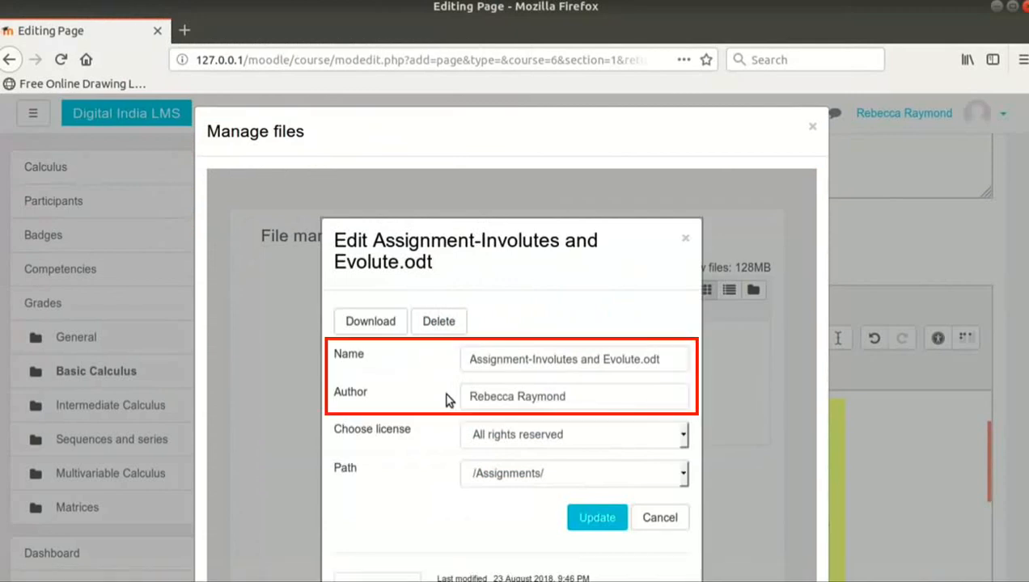
click(574, 396)
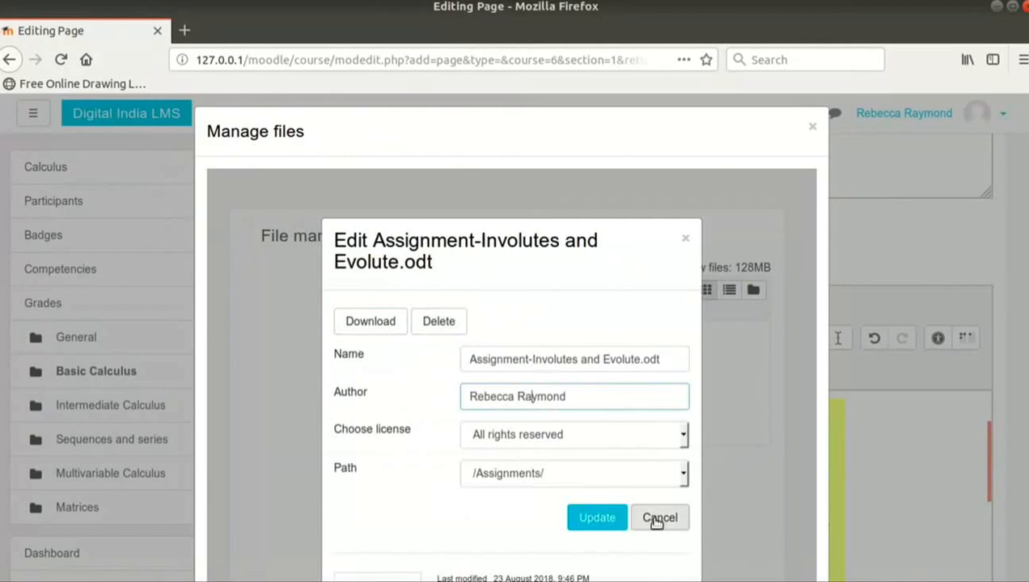
click(660, 517)
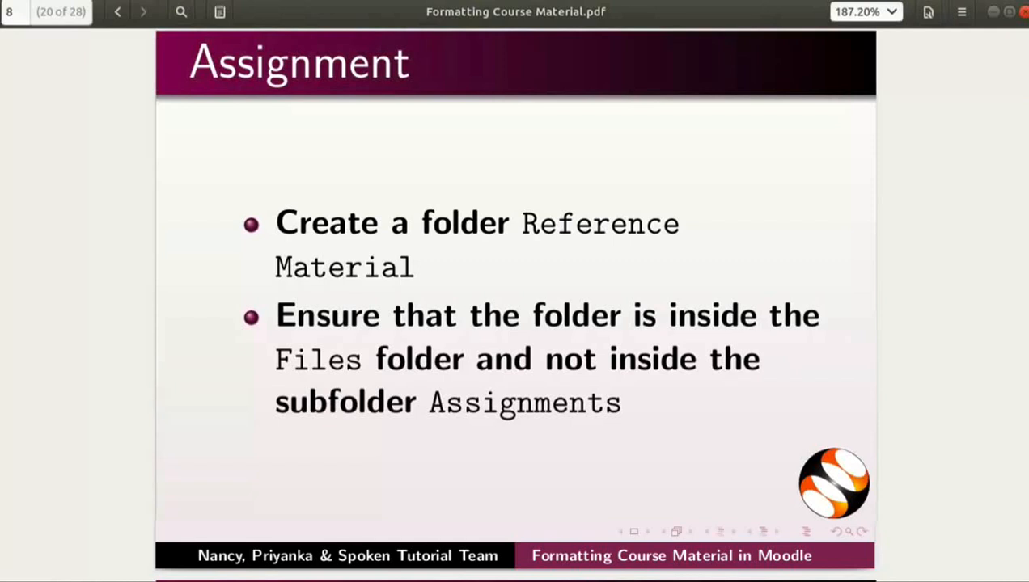
Advance two slides to the Reference Material folder and three PDFs assignment.
click(143, 11)
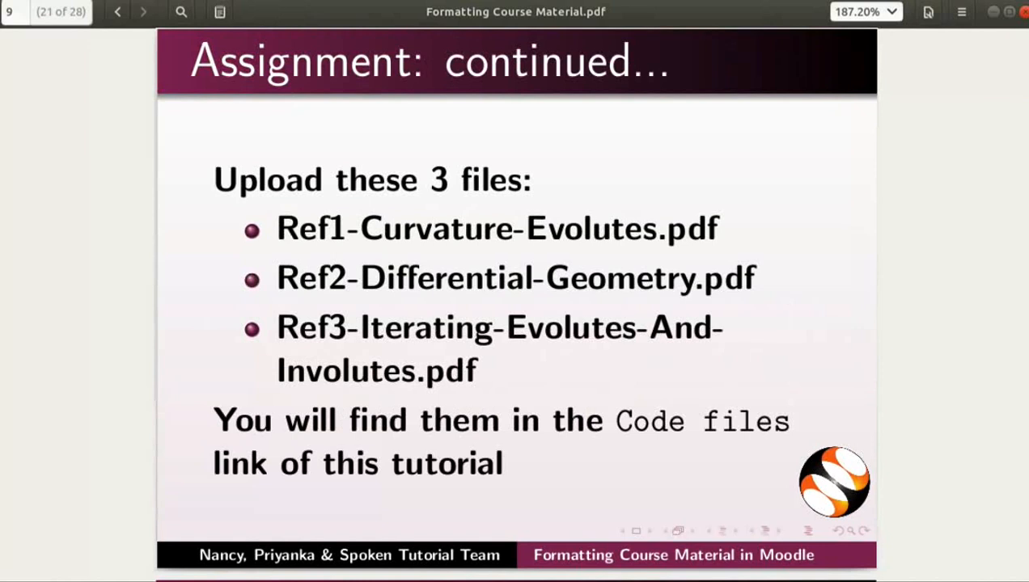
click(116, 11)
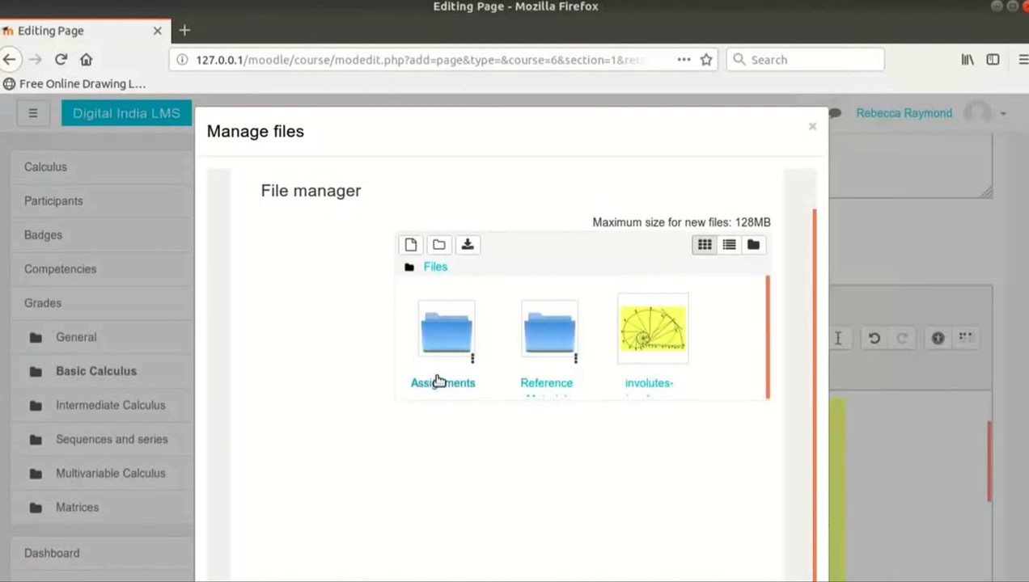
mouse_move(540, 366)
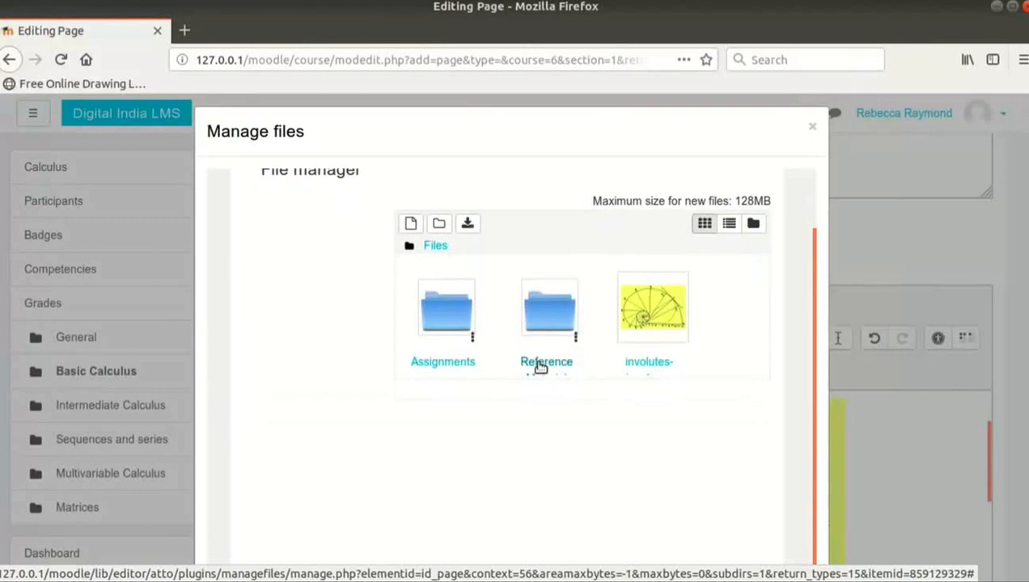
Check the folders in Manage files, then close it back to the page editor.
scroll(up, 3)
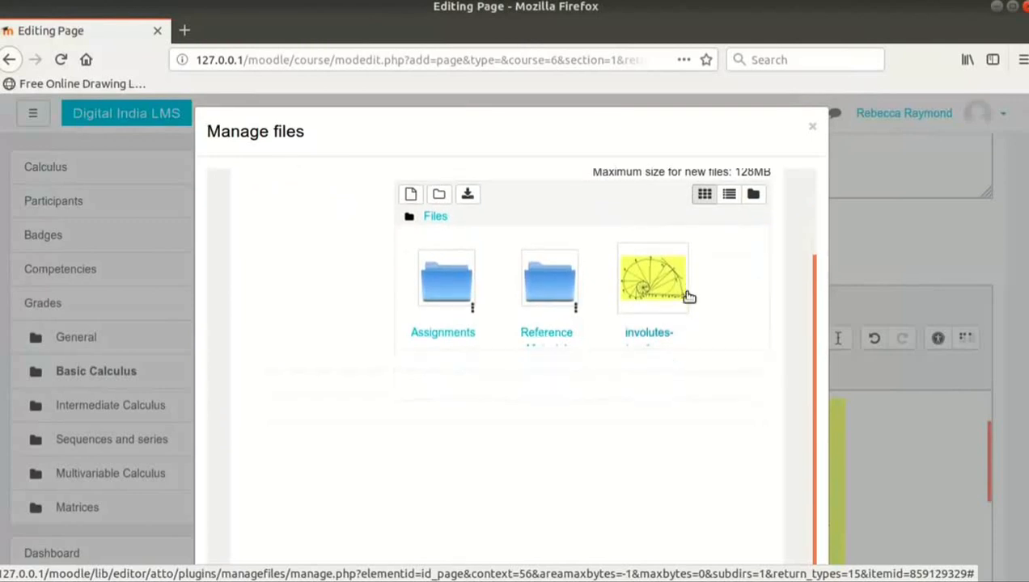
scroll(up, 3)
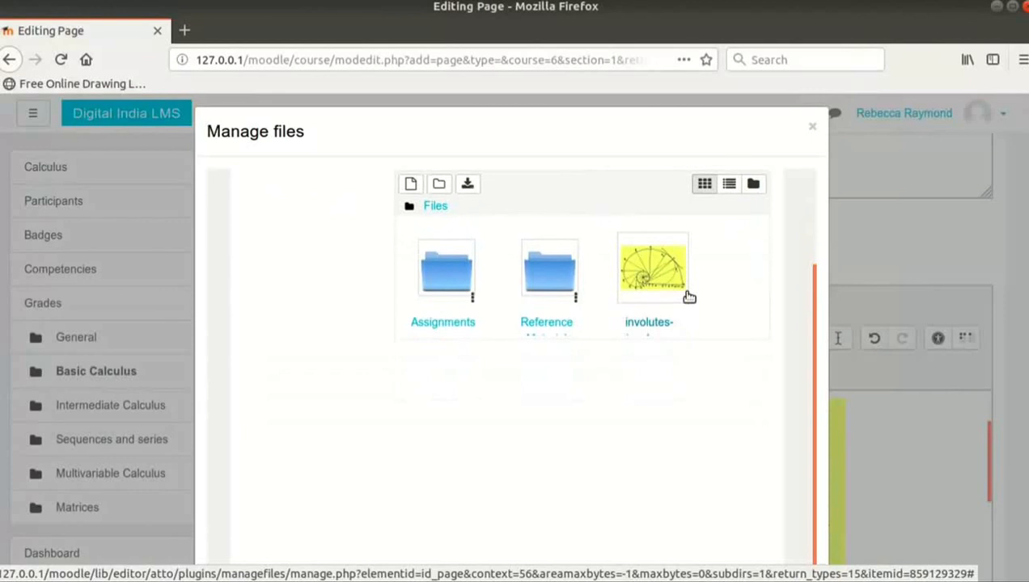
mouse_move(782, 205)
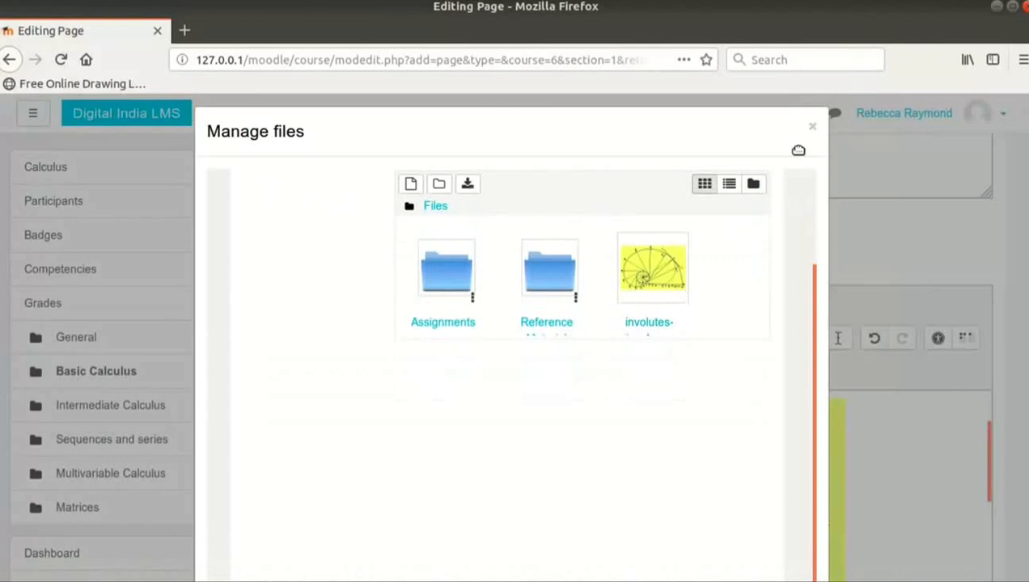
mouse_move(813, 131)
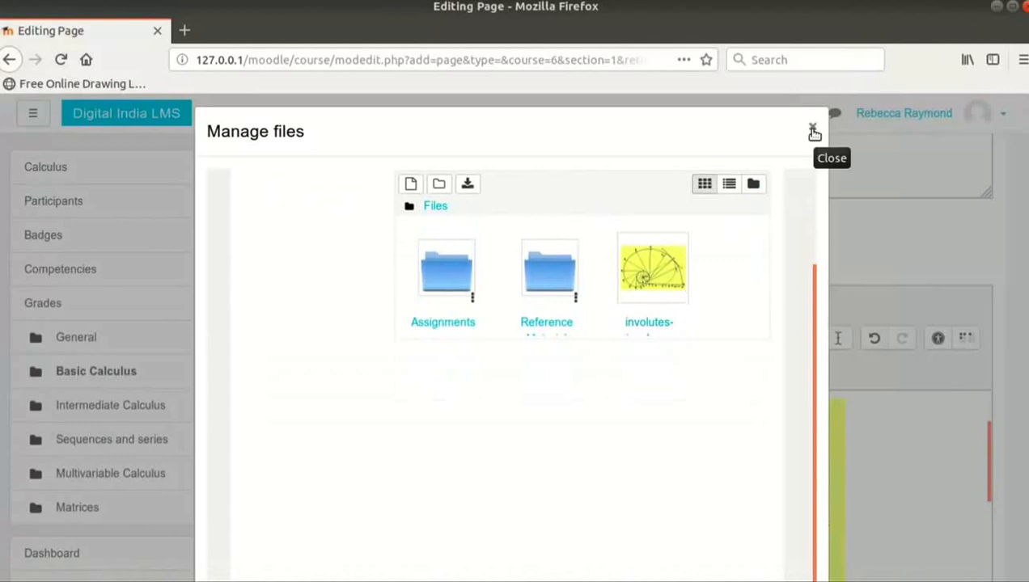
click(814, 131)
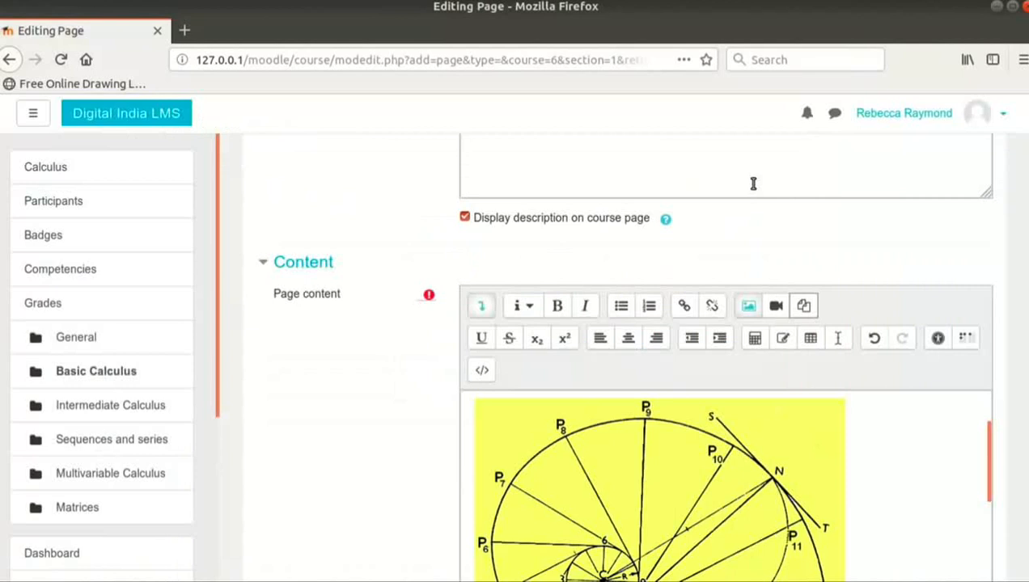
mouse_move(481, 338)
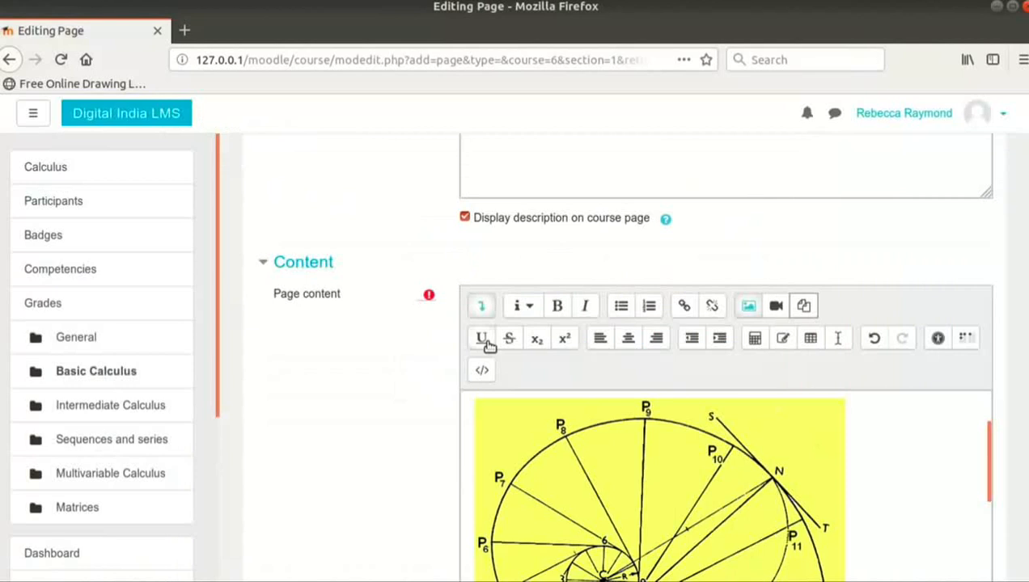
mouse_move(510, 338)
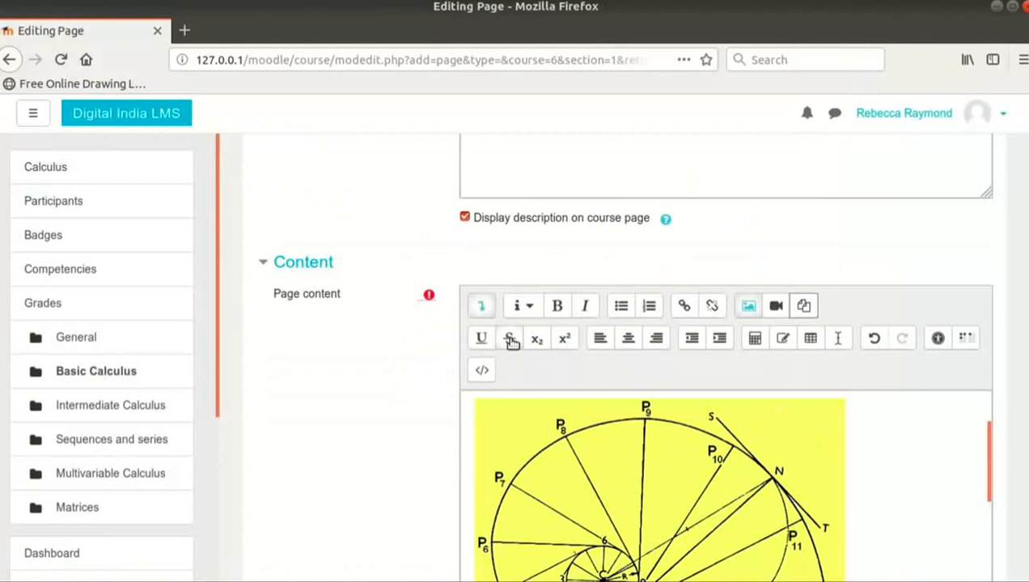
mouse_move(509, 338)
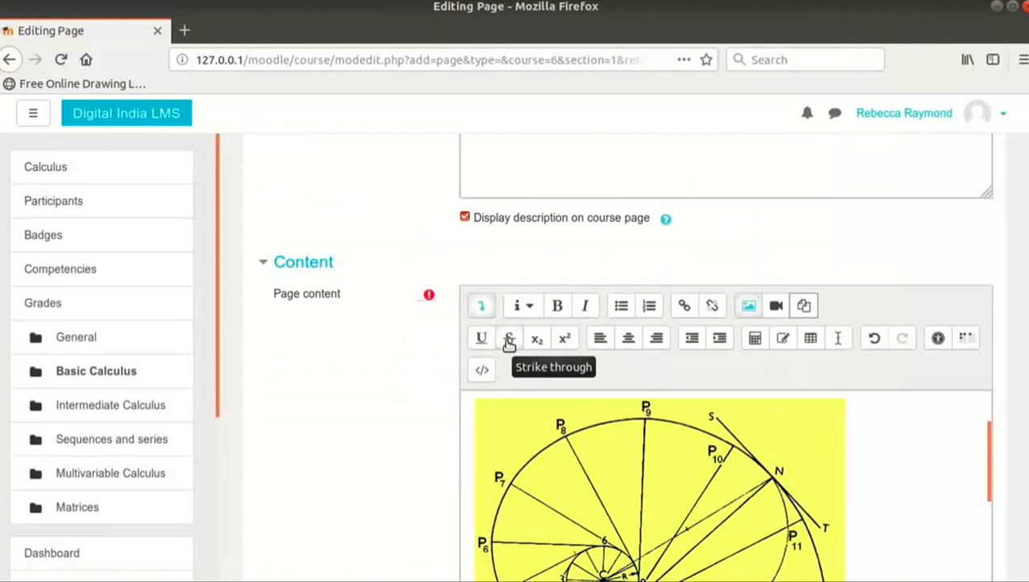
mouse_move(565, 338)
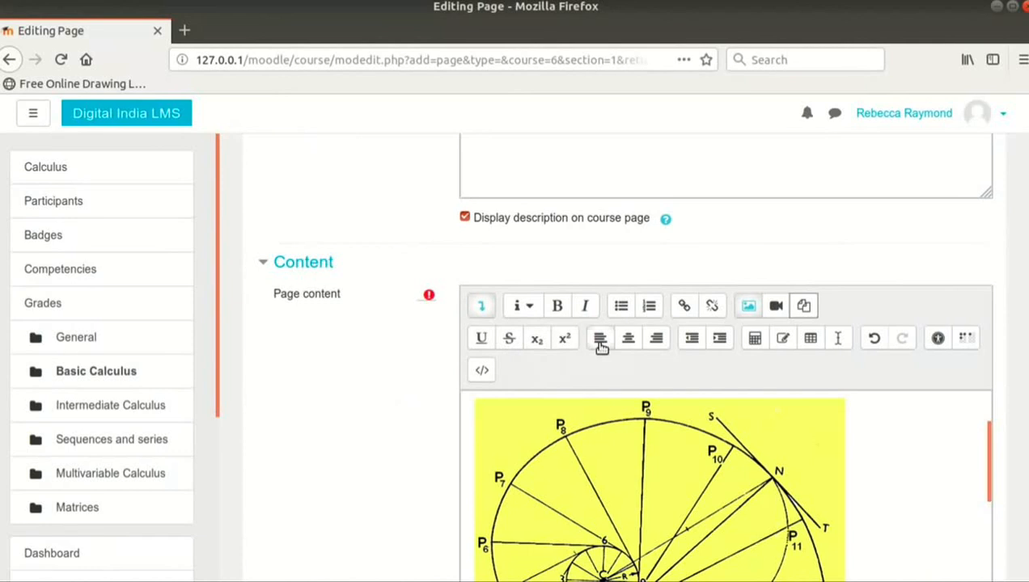
mouse_move(704, 360)
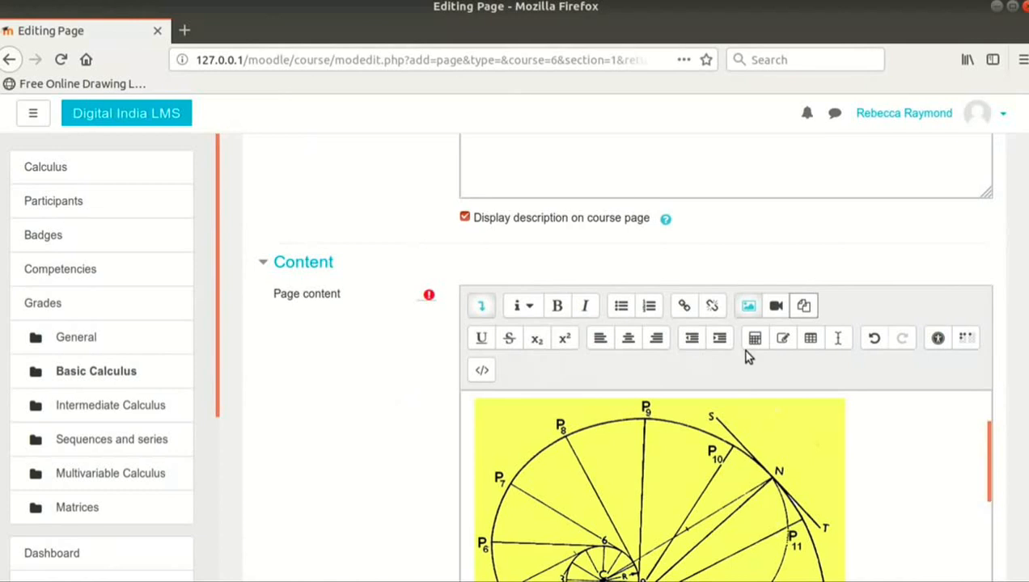
mouse_move(755, 337)
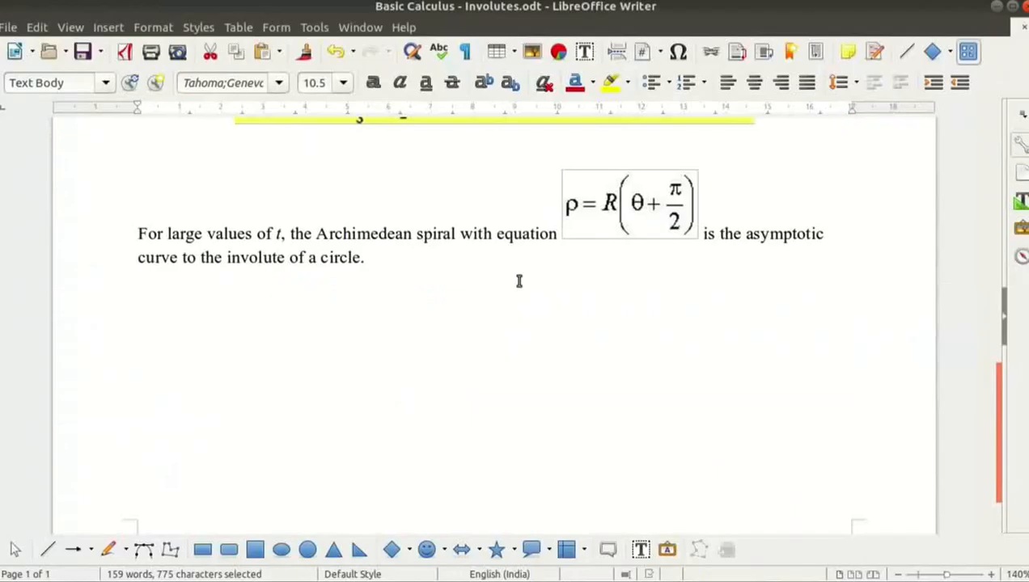
mouse_move(635, 238)
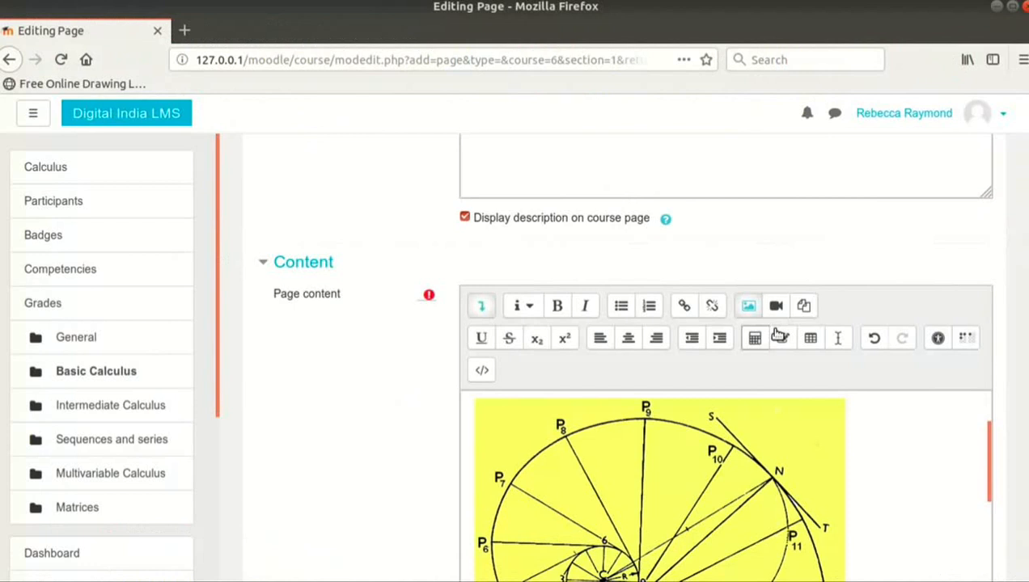
mouse_move(753, 338)
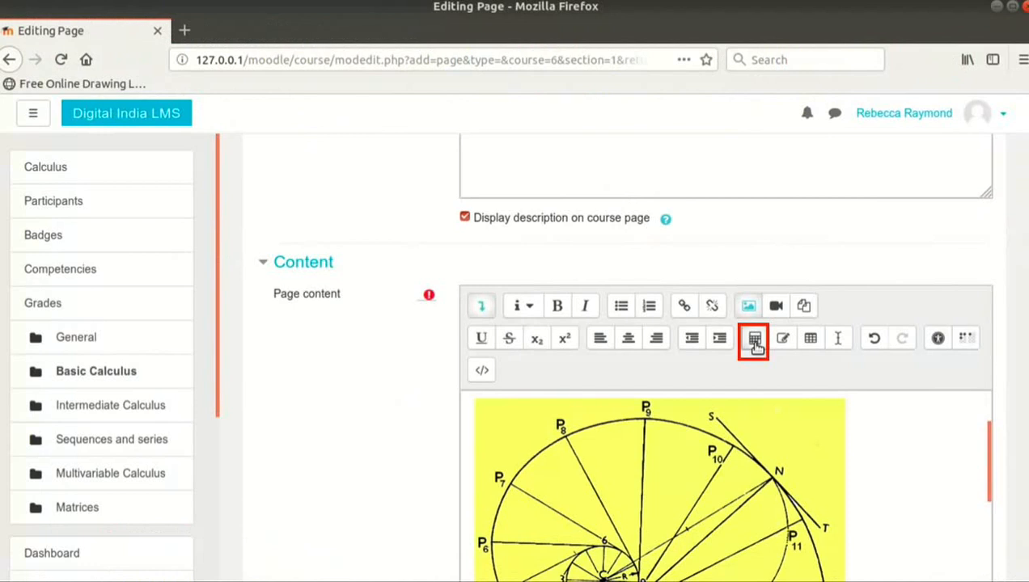
mouse_move(753, 338)
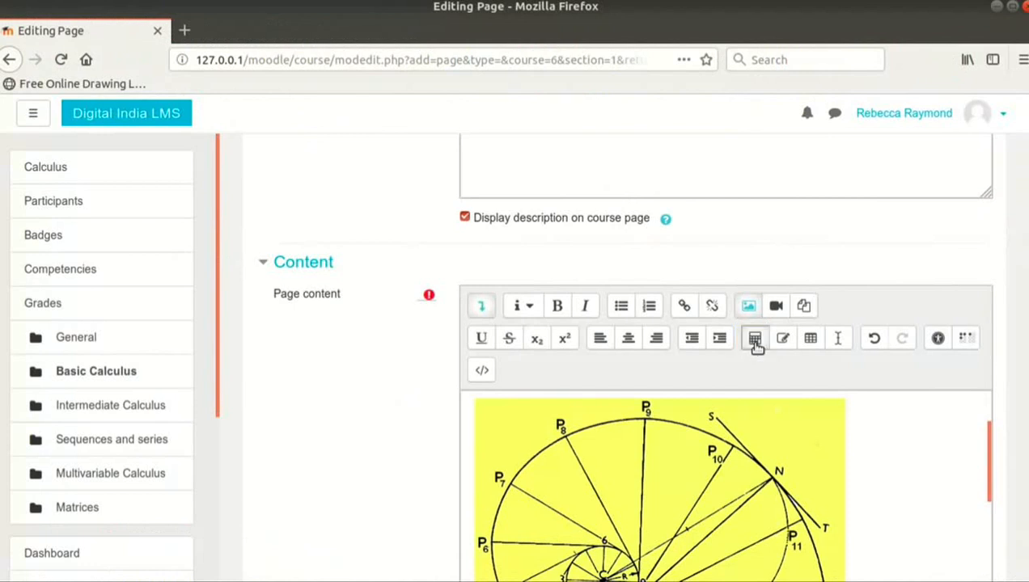
Insert the equation ρ = R(θ + π/2) using the equation editor.
click(755, 338)
text(\rho=R ( \theta + \frac{ \pi }{2} ))
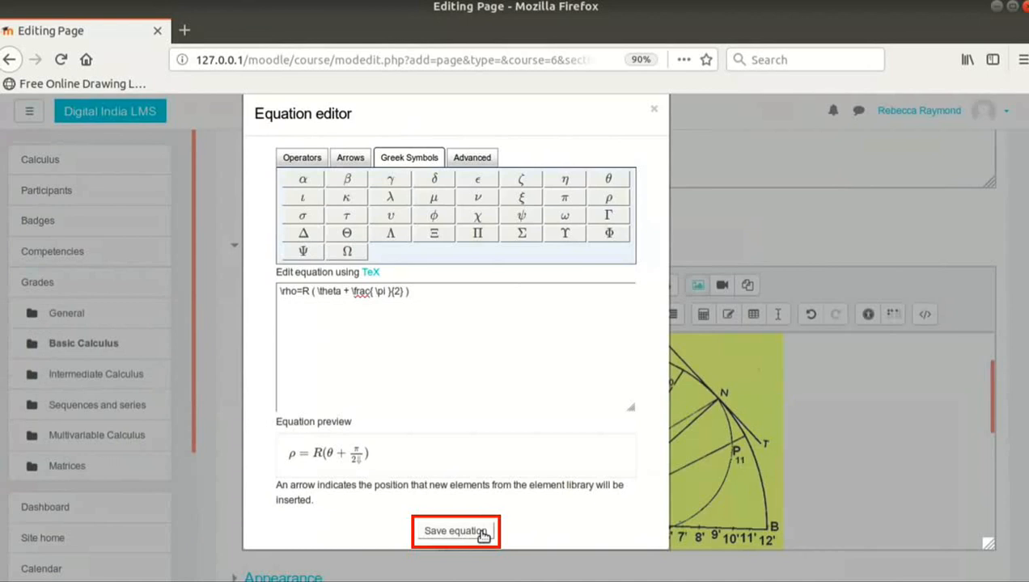
click(456, 532)
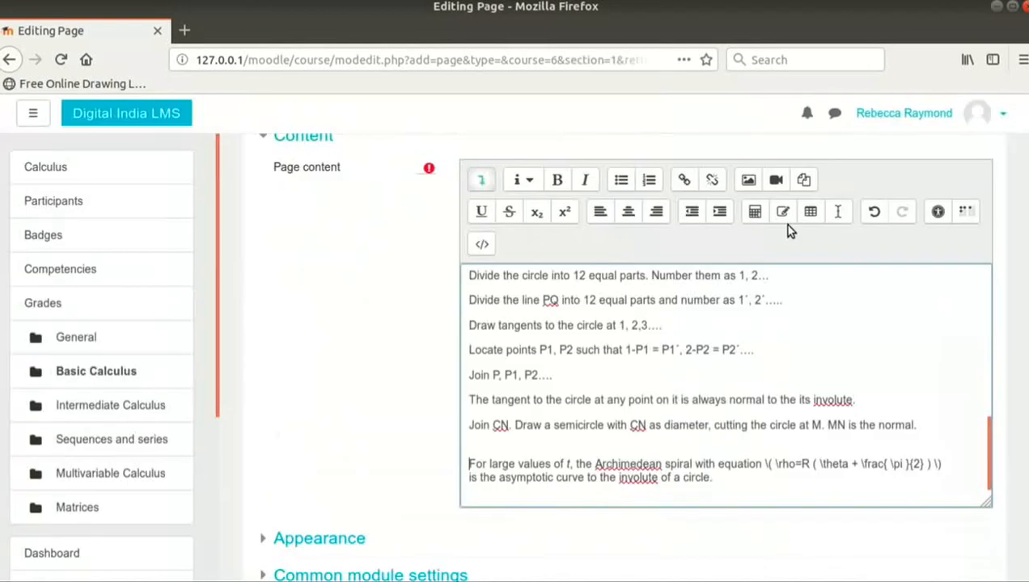
mouse_move(782, 211)
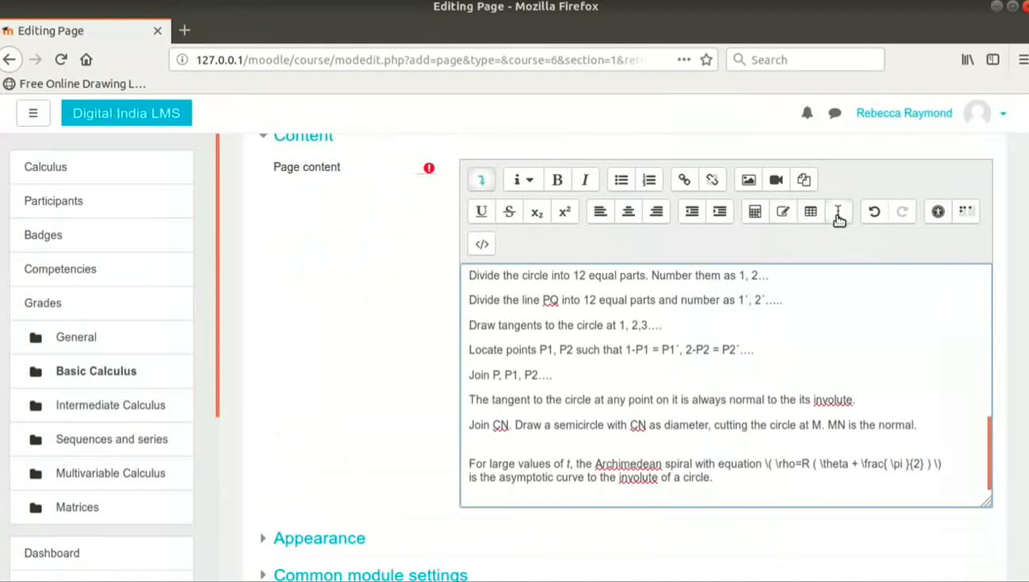
mouse_move(838, 211)
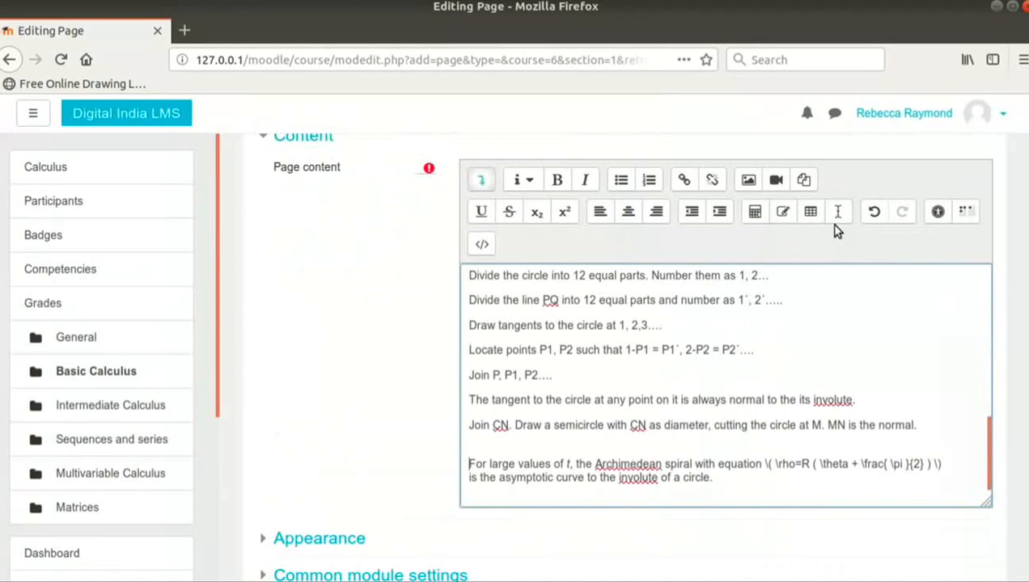
mouse_move(874, 211)
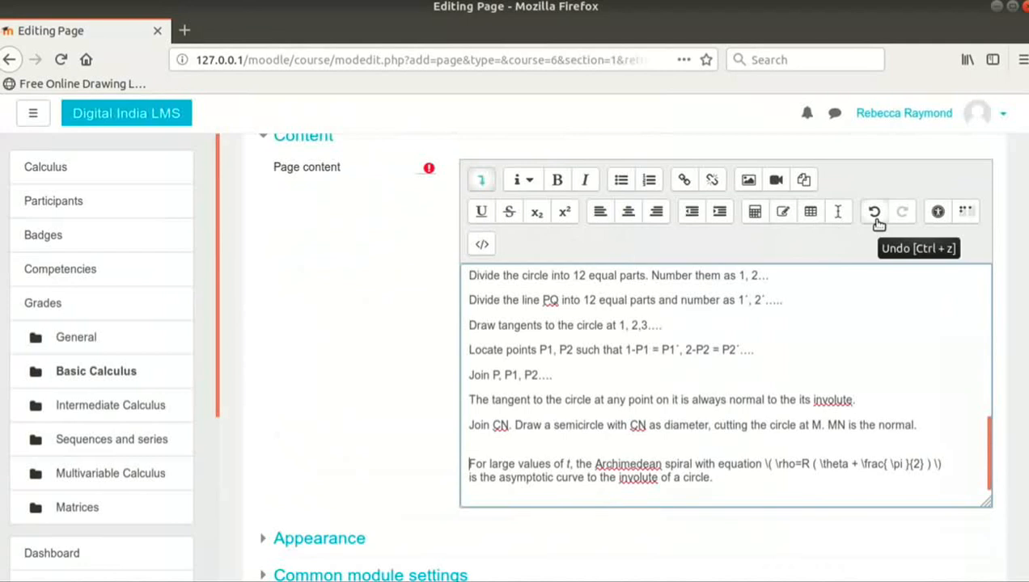
mouse_move(902, 212)
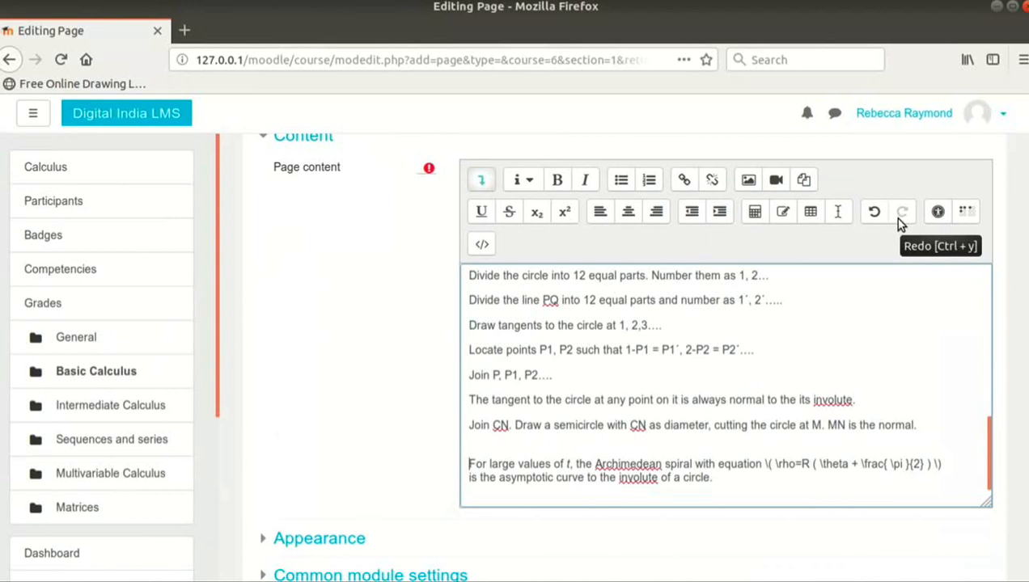
mouse_move(942, 229)
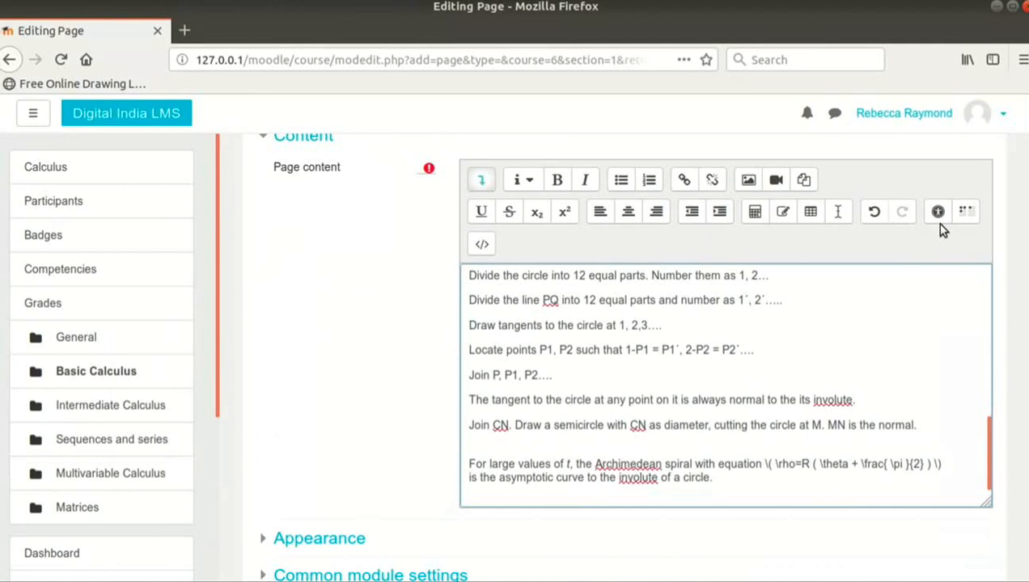
mouse_move(939, 217)
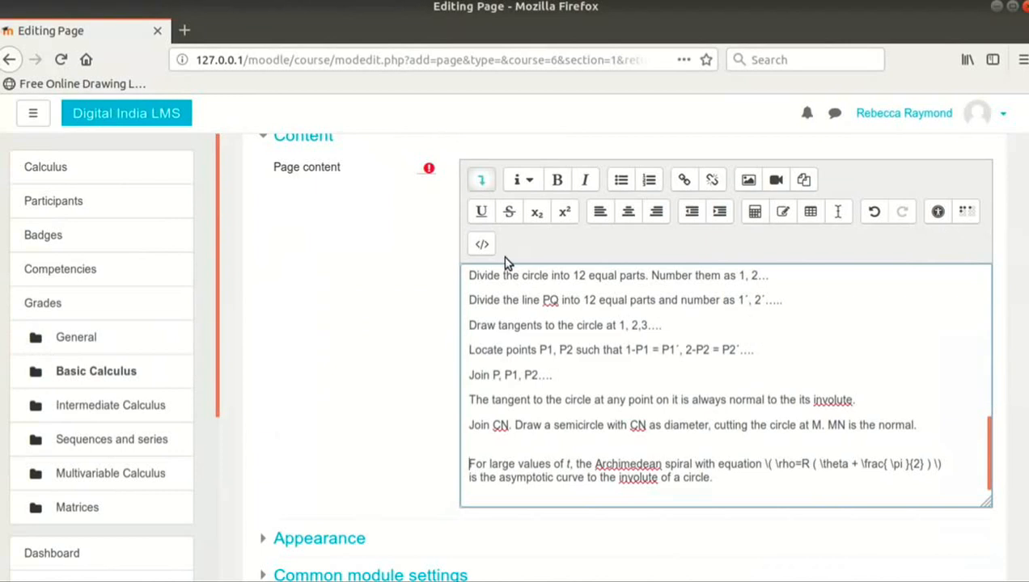
mouse_move(481, 244)
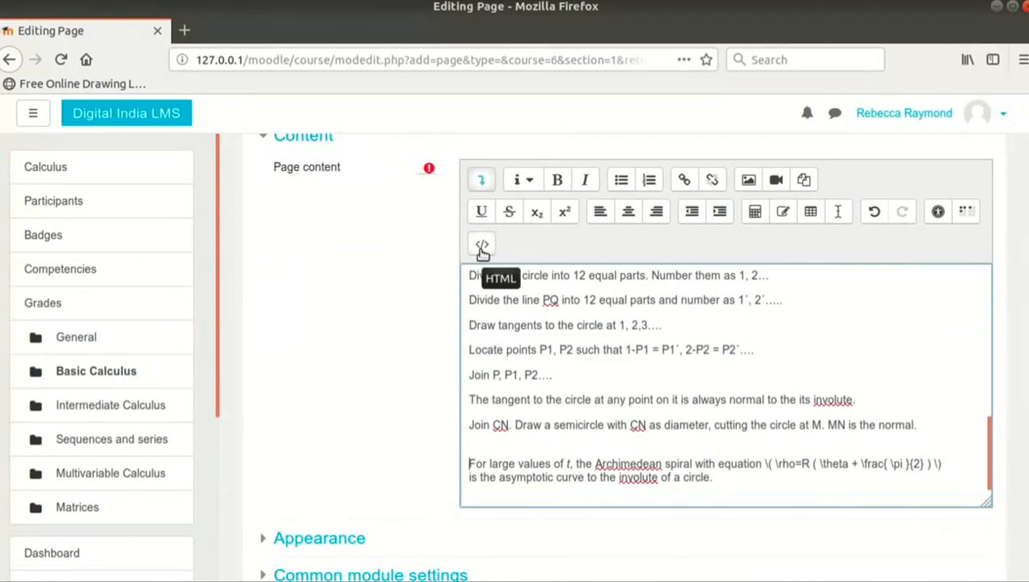
click(482, 246)
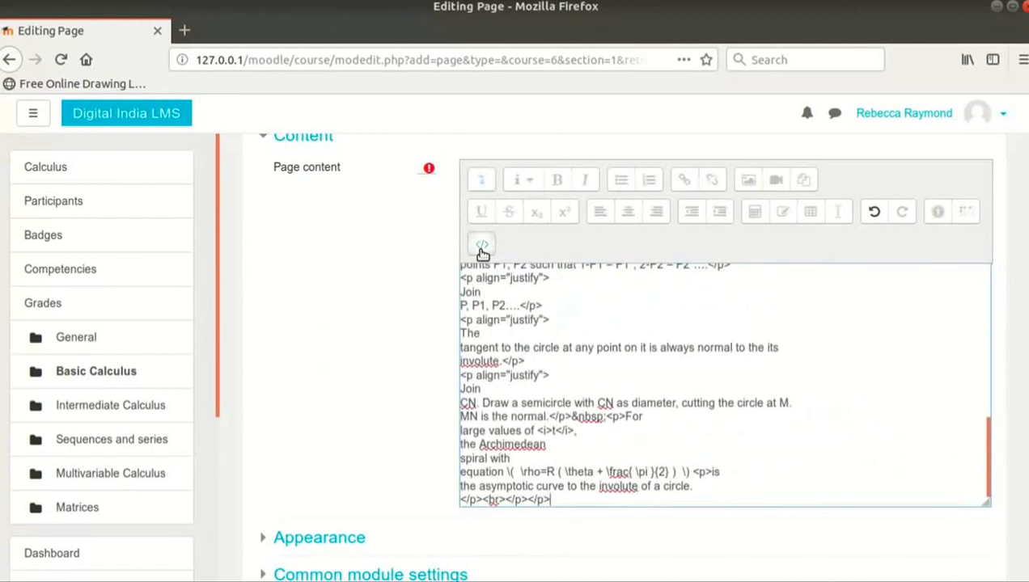
click(481, 245)
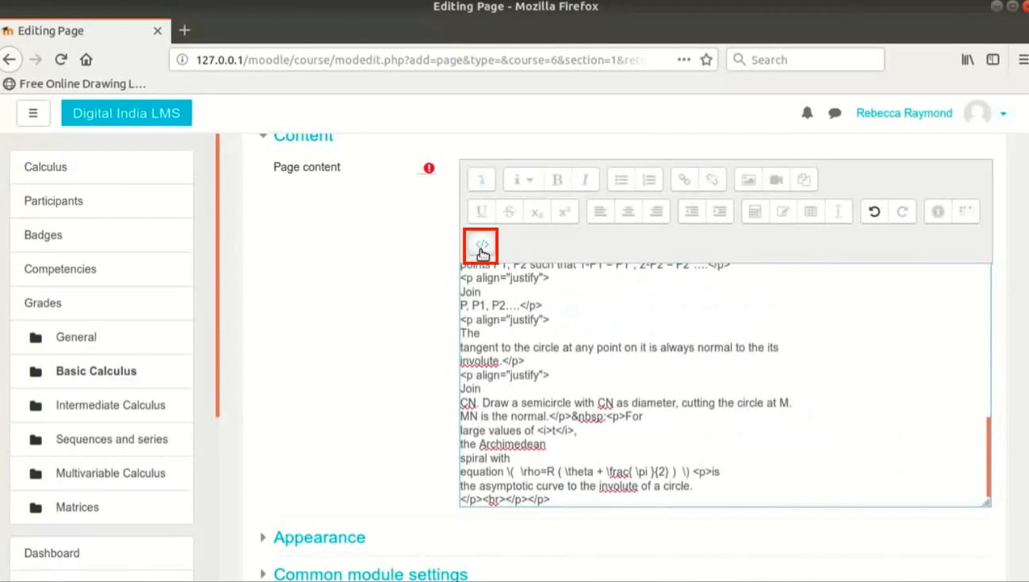
click(481, 245)
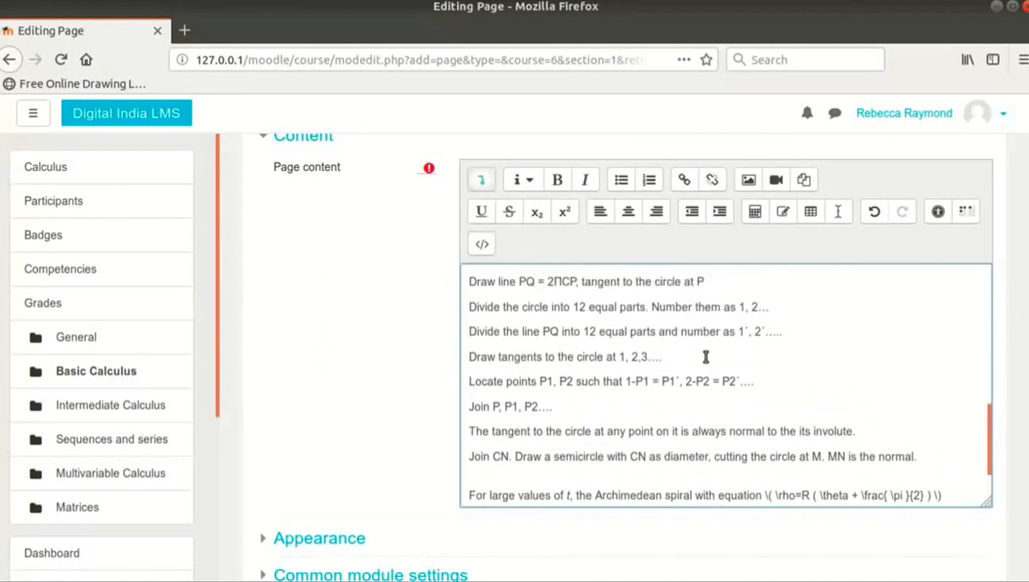
Scroll to the bottom of the edit form and choose Save and display.
scroll(up, 3)
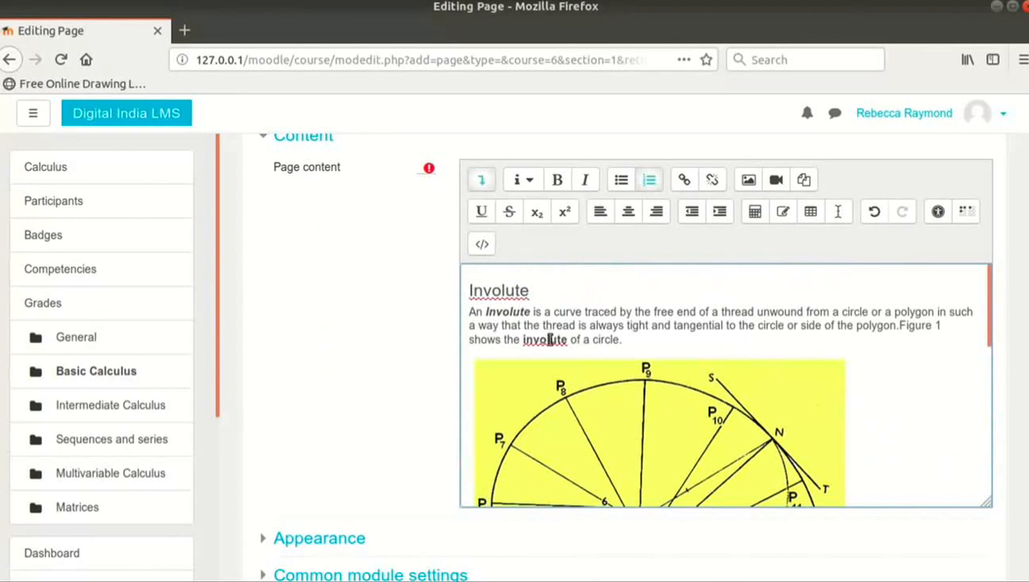
scroll(down, 3)
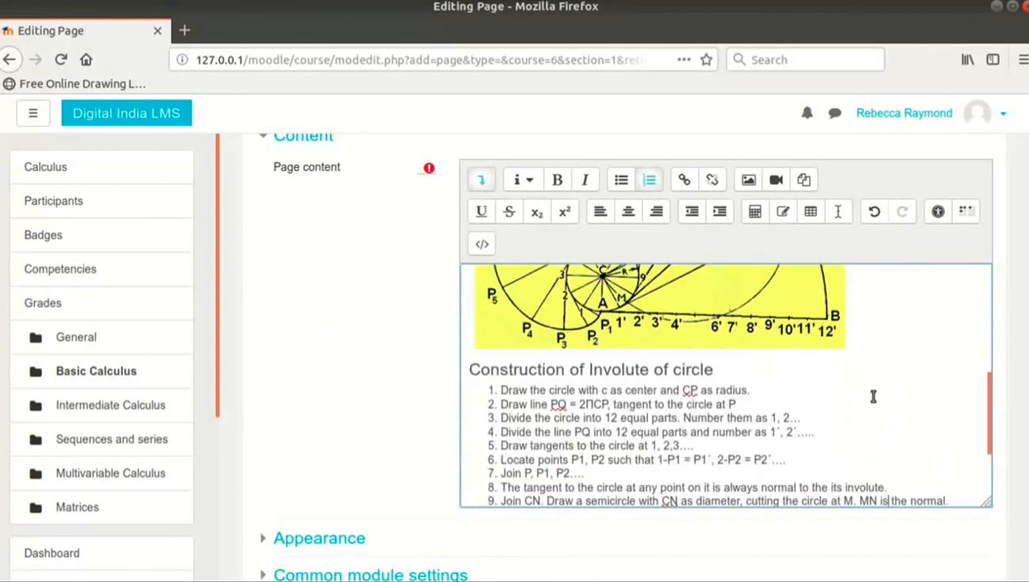
scroll(down, 3)
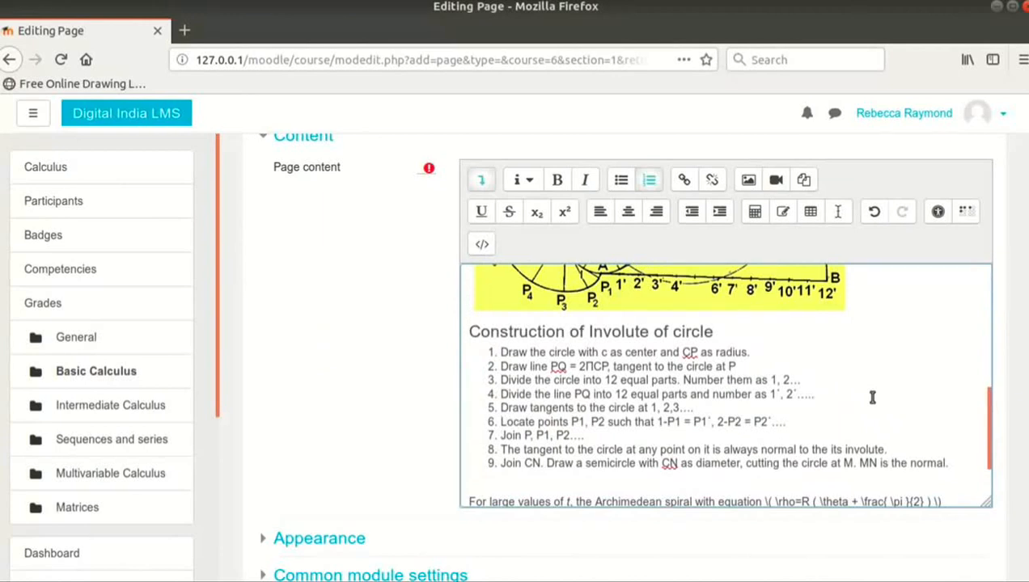
scroll(down, 3)
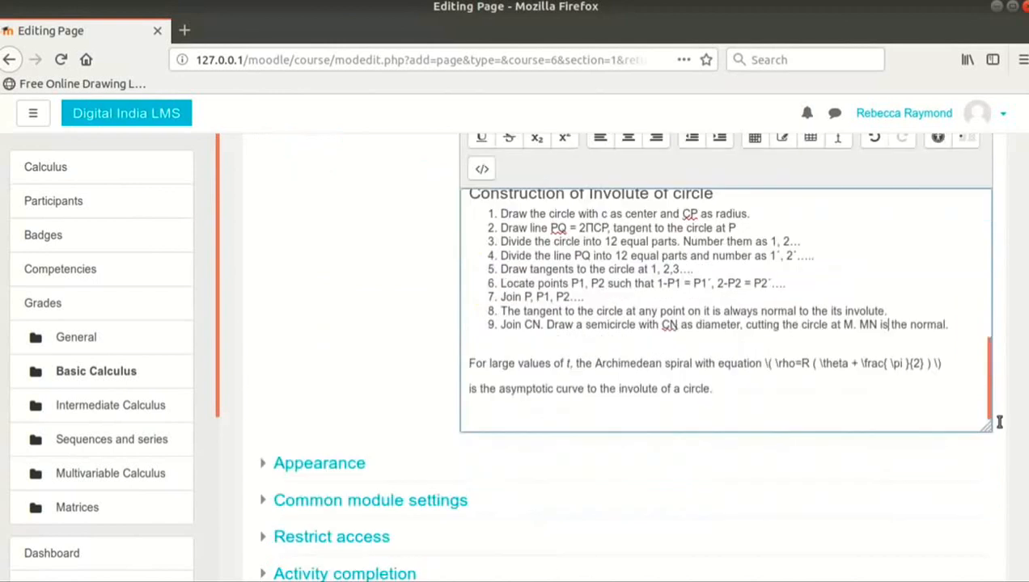
scroll(down, 3)
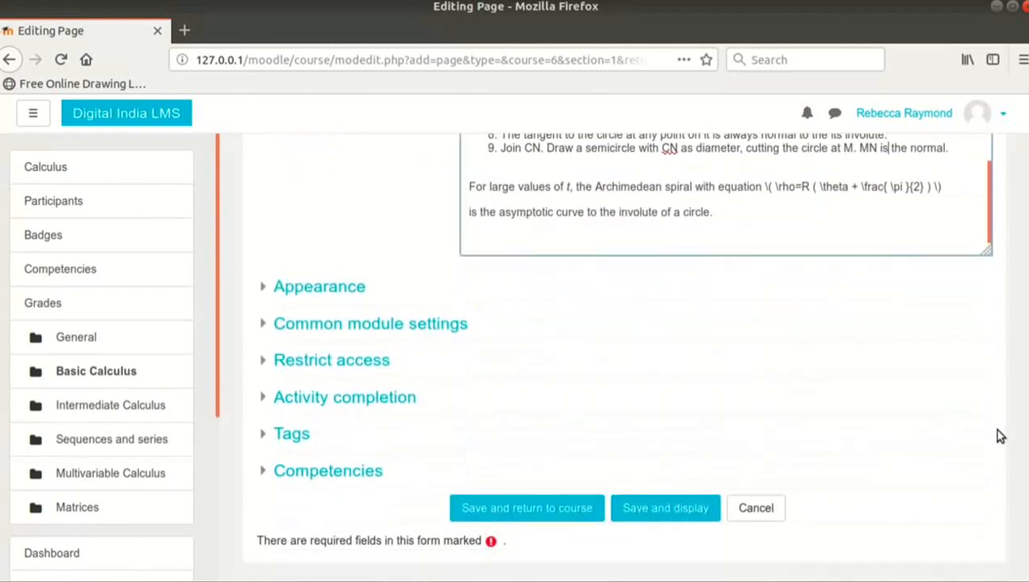
scroll(down, 3)
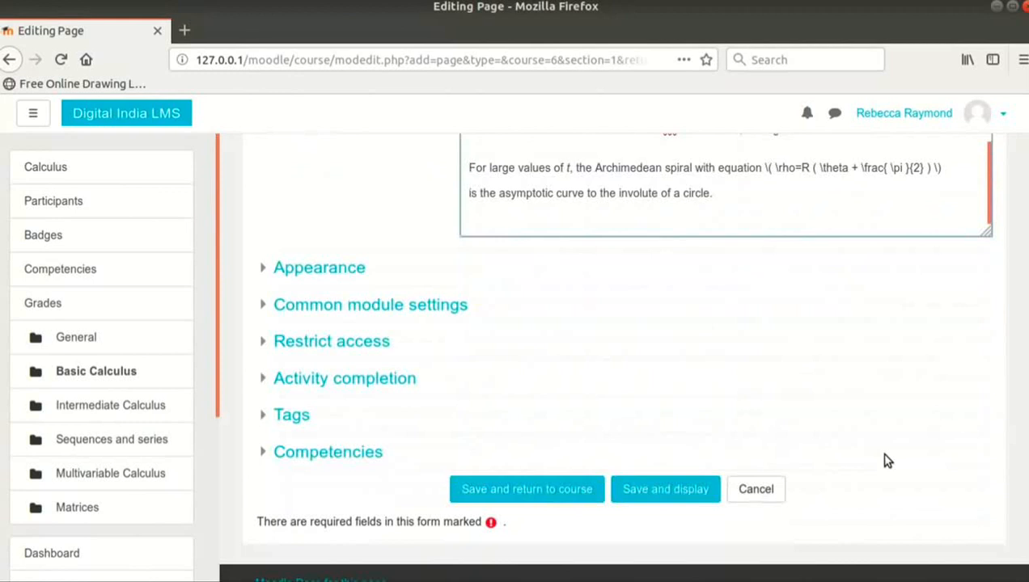
click(665, 489)
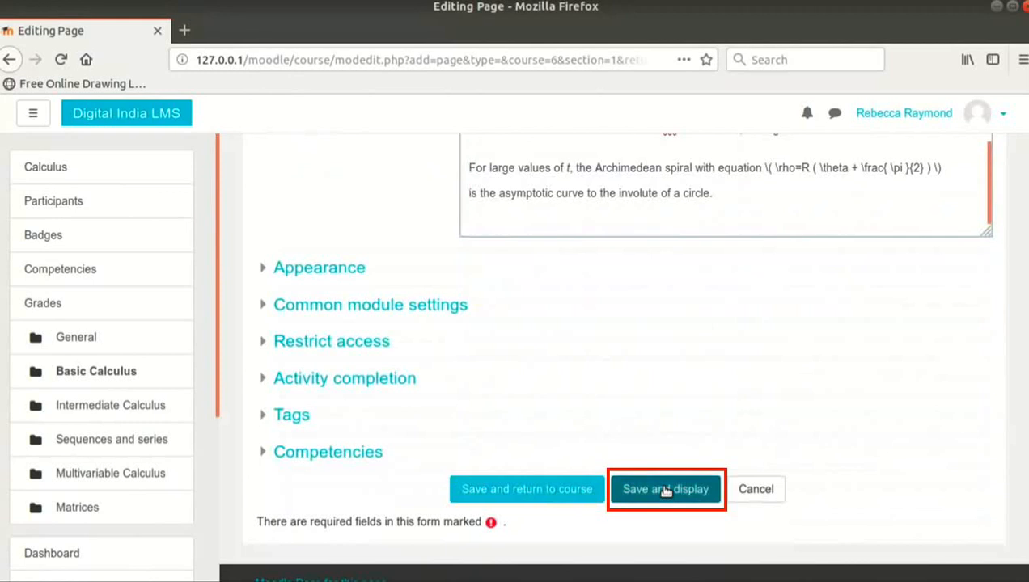
View the Lecture 1 Notes page, scrolling past the image, numbered steps and equation.
click(665, 489)
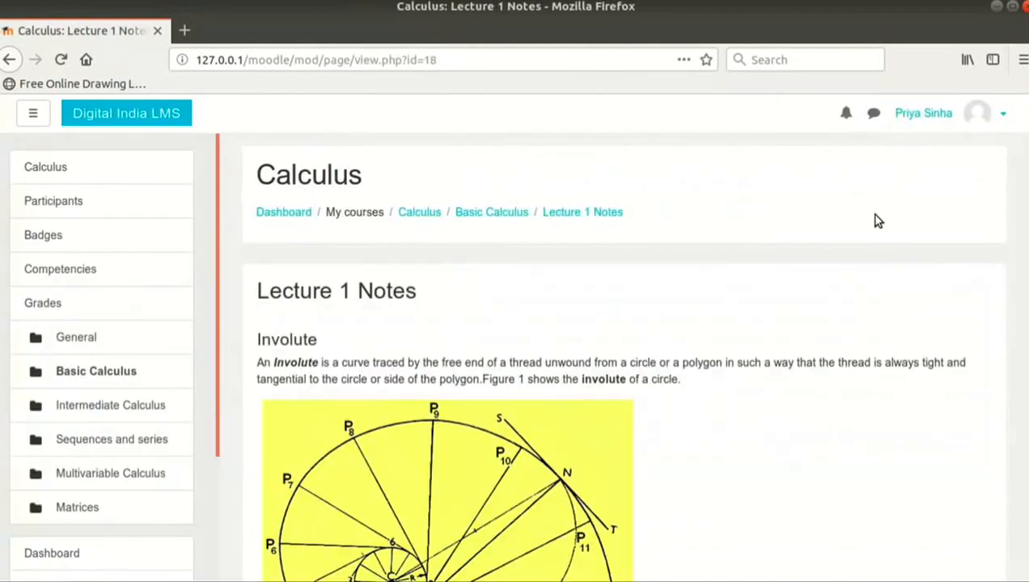
scroll(down, 3)
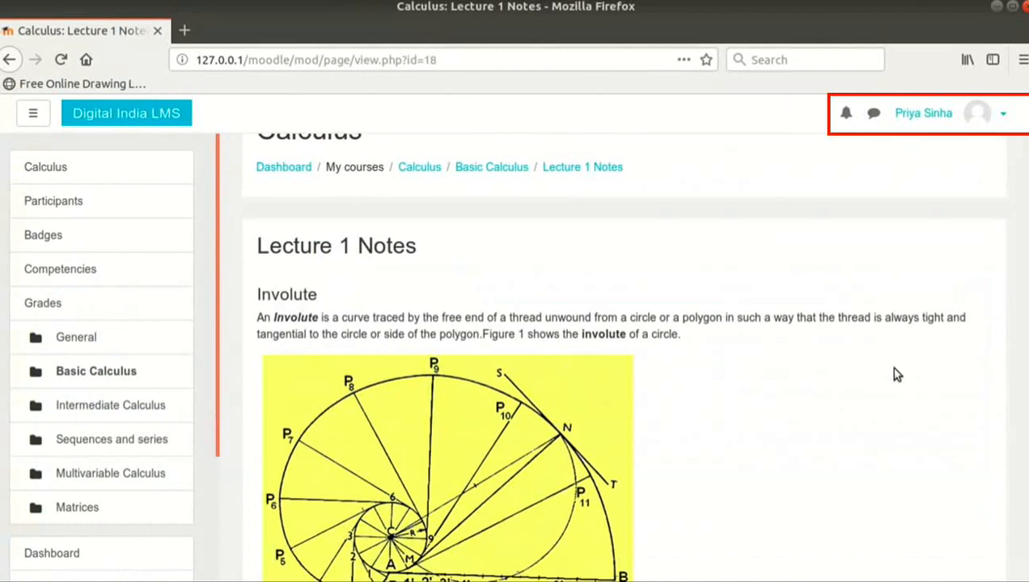
scroll(down, 3)
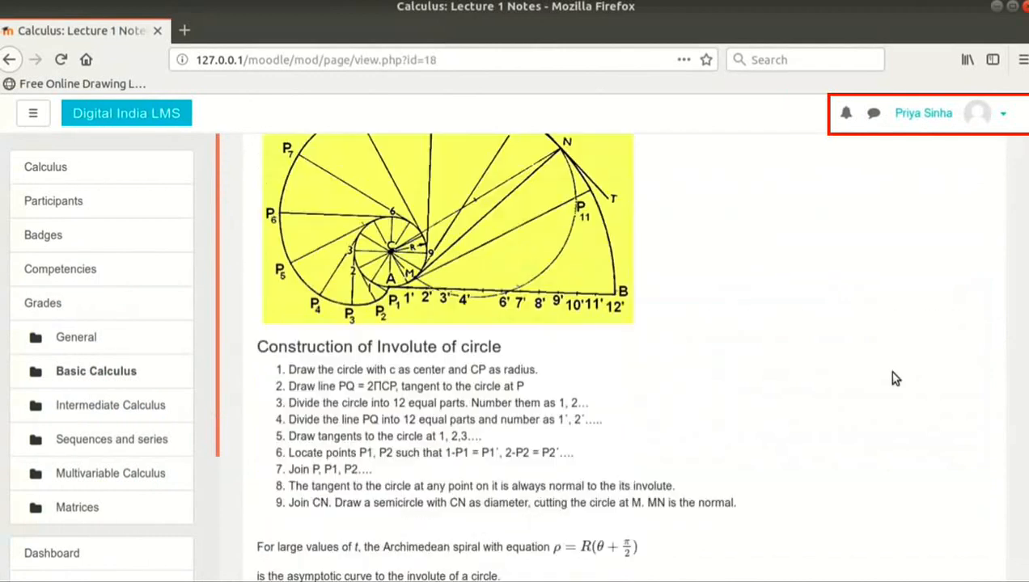
scroll(down, 3)
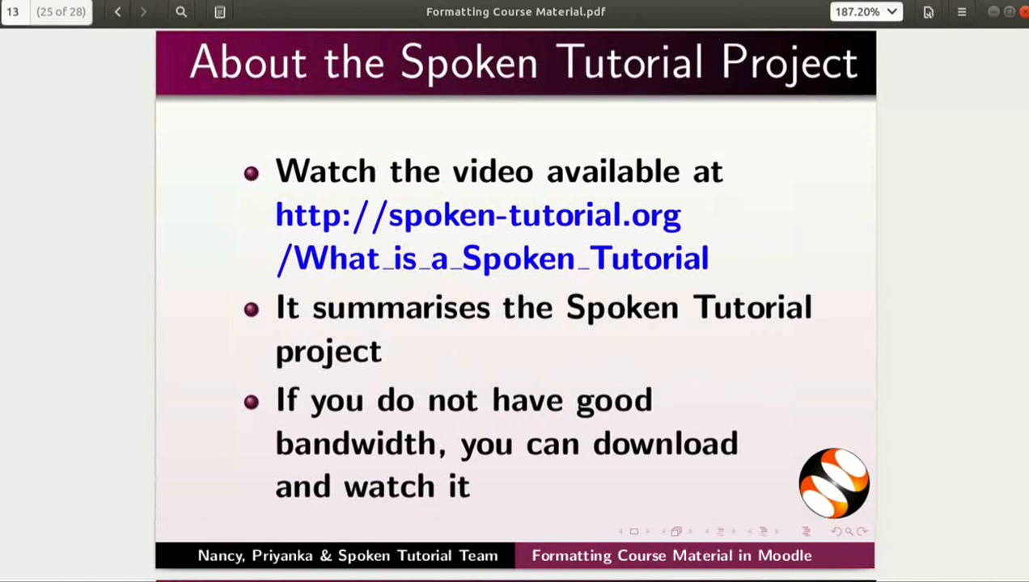
Advance through Workshops and Forum slides to the final Acknowledgements slide, 28 of 28.
click(143, 11)
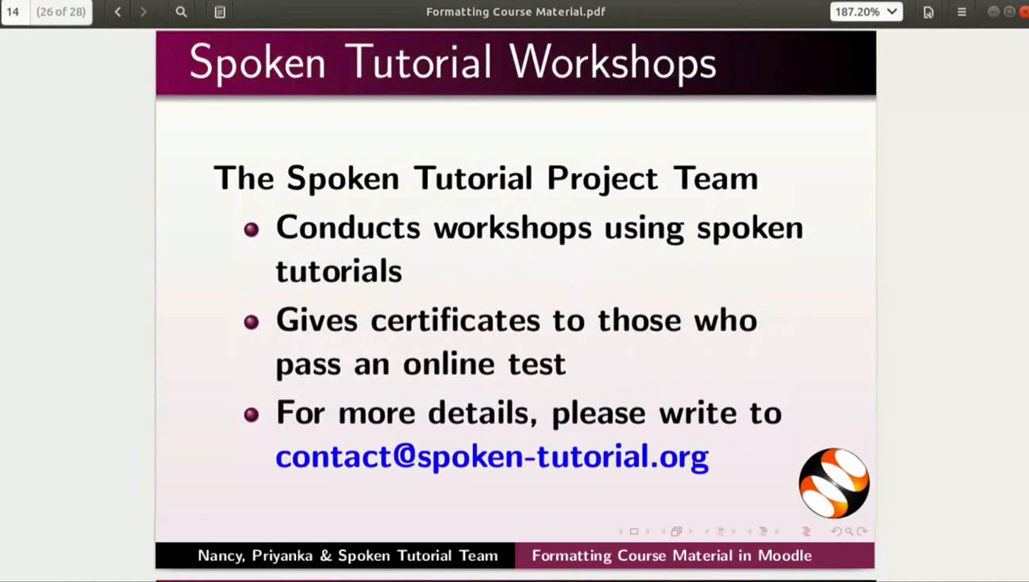
click(143, 11)
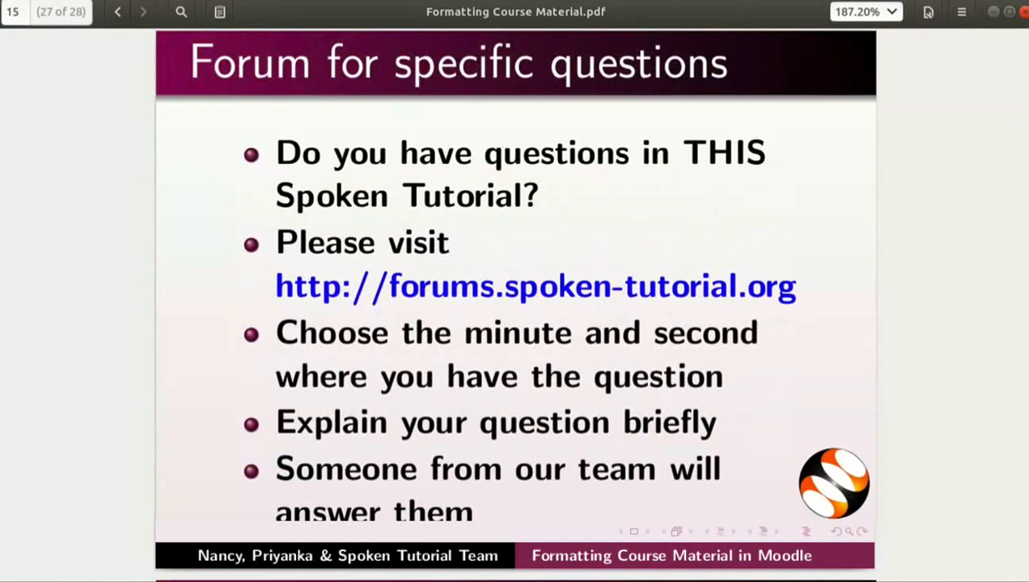
click(143, 11)
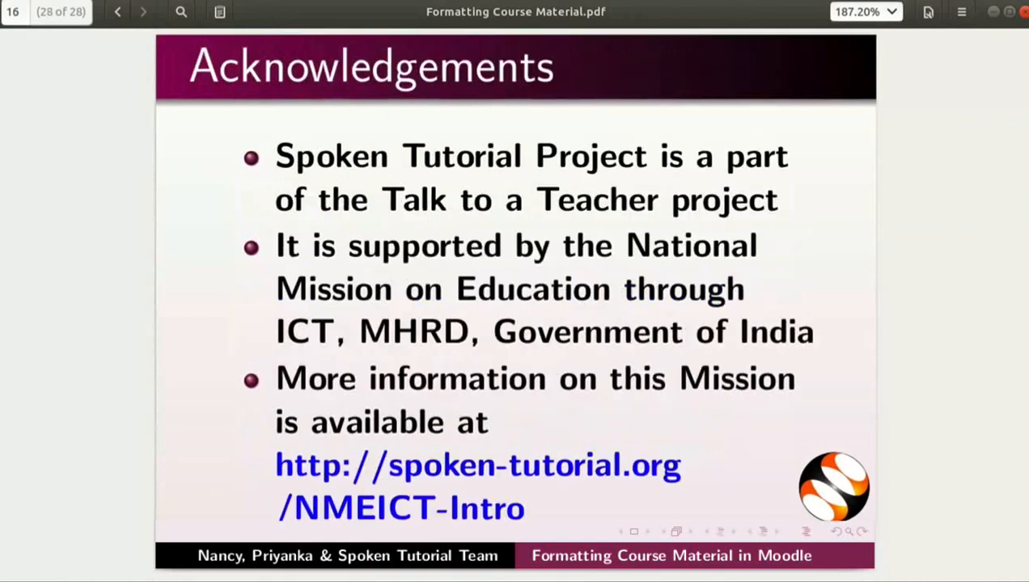